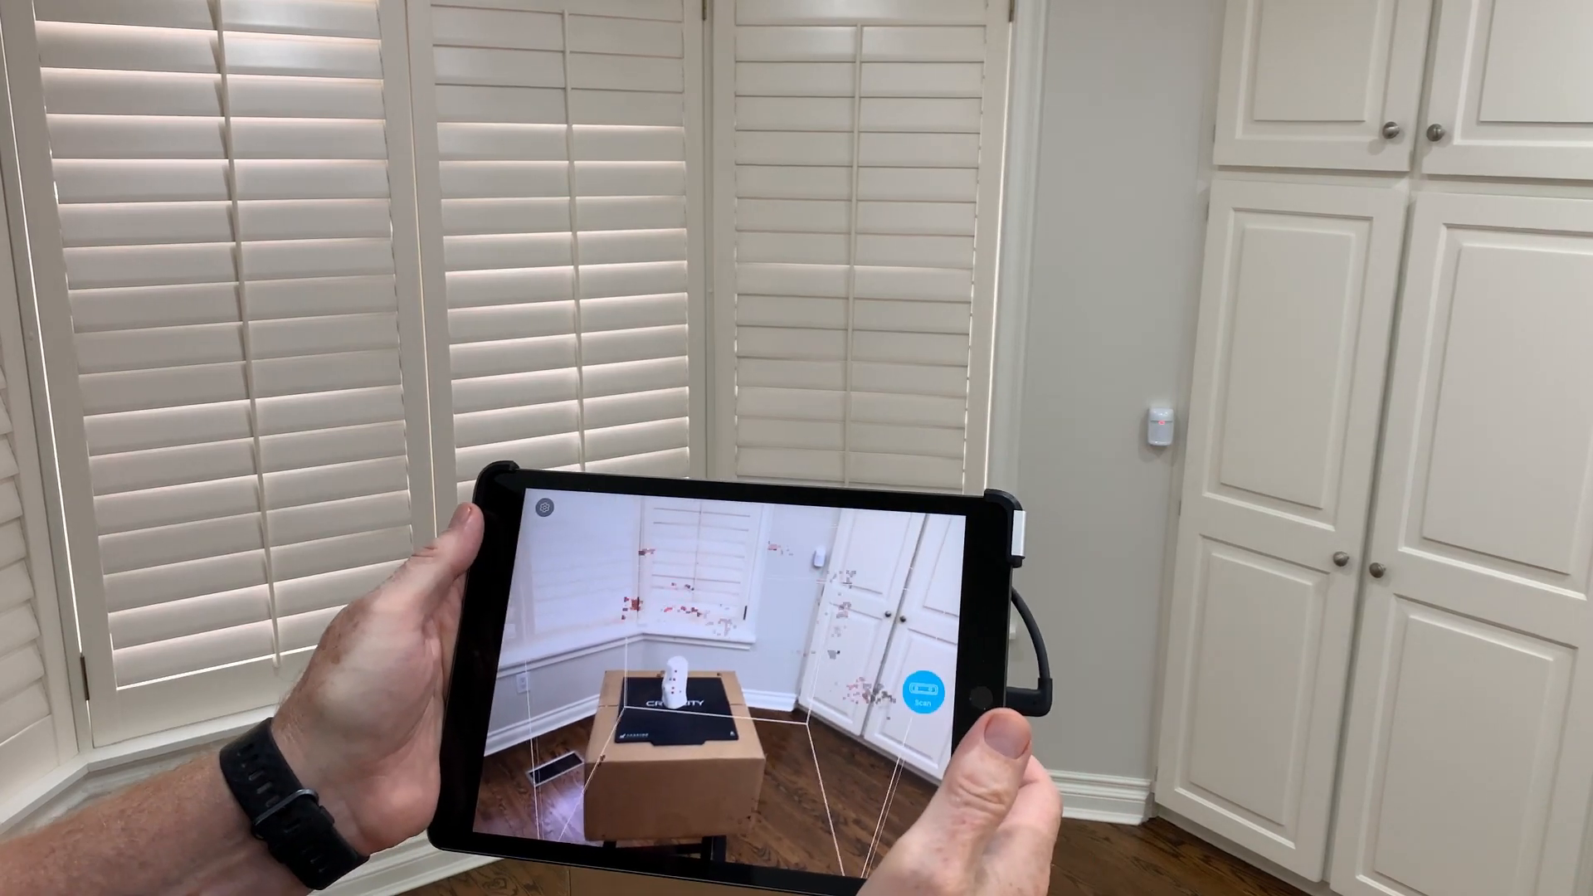
# - Start the iPad 3D scan of the limb model standing on the box
pyautogui.click(546, 511)
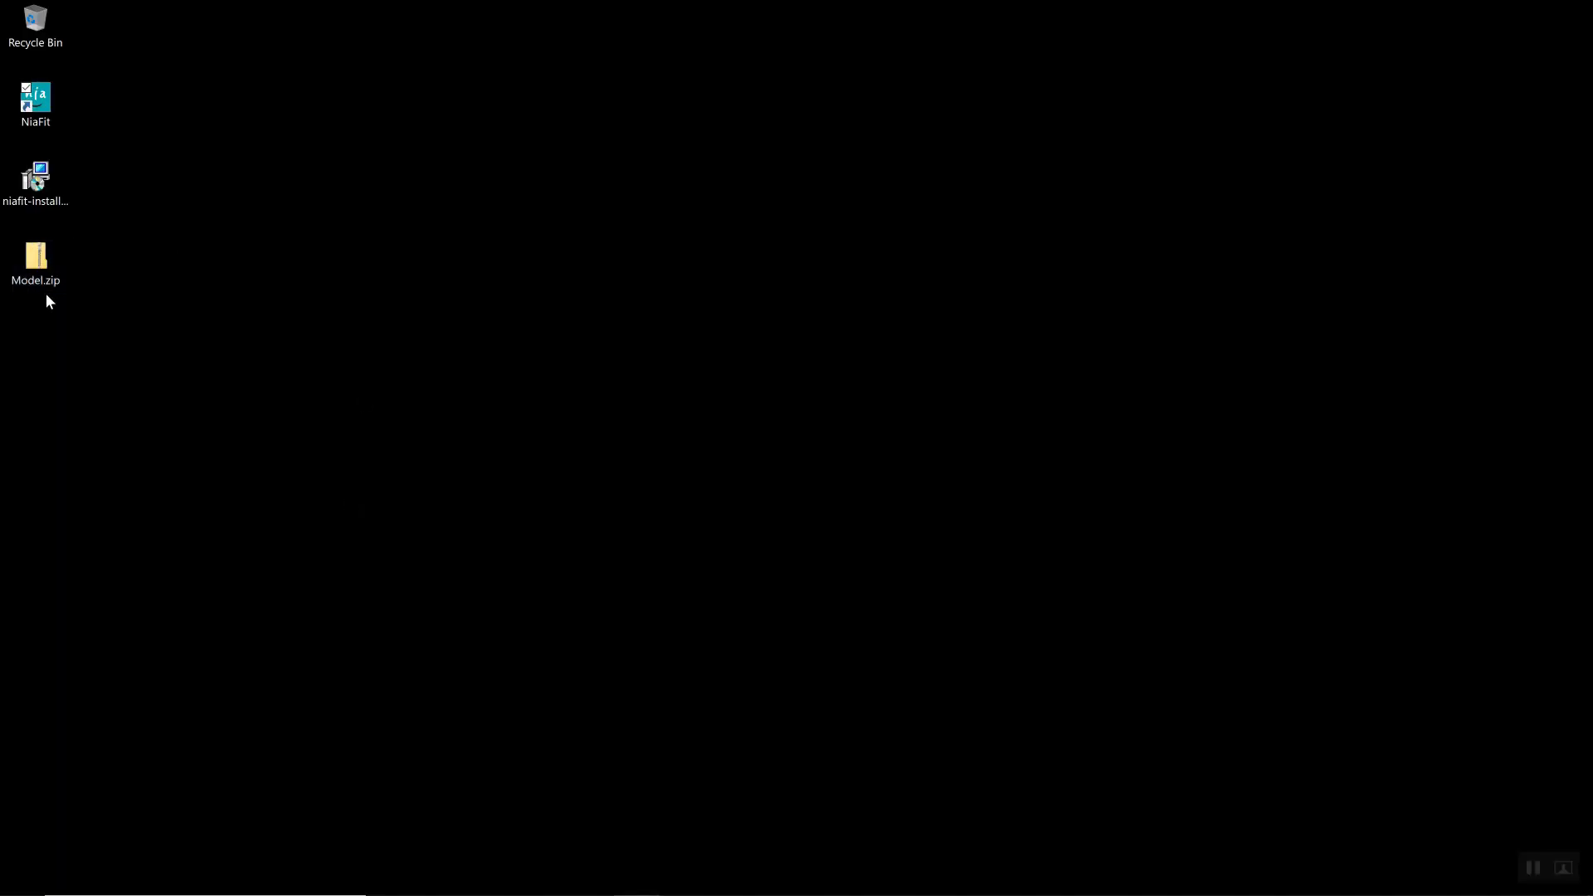
pyautogui.moveTo(114, 308)
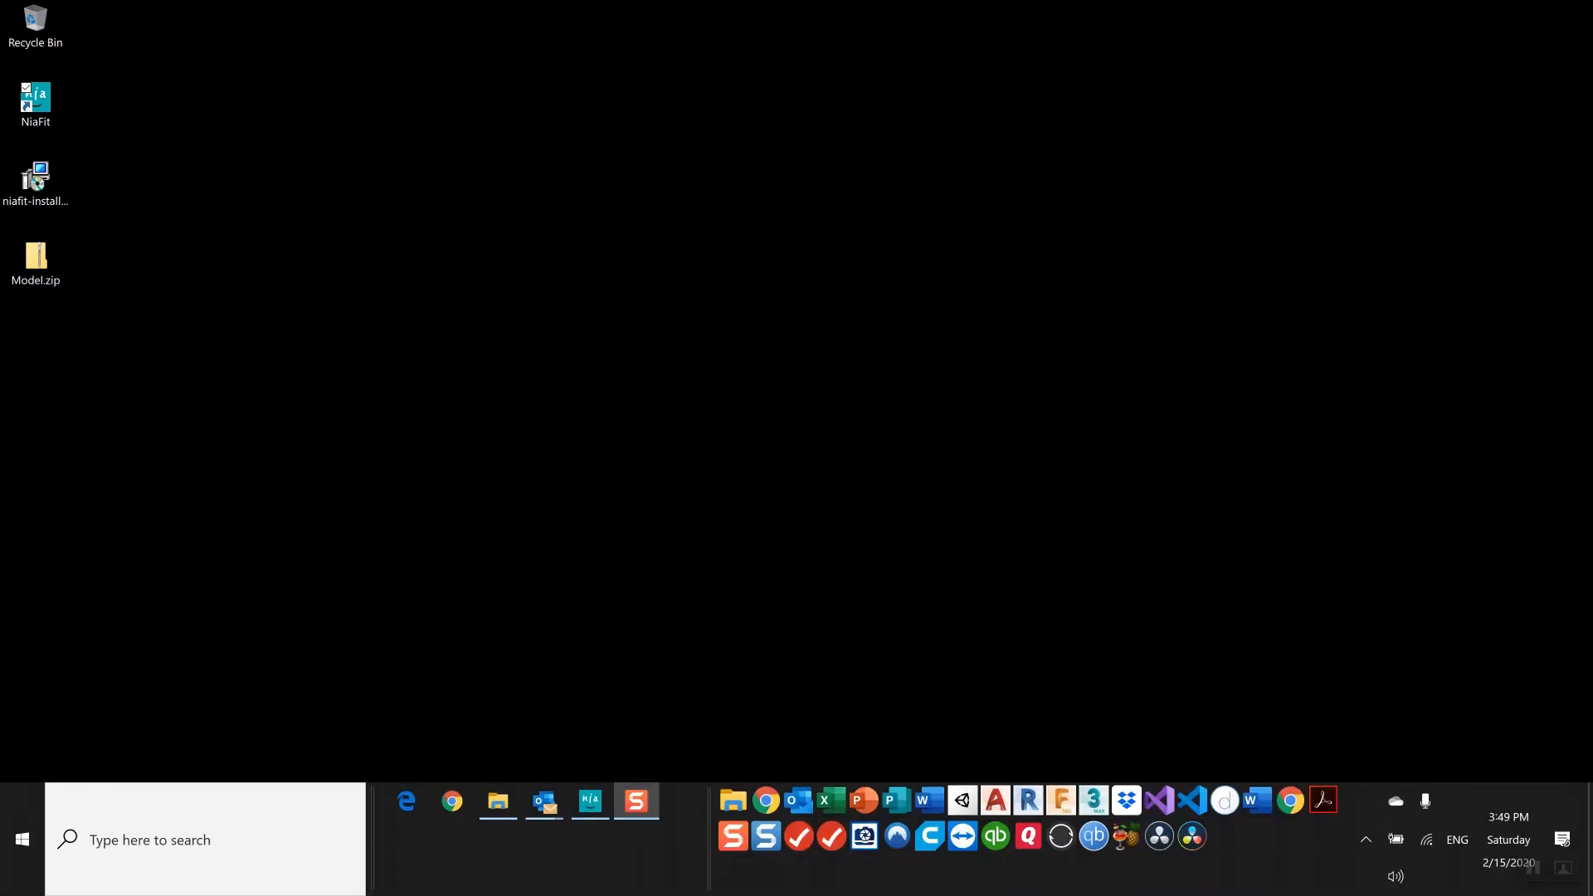
# - Launch NiaFit and import Model.zip as a scan into Fred Flintstone's transtibial case
pyautogui.doubleClick(35, 96)
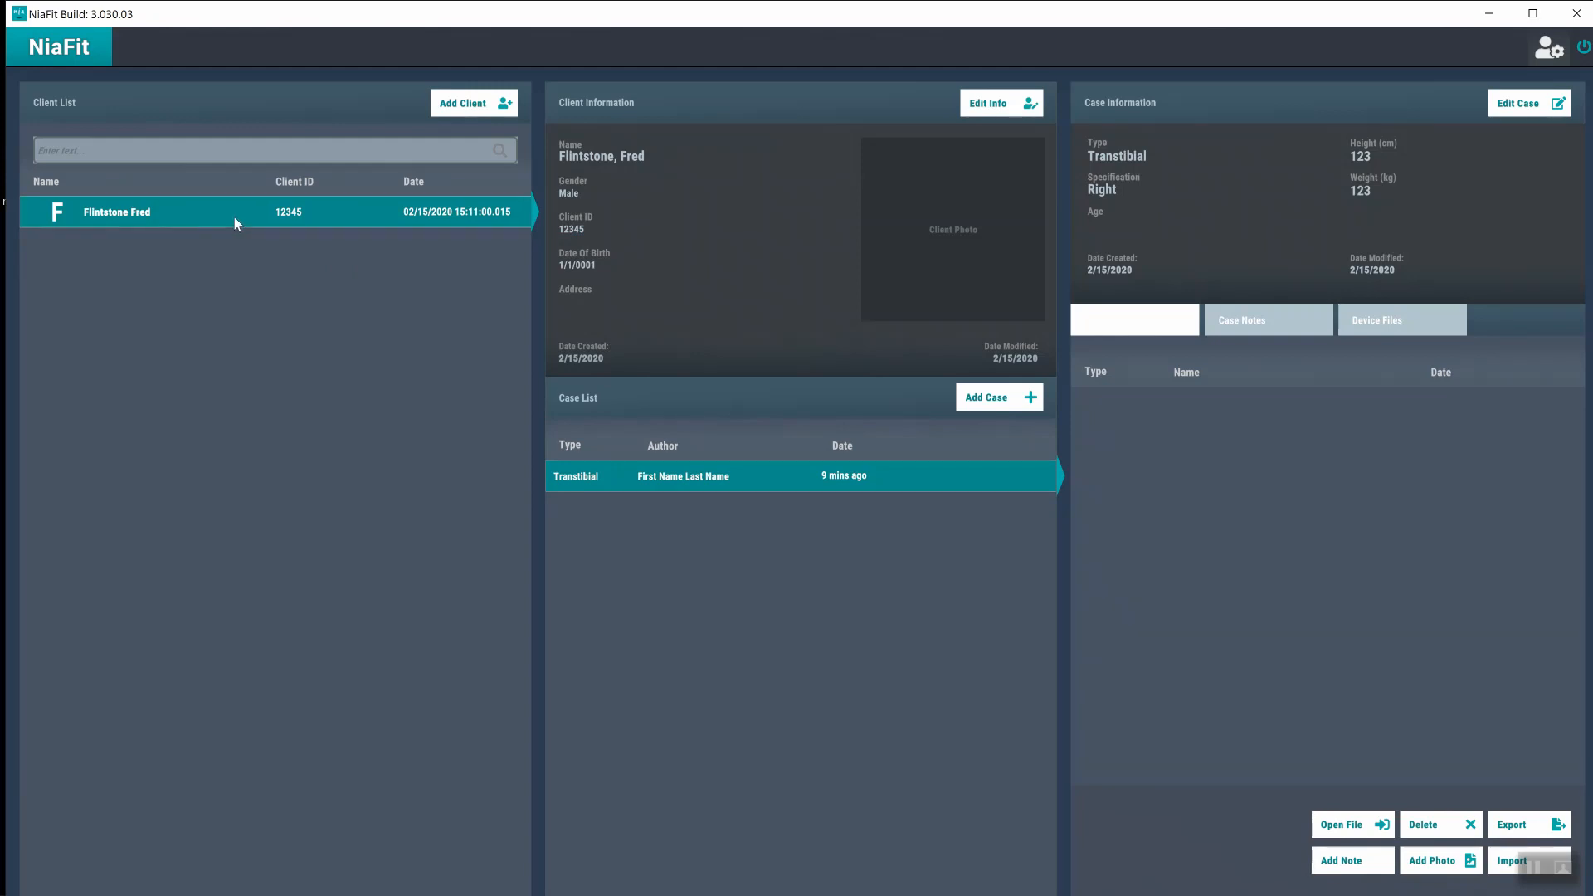
pyautogui.moveTo(329, 226)
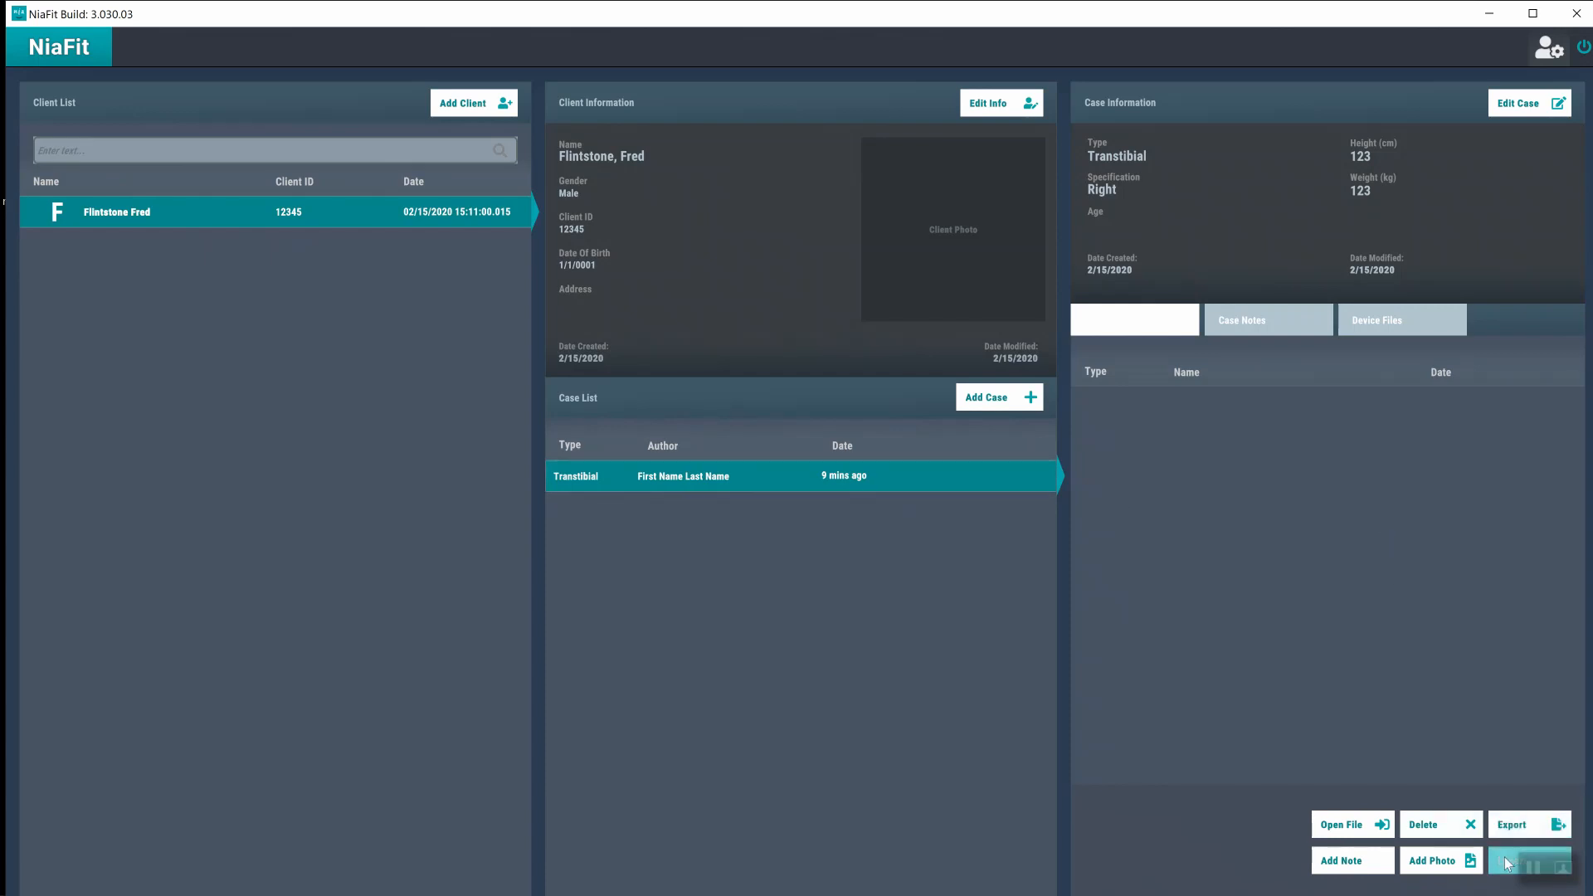
pyautogui.click(1528, 861)
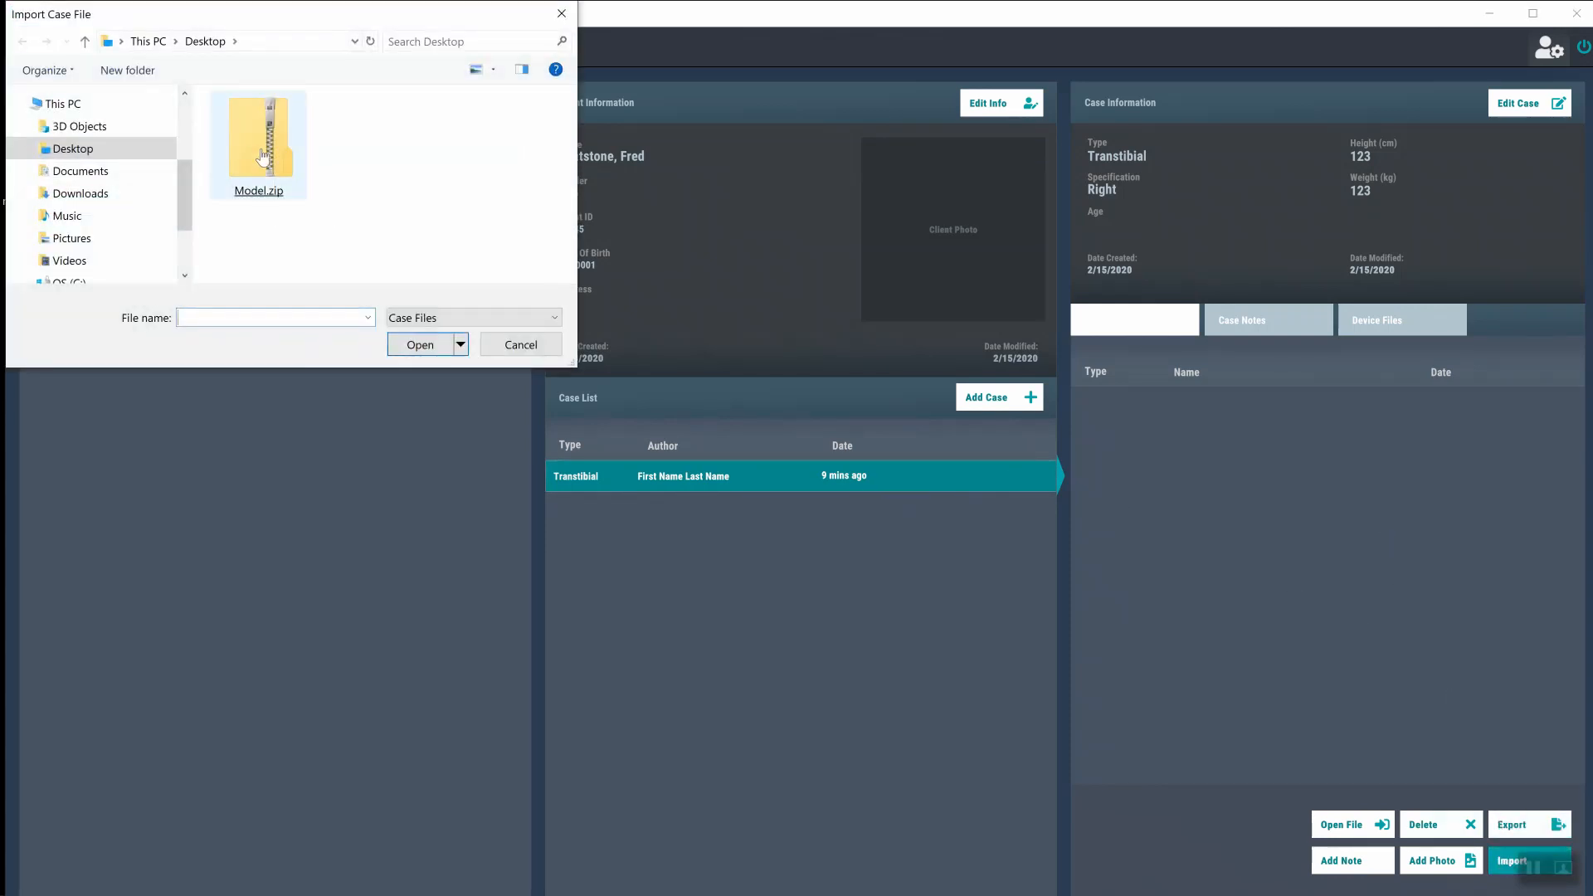
pyautogui.doubleClick(259, 138)
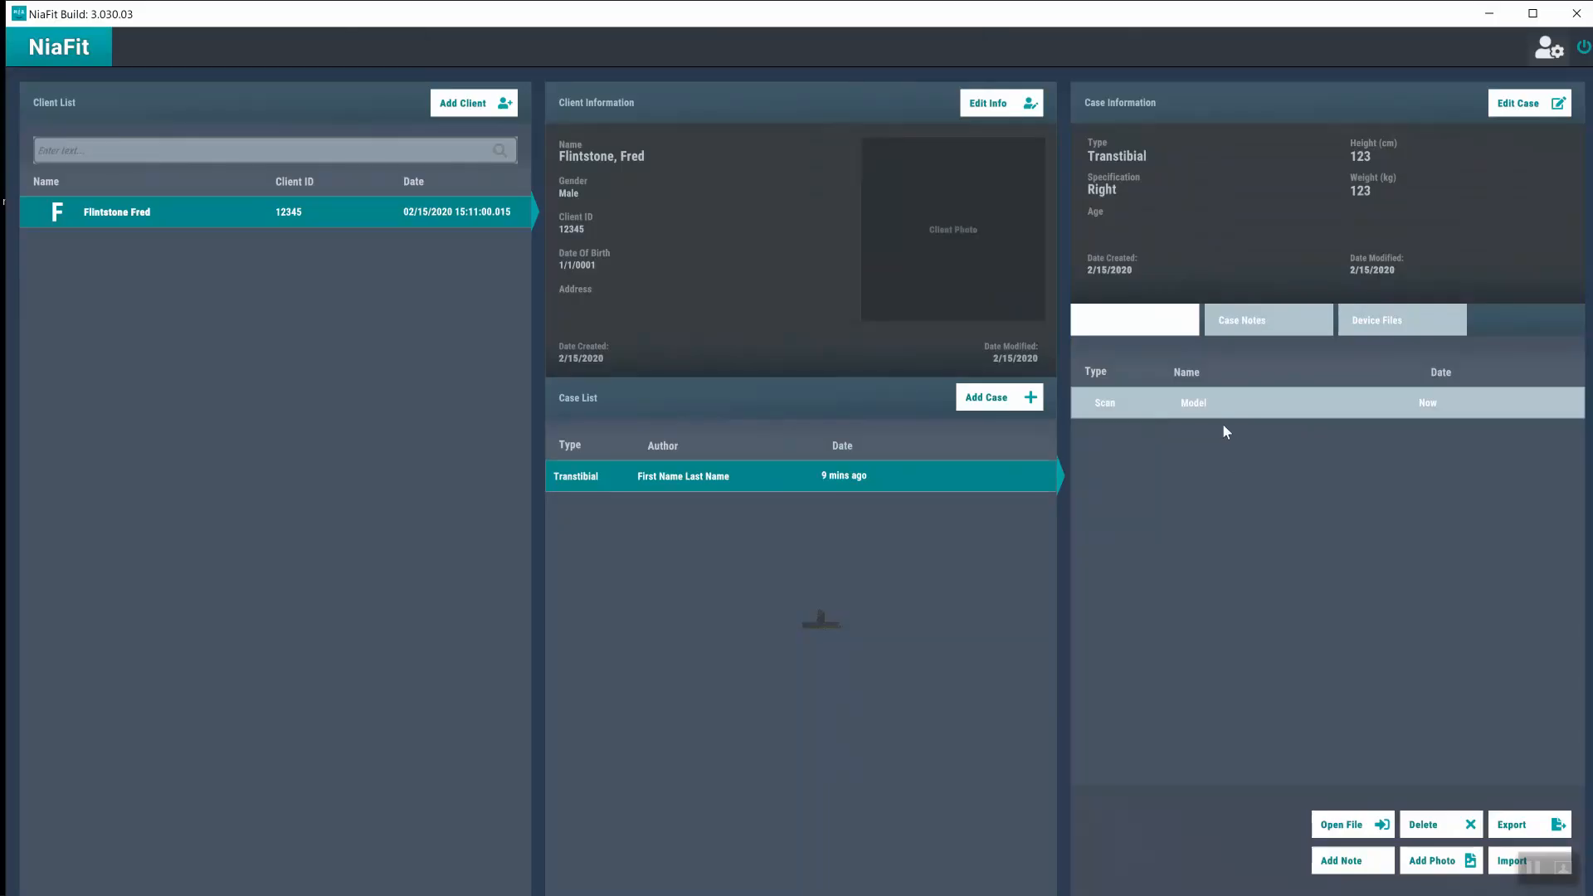
pyautogui.moveTo(1346, 825)
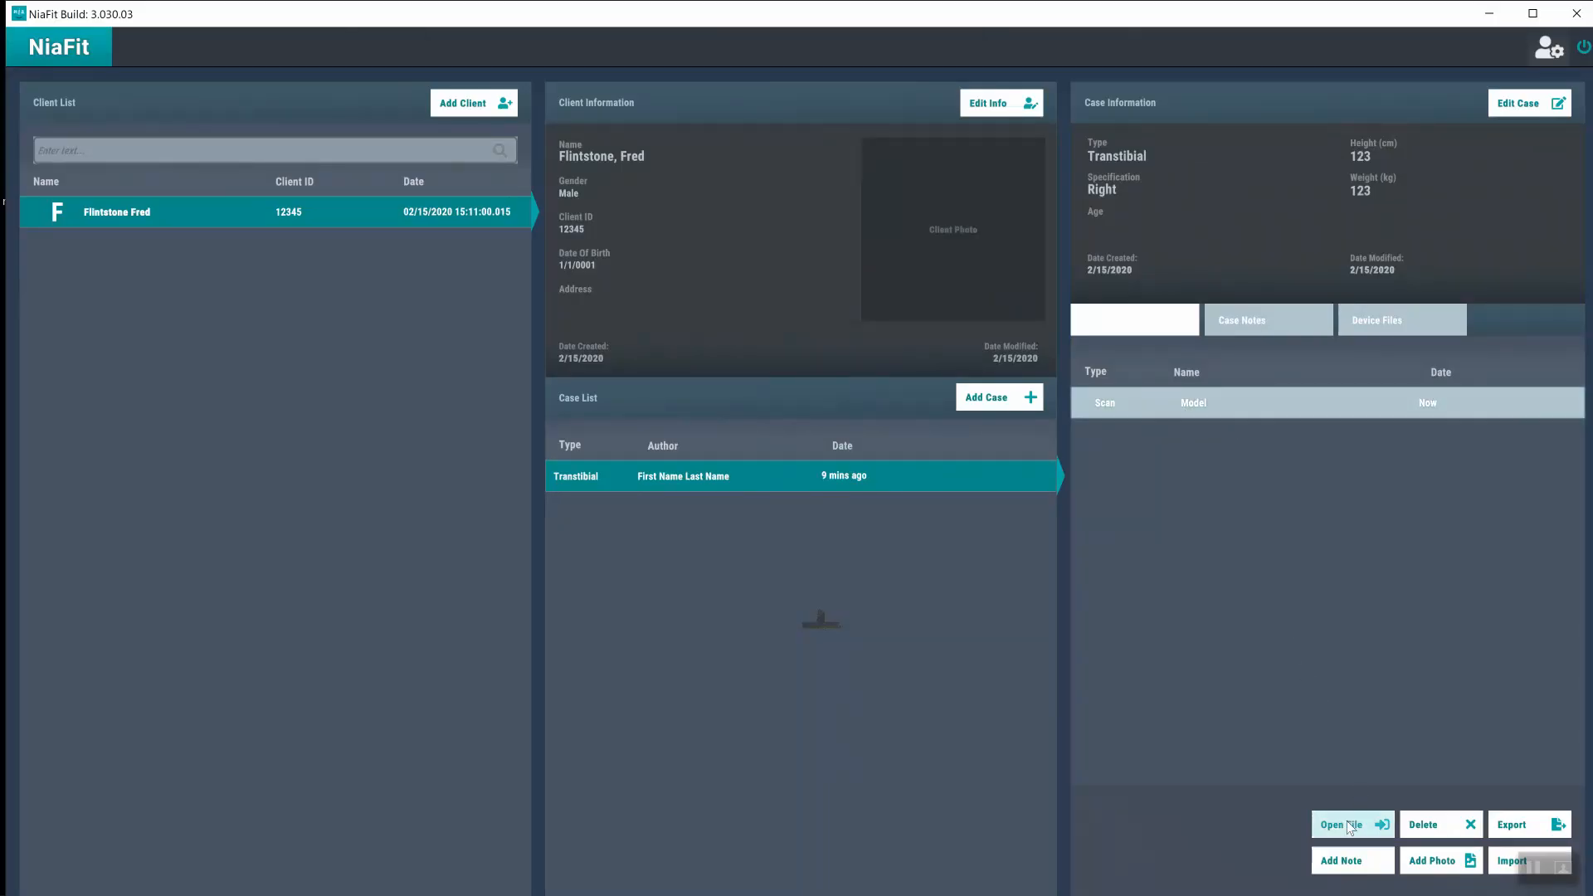
pyautogui.click(1192, 401)
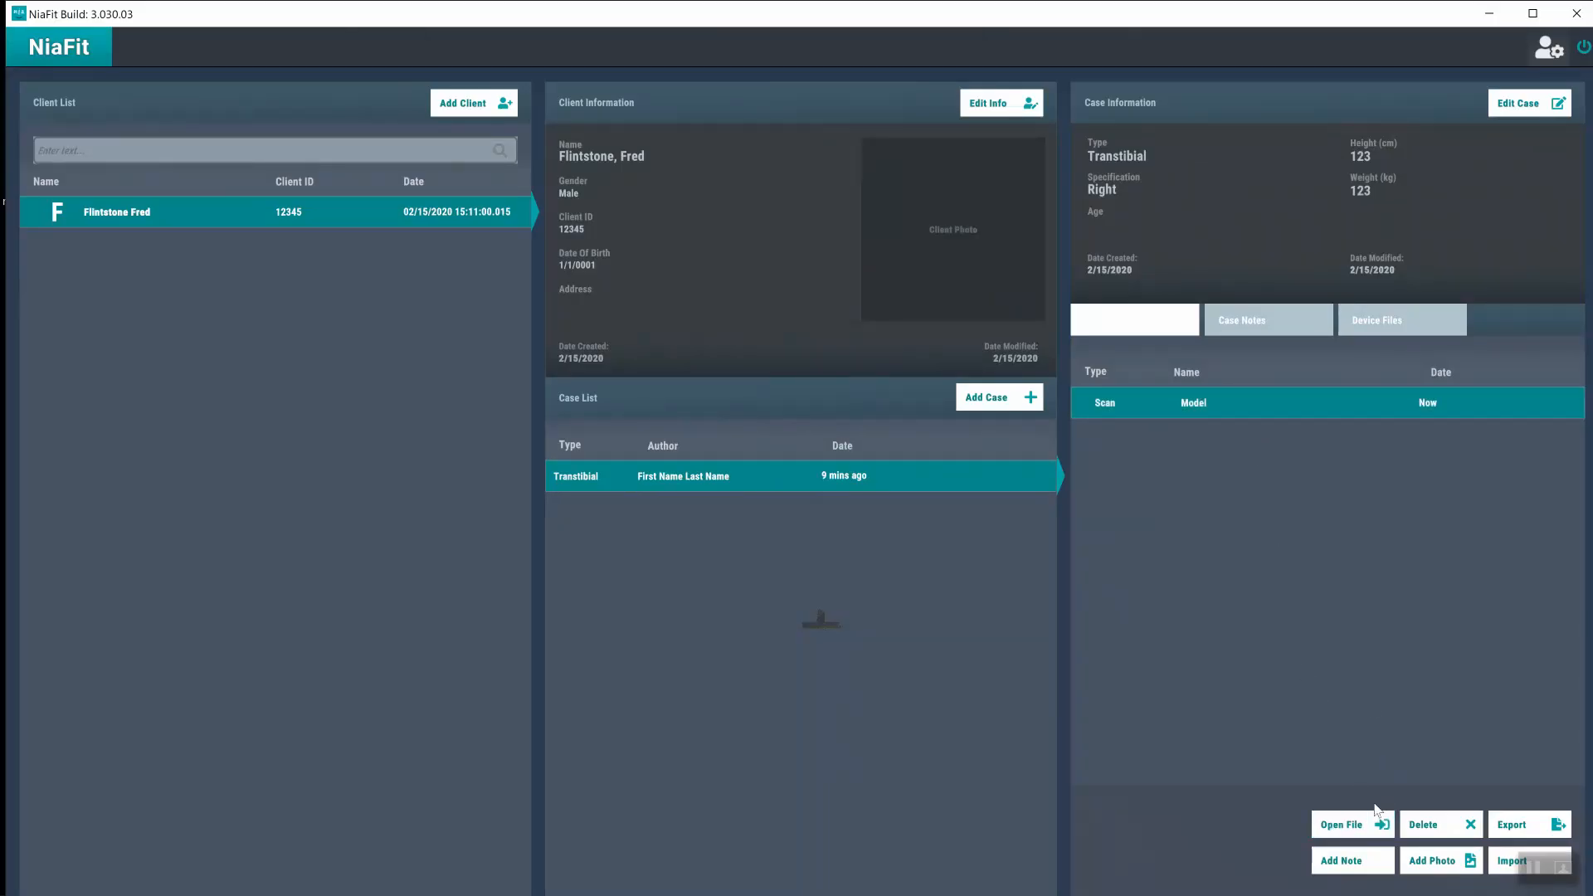
# - Load the Model scan into the 3D view and show its material swatches
pyautogui.click(1350, 825)
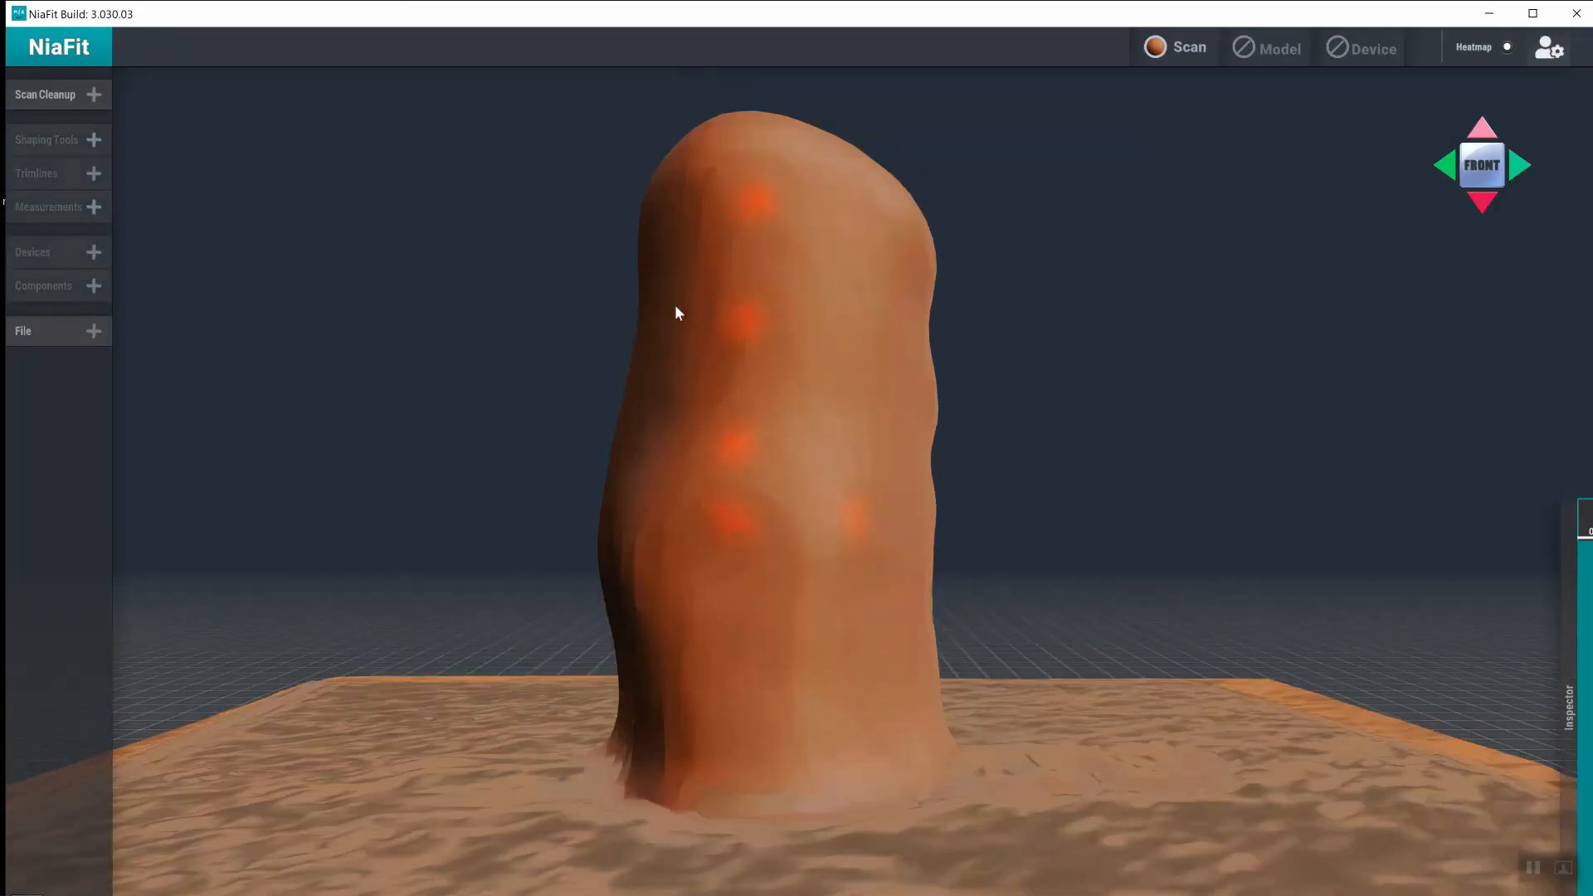
pyautogui.moveTo(1074, 433)
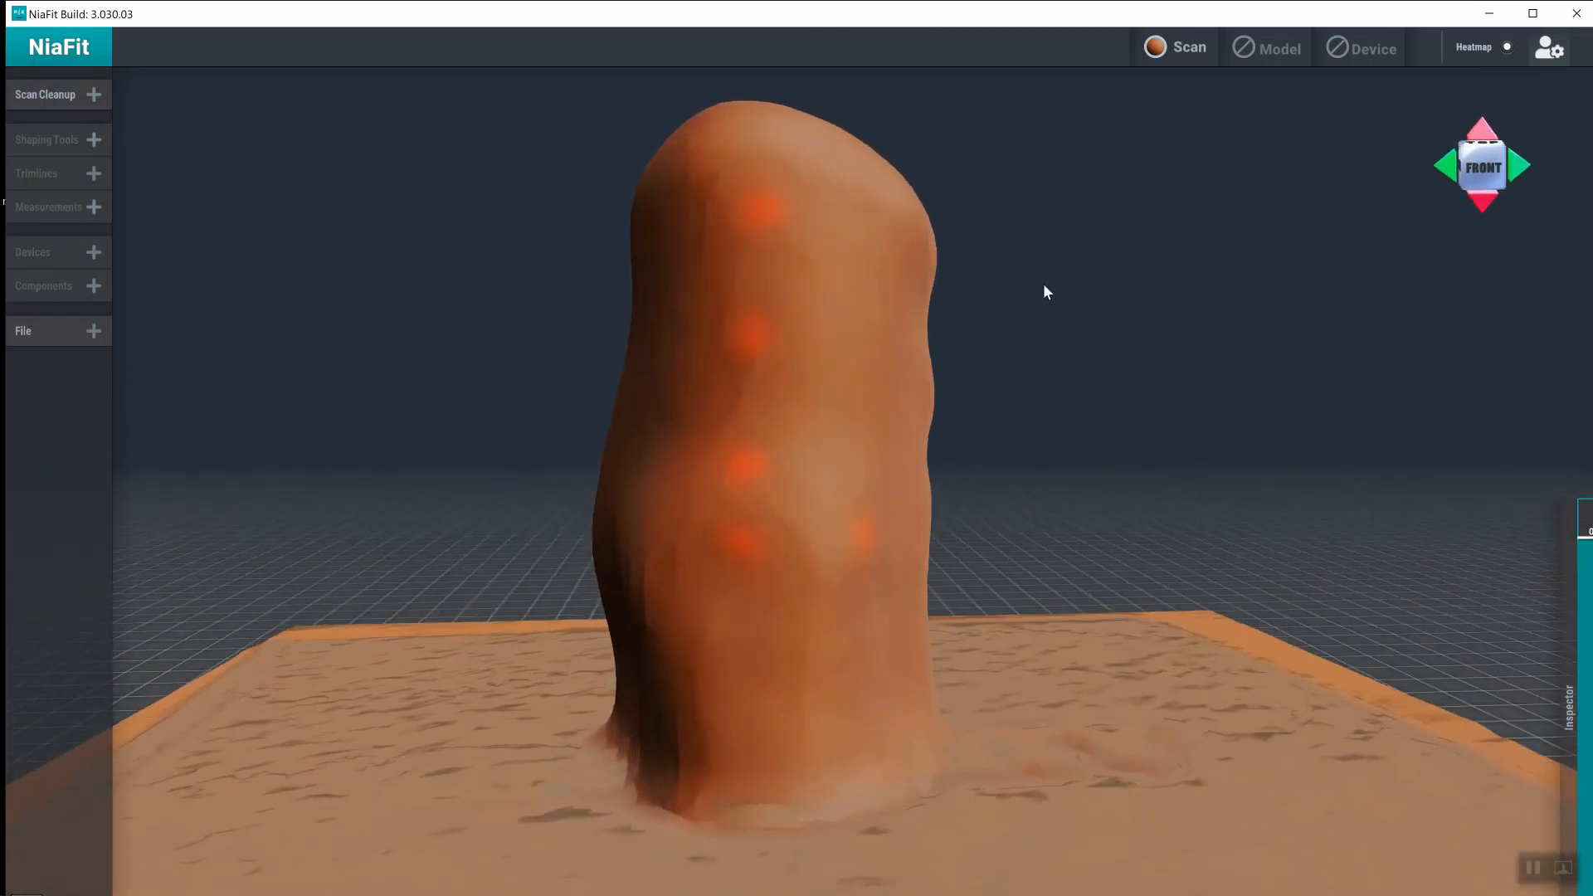
pyautogui.click(1155, 47)
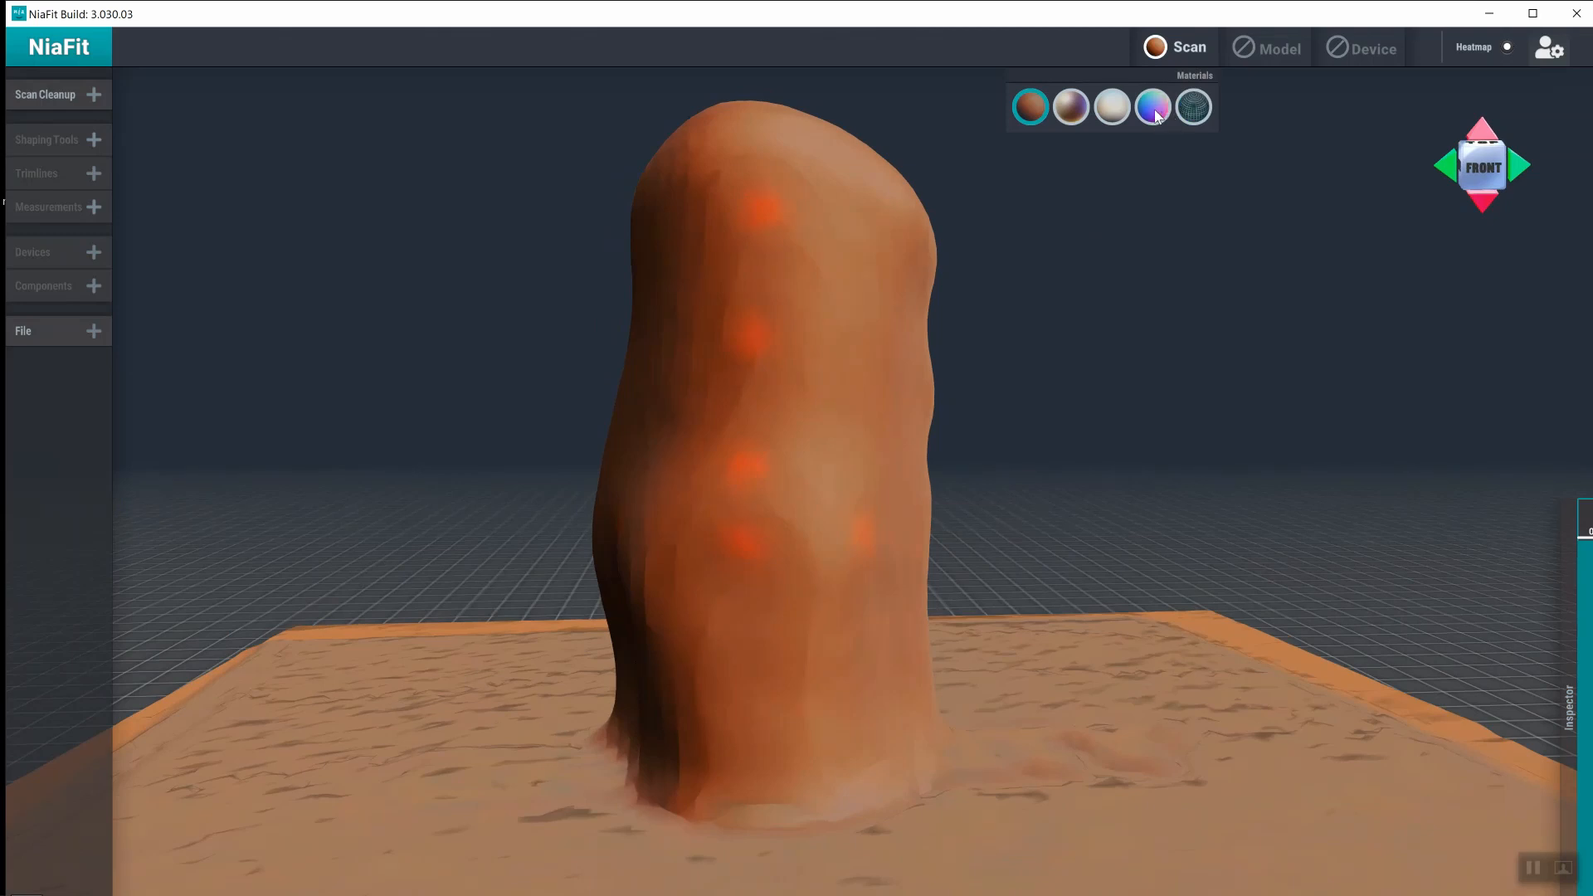
pyautogui.moveTo(1153, 114)
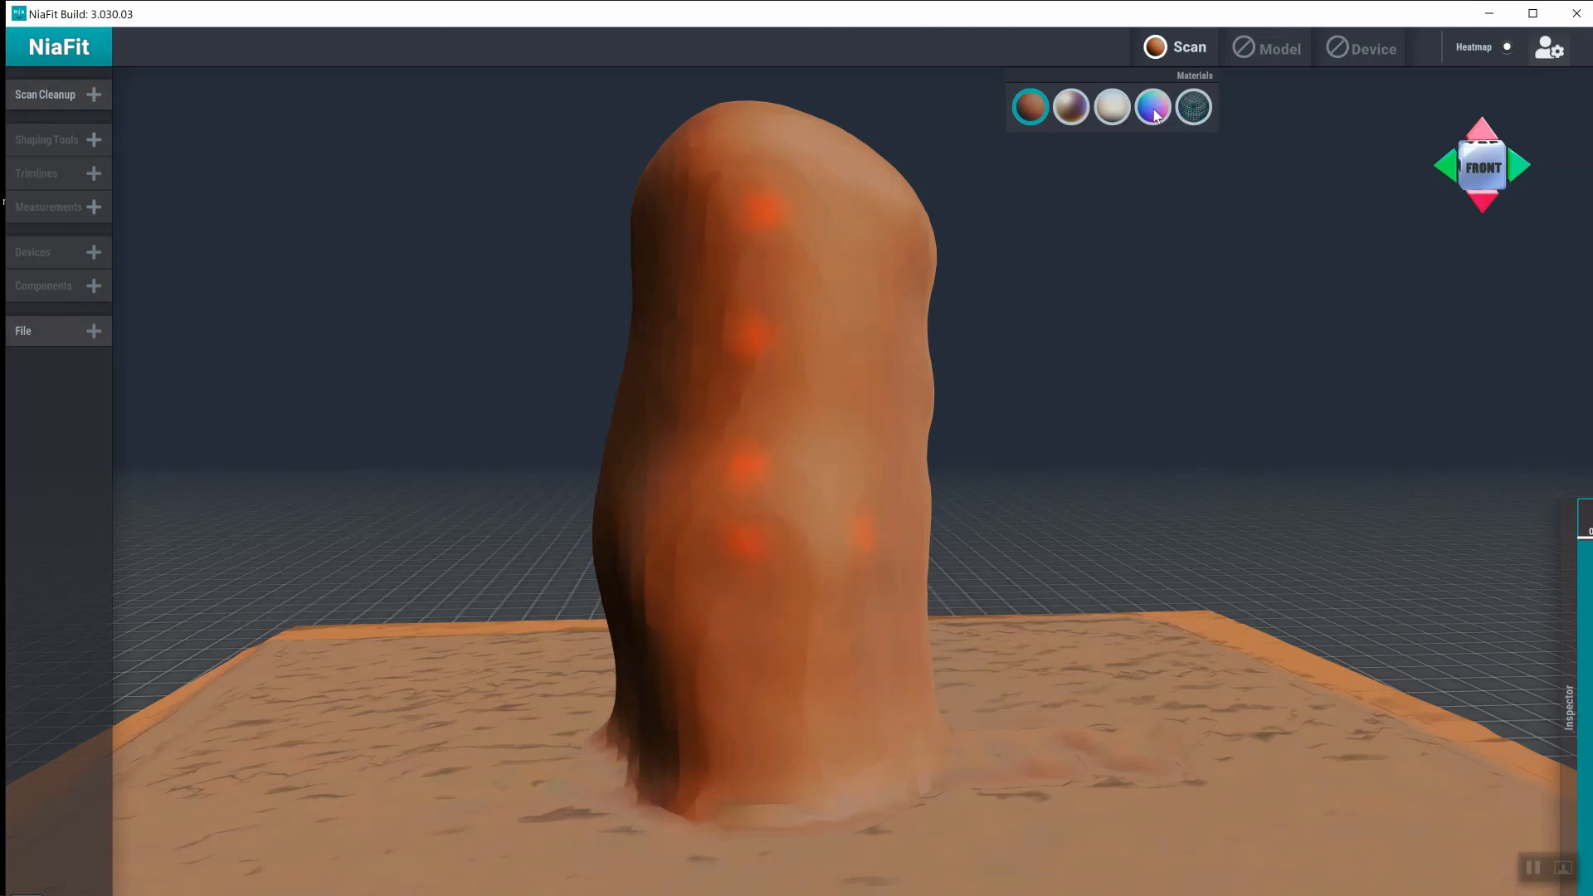
# - Render the scan with its photo texture and orbit to view the limb from the front
pyautogui.click(1151, 106)
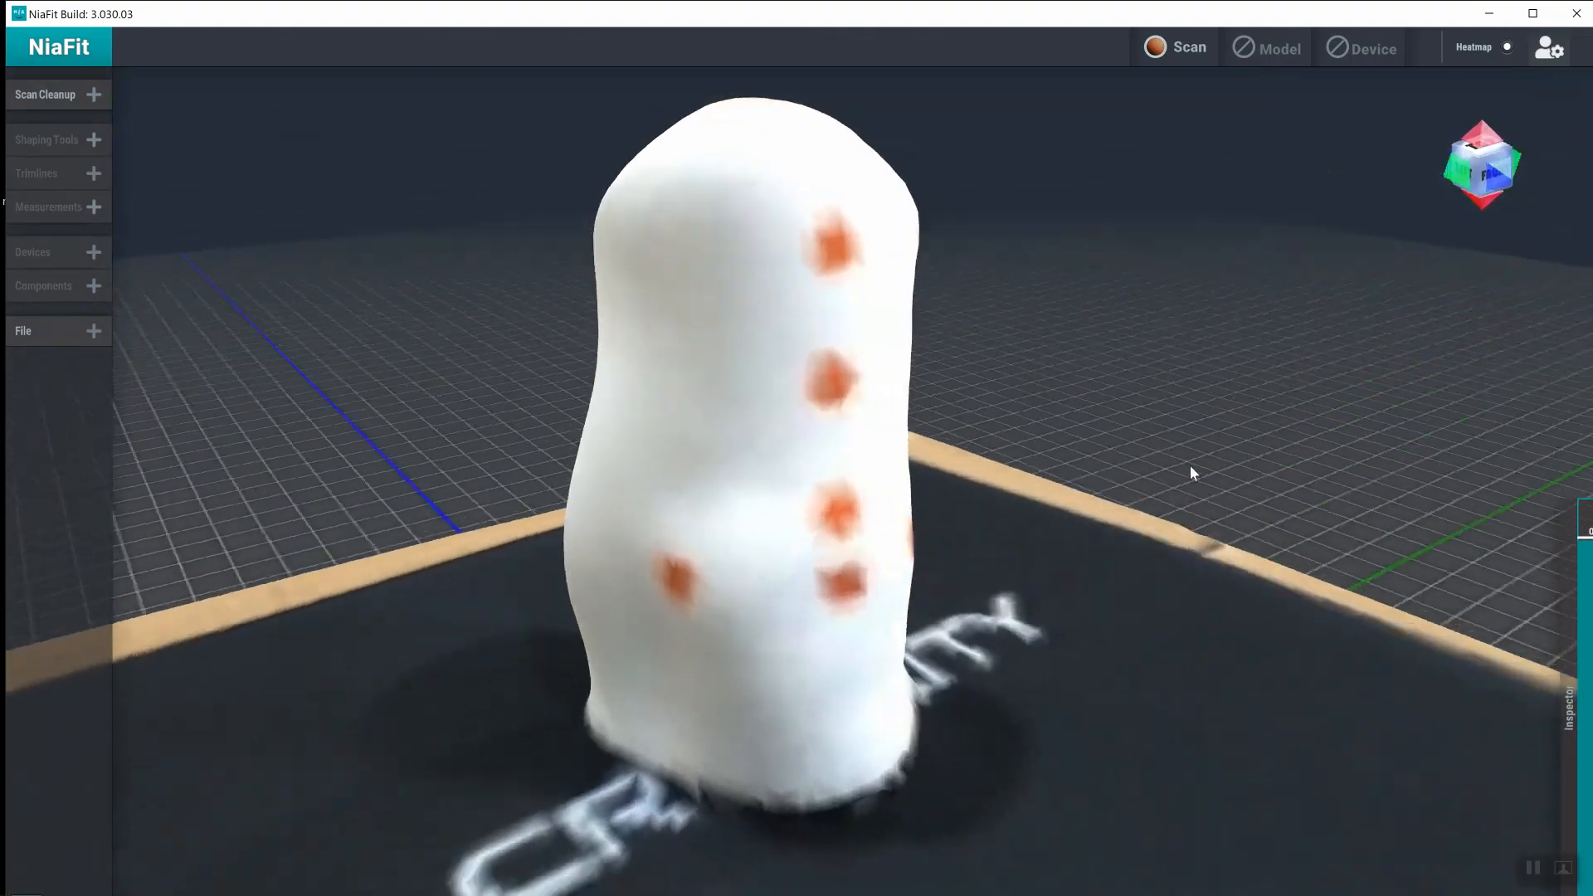
pyautogui.moveTo(1193, 472); pyautogui.dragTo(842, 562)
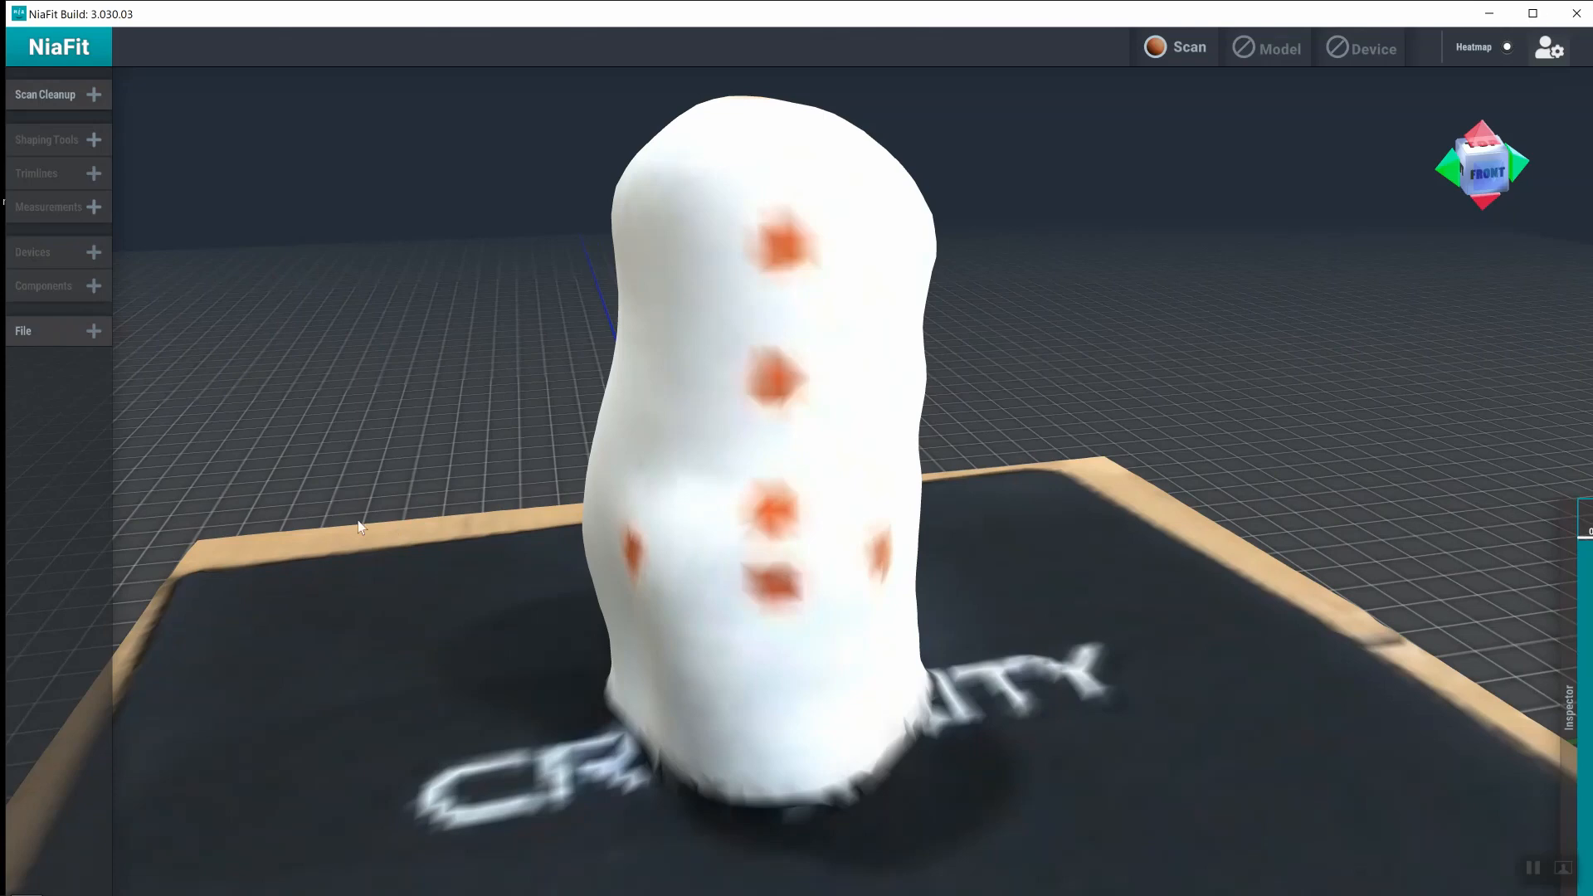
pyautogui.moveTo(355, 526); pyautogui.dragTo(483, 462)
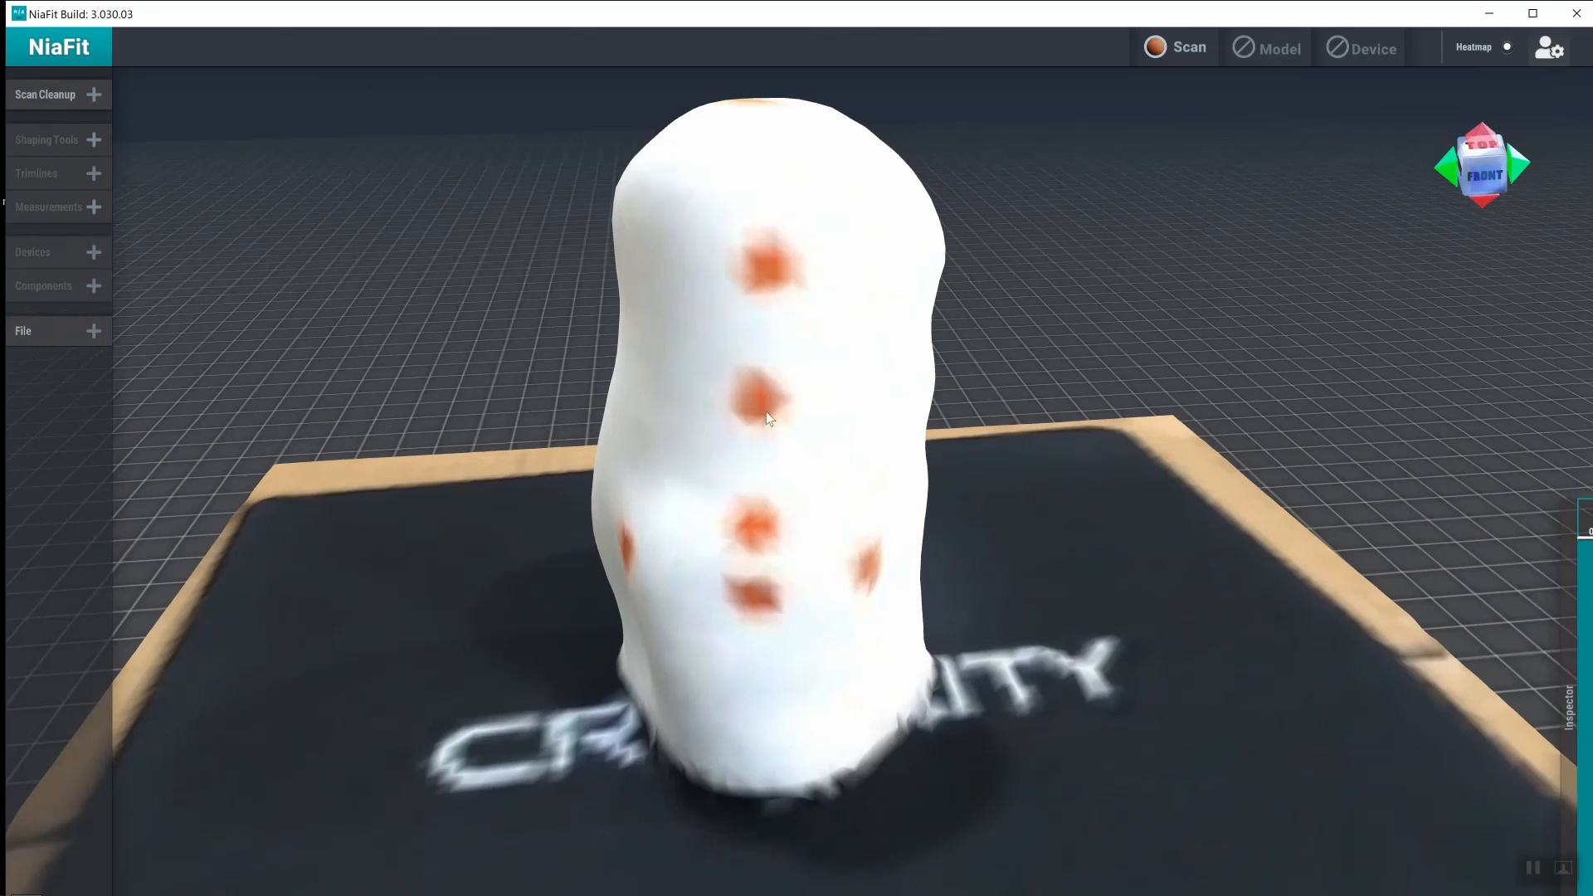
pyautogui.moveTo(762, 405)
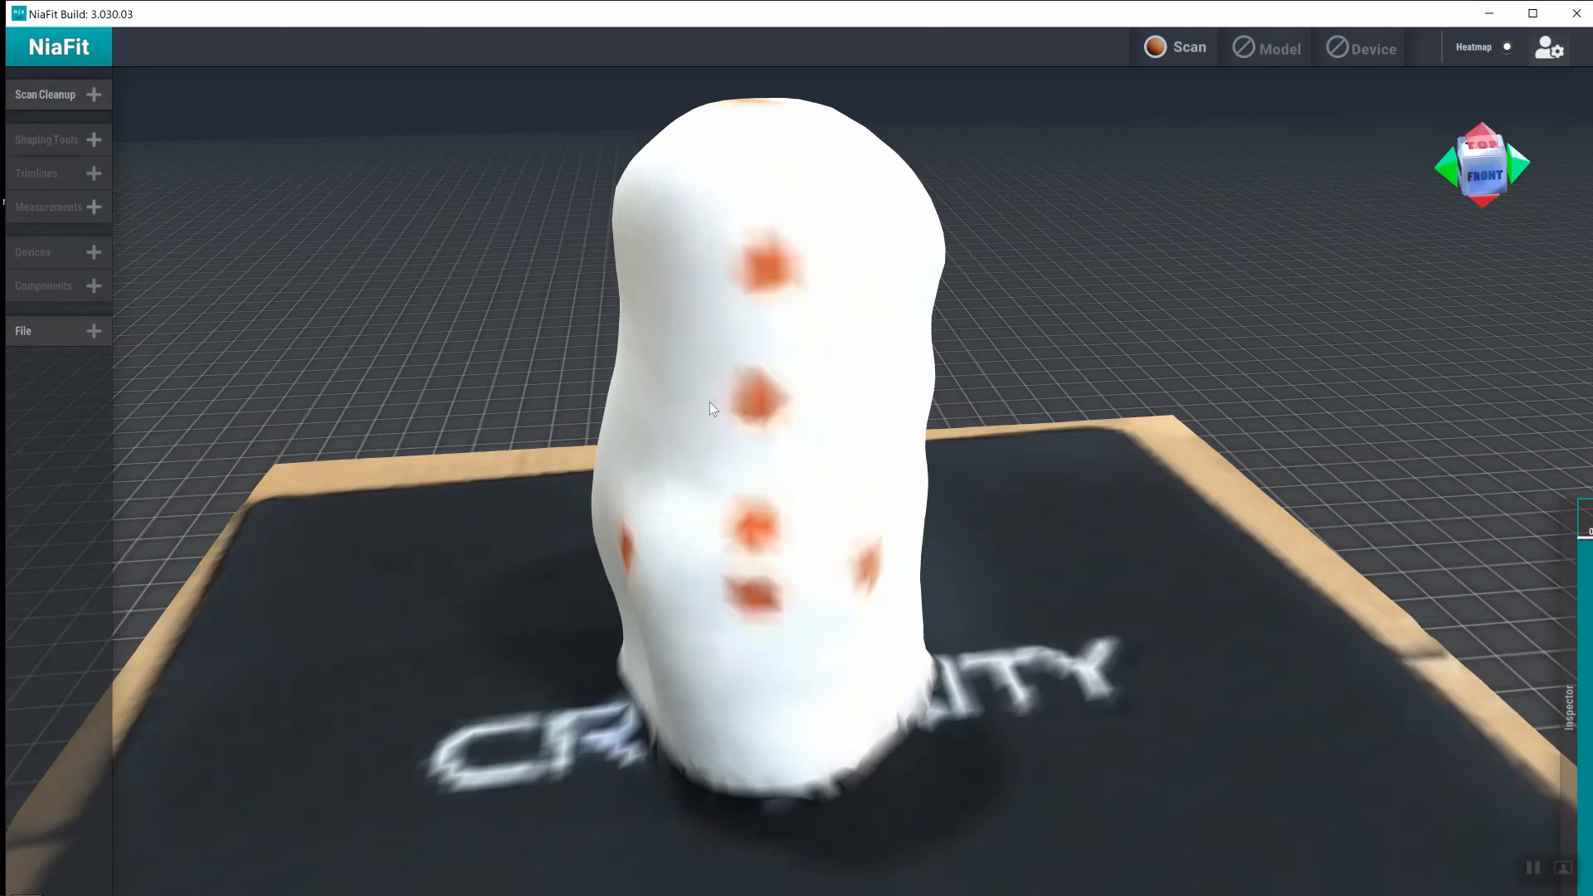
pyautogui.moveTo(745, 309)
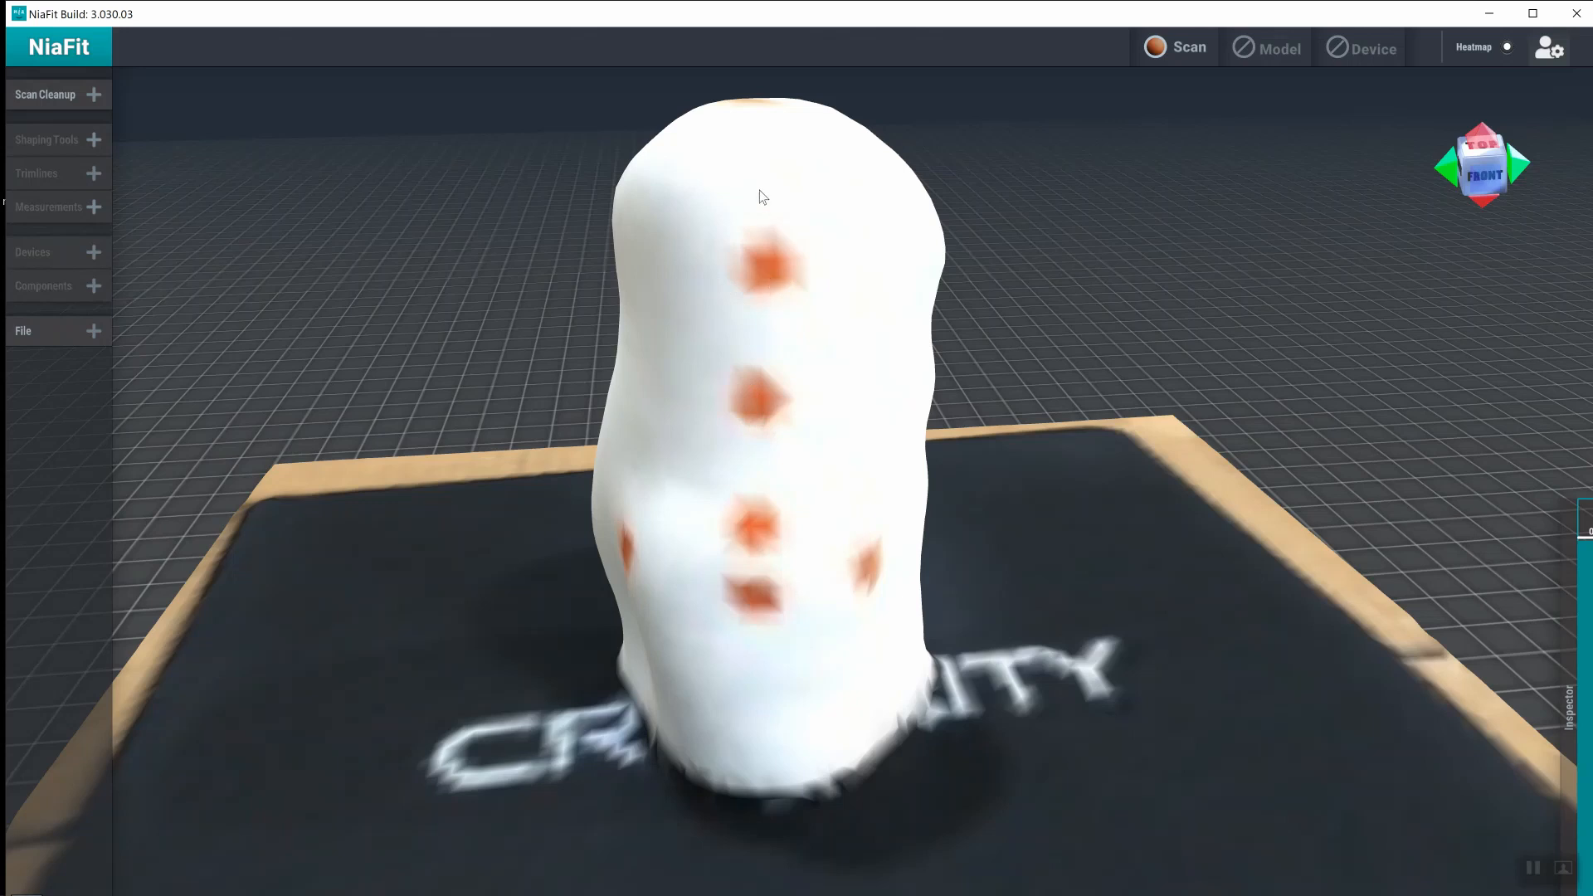
pyautogui.moveTo(804, 270)
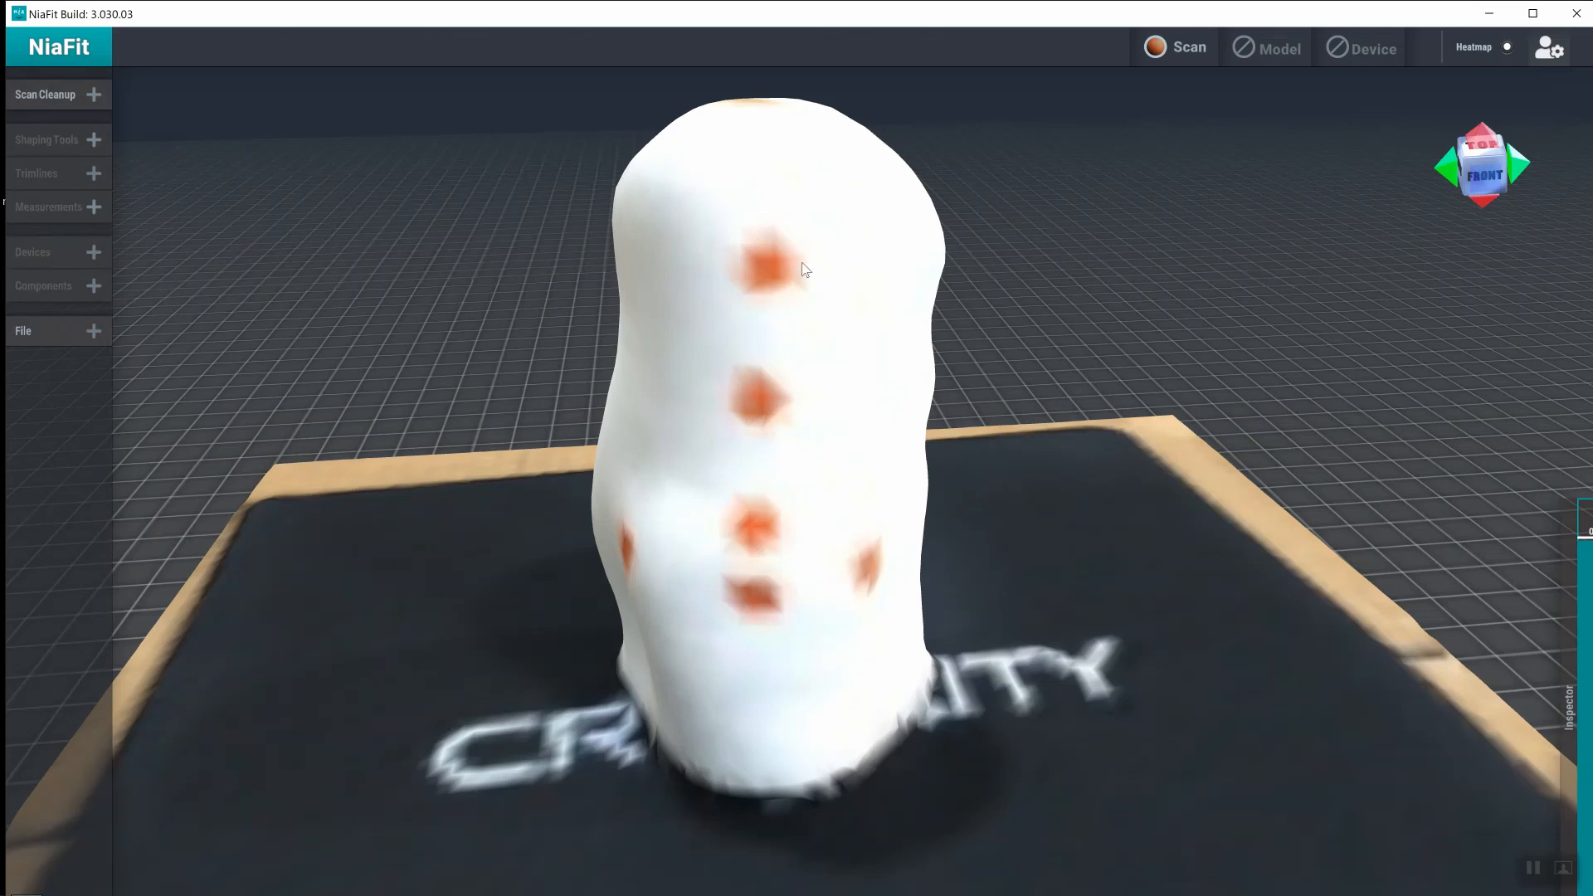
pyautogui.moveTo(743, 546)
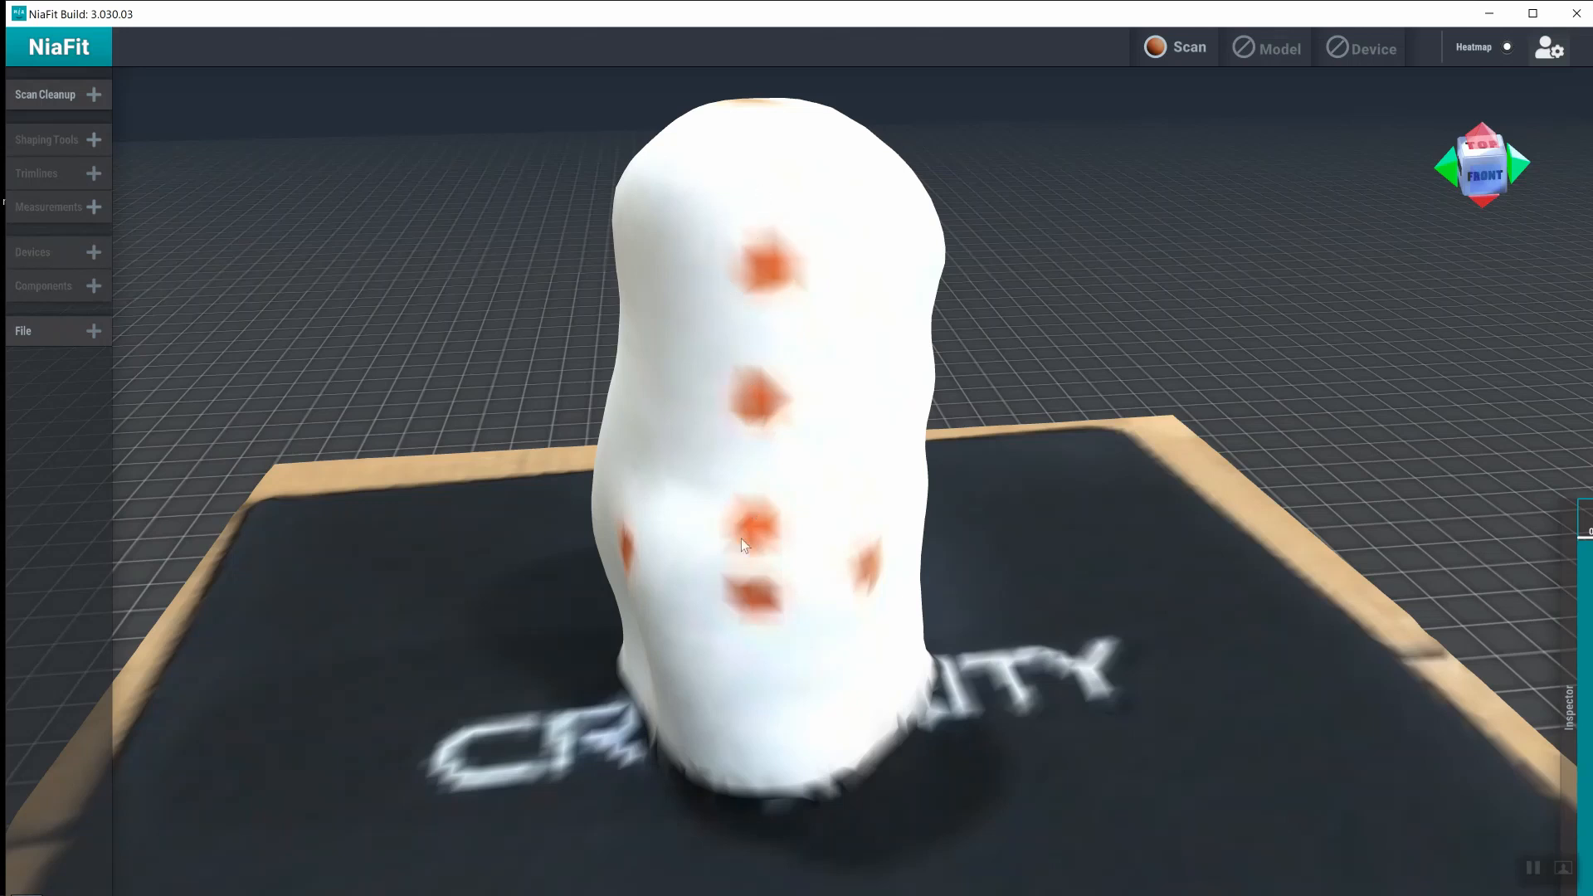
pyautogui.moveTo(293, 282)
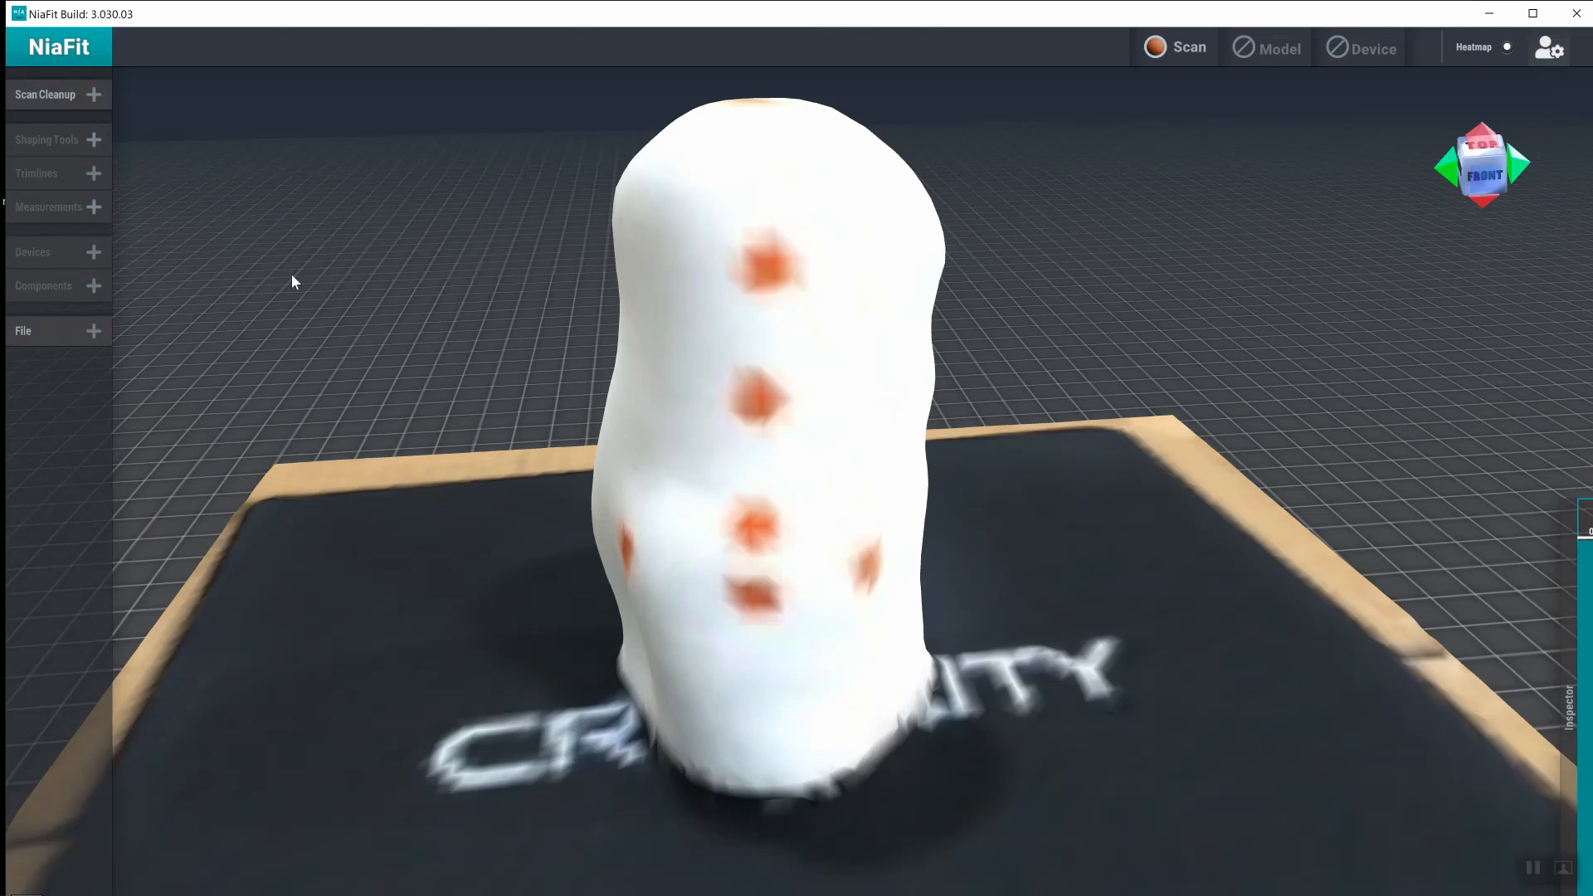
pyautogui.moveTo(88, 109)
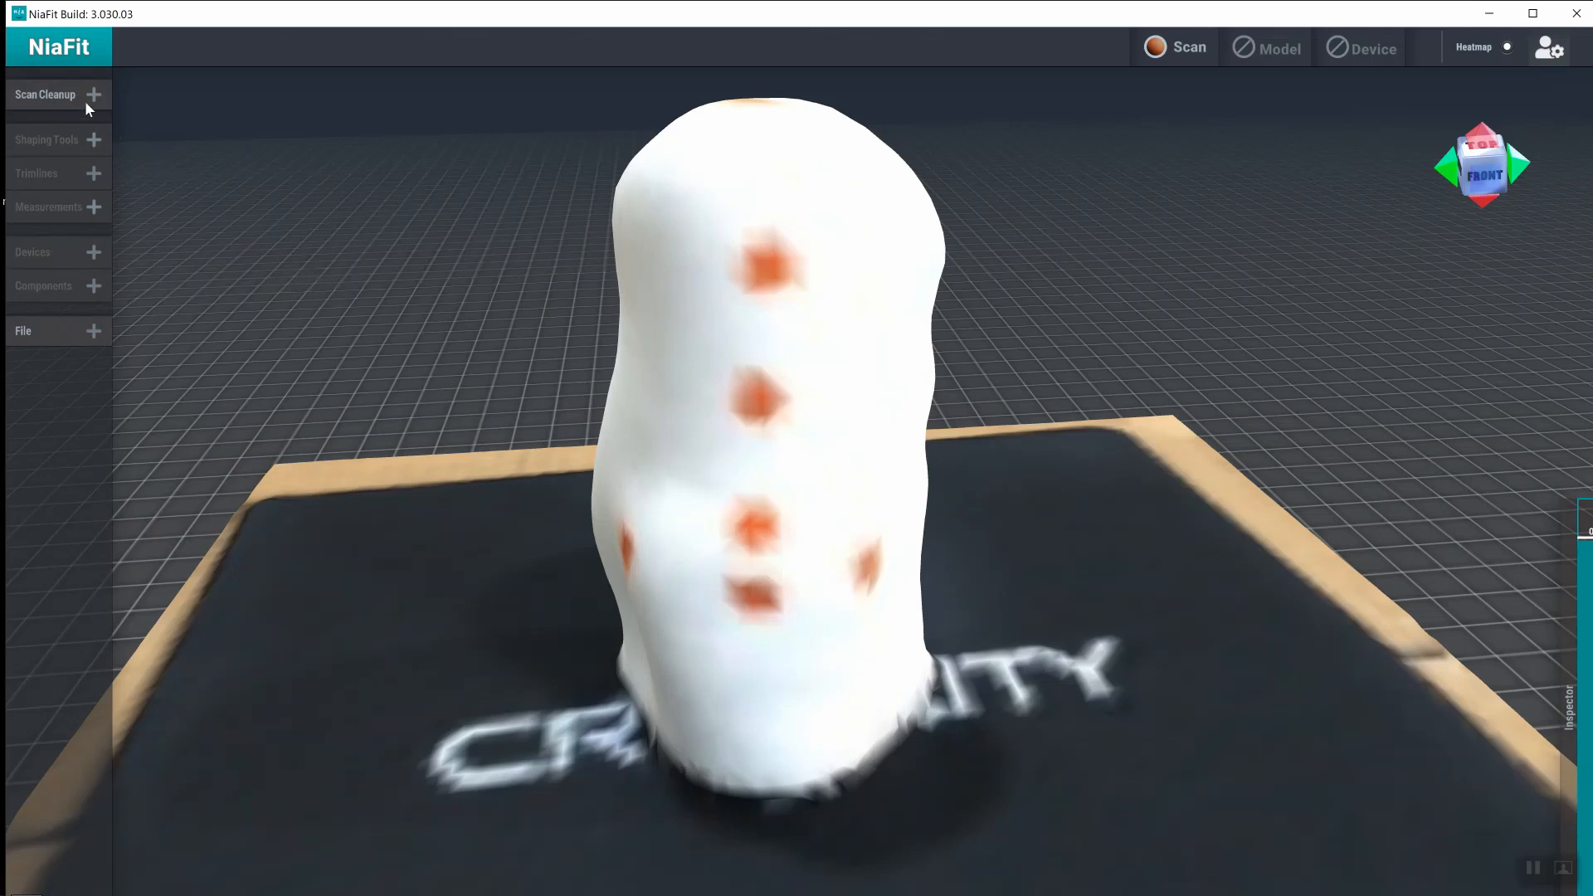
# - Start Crop Scan and place the lower crop marker at the limb's base
pyautogui.click(46, 93)
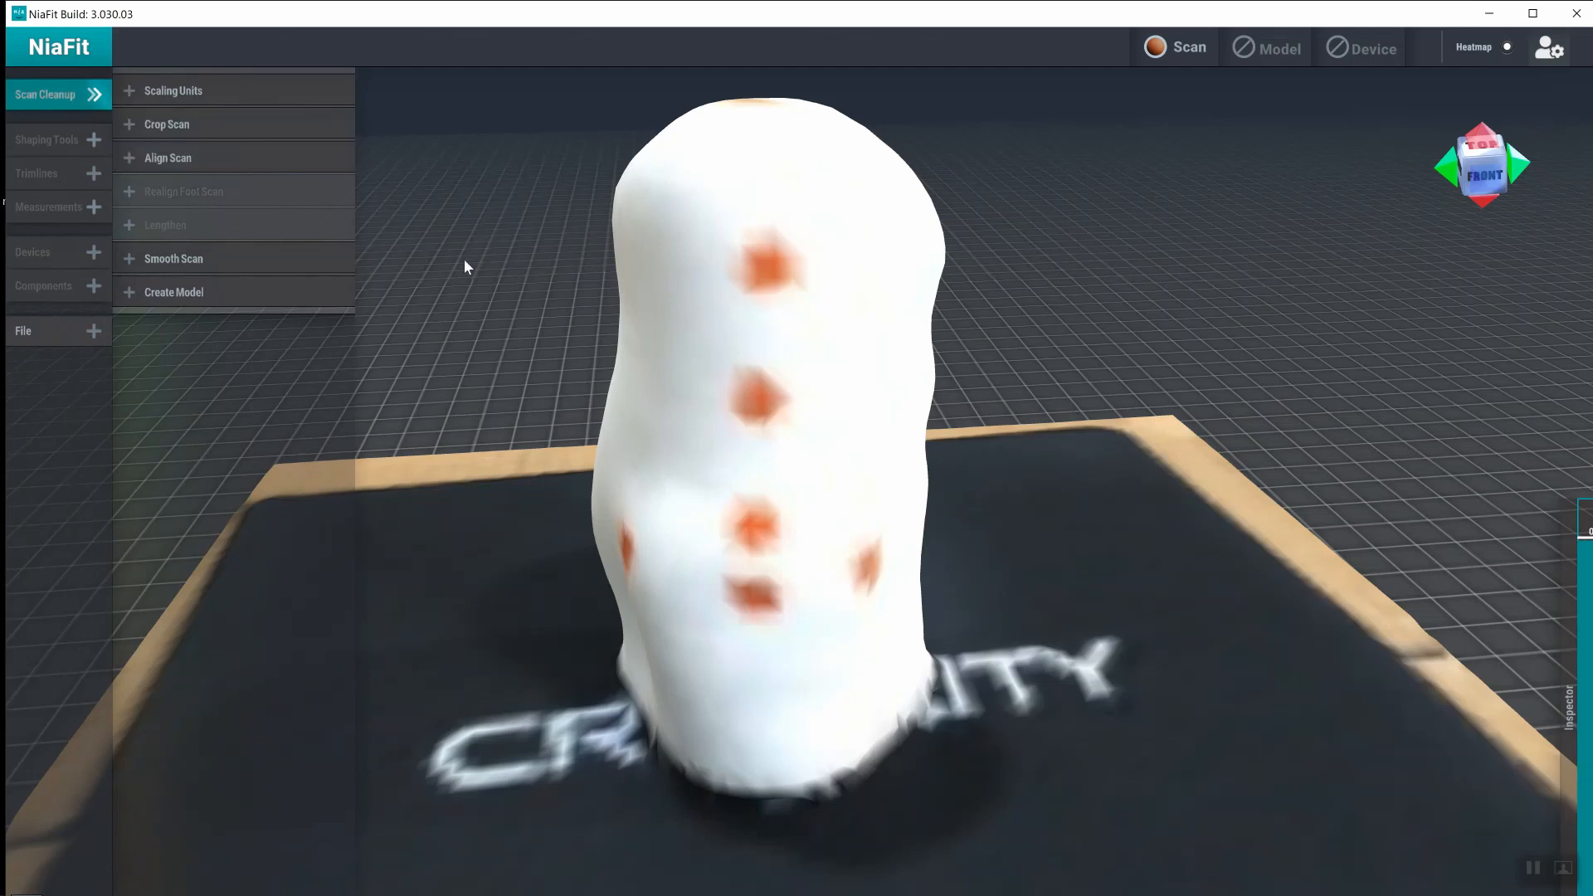
pyautogui.click(166, 123)
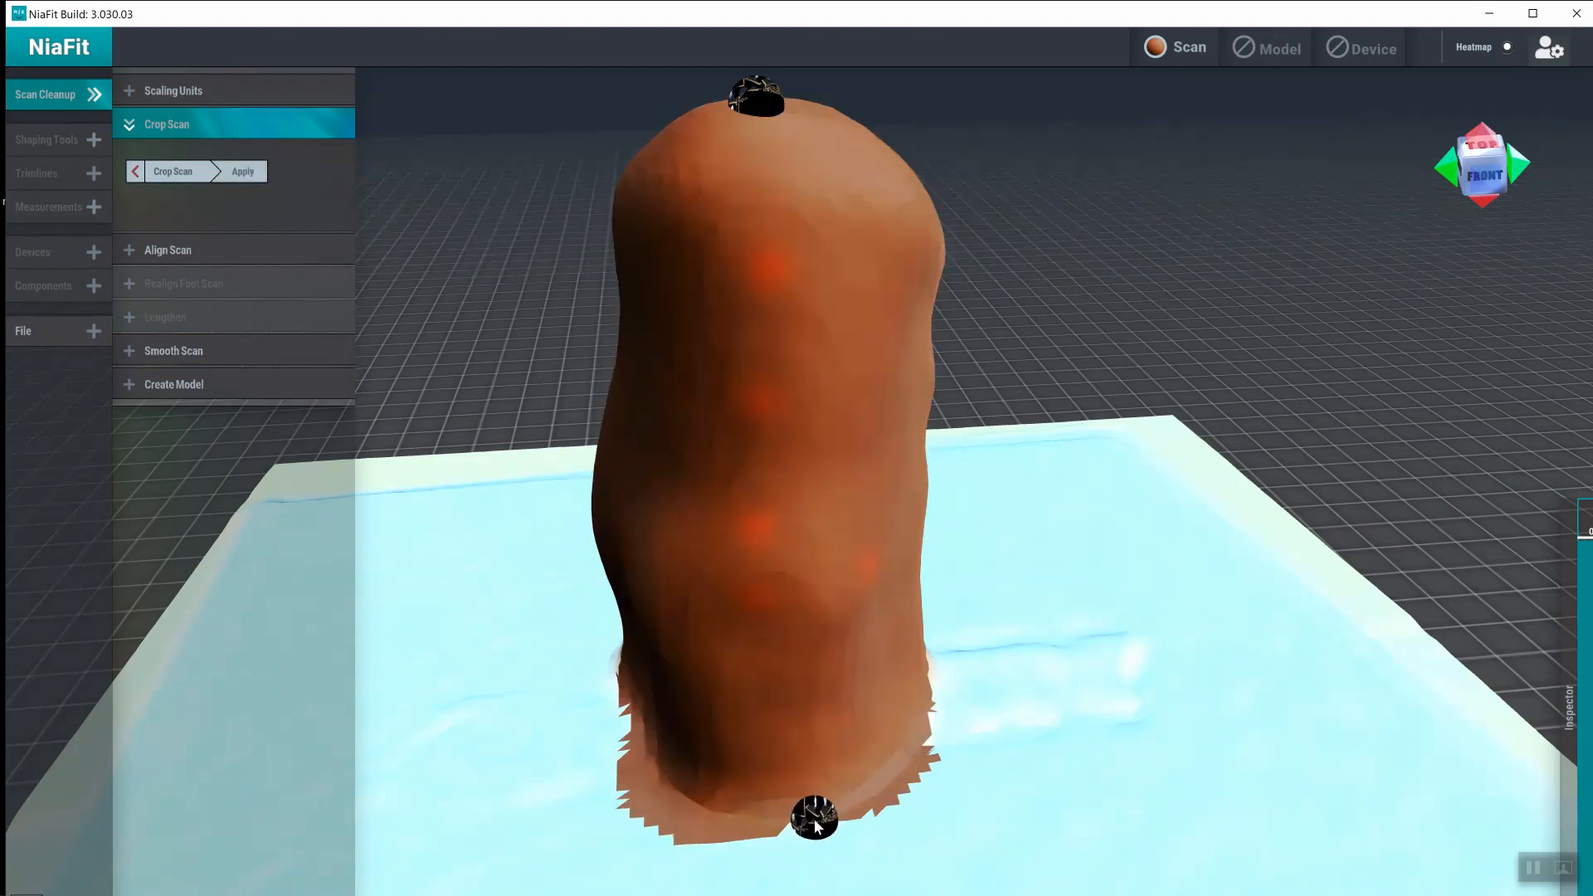
pyautogui.moveTo(813, 823); pyautogui.dragTo(955, 772)
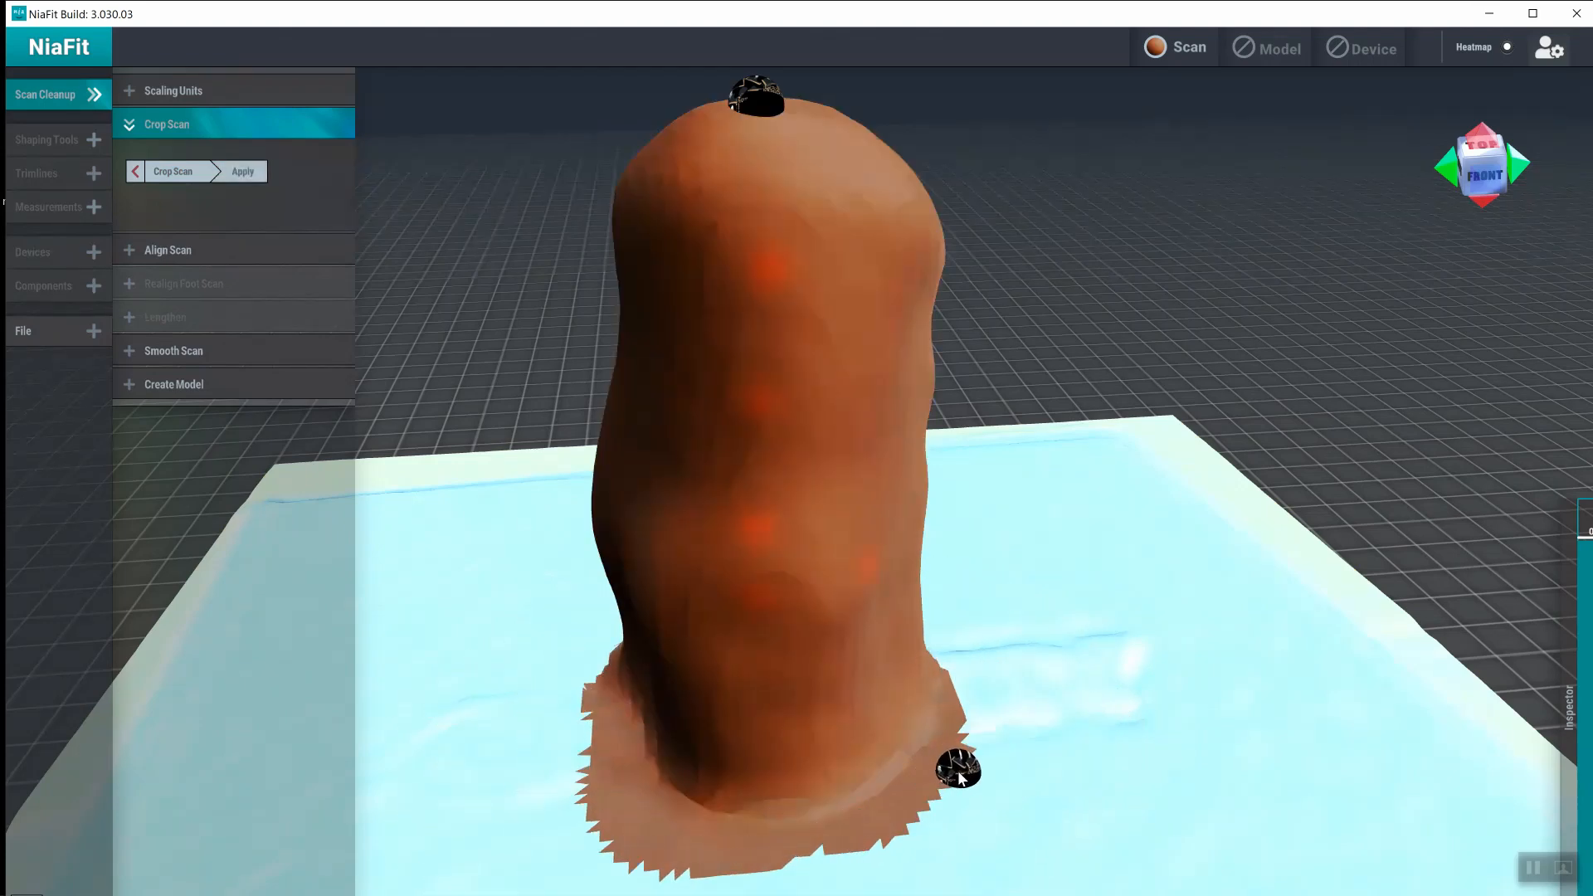
pyautogui.moveTo(960, 777); pyautogui.dragTo(884, 708)
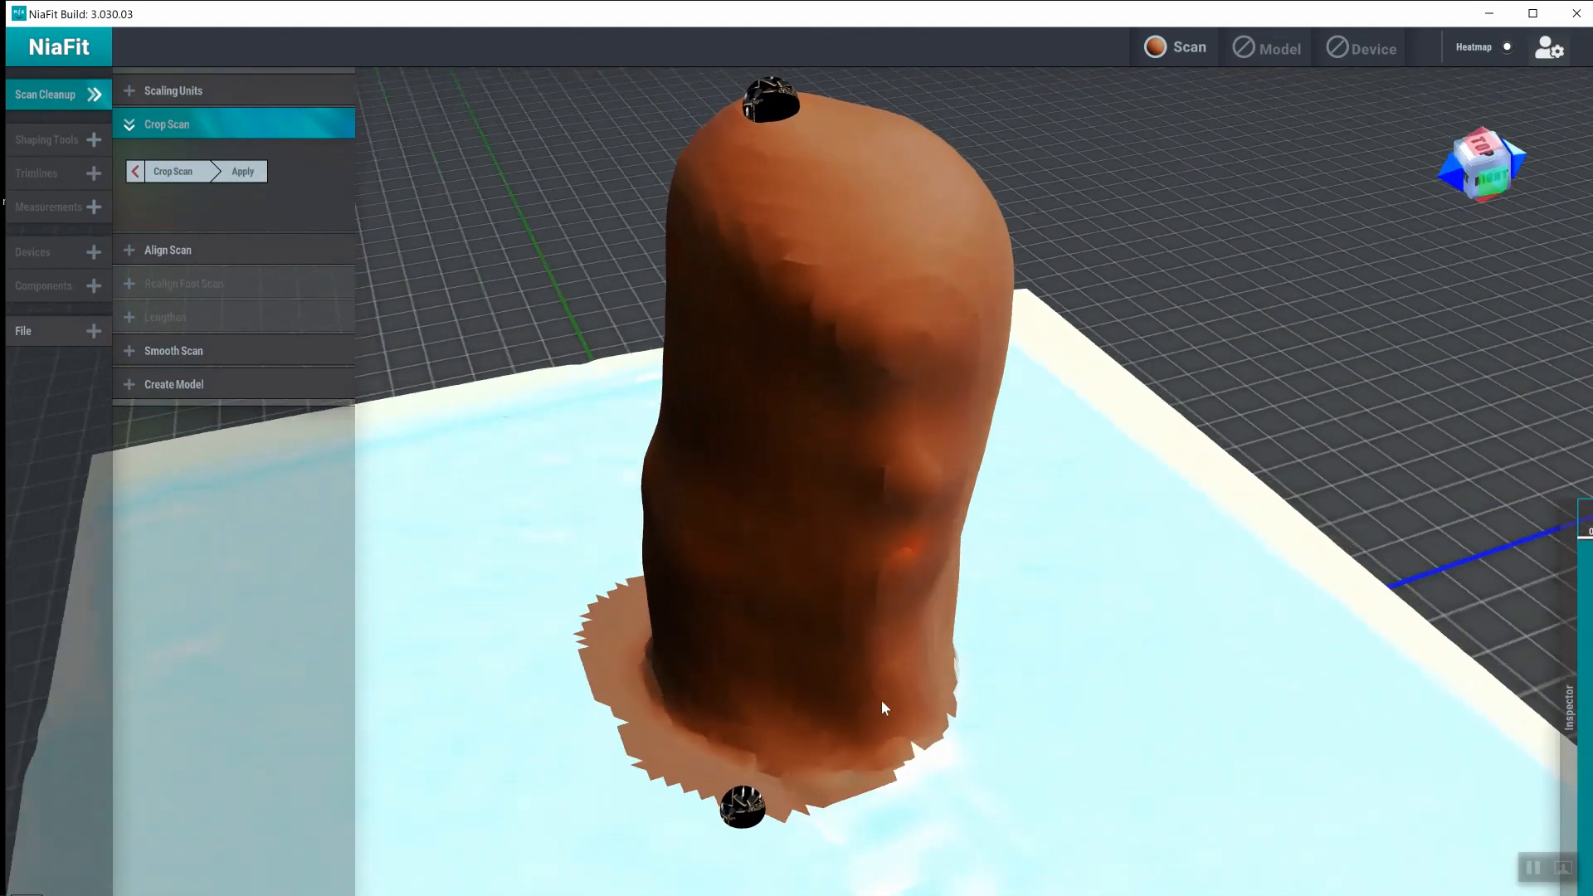
pyautogui.moveTo(884, 708); pyautogui.dragTo(924, 780)
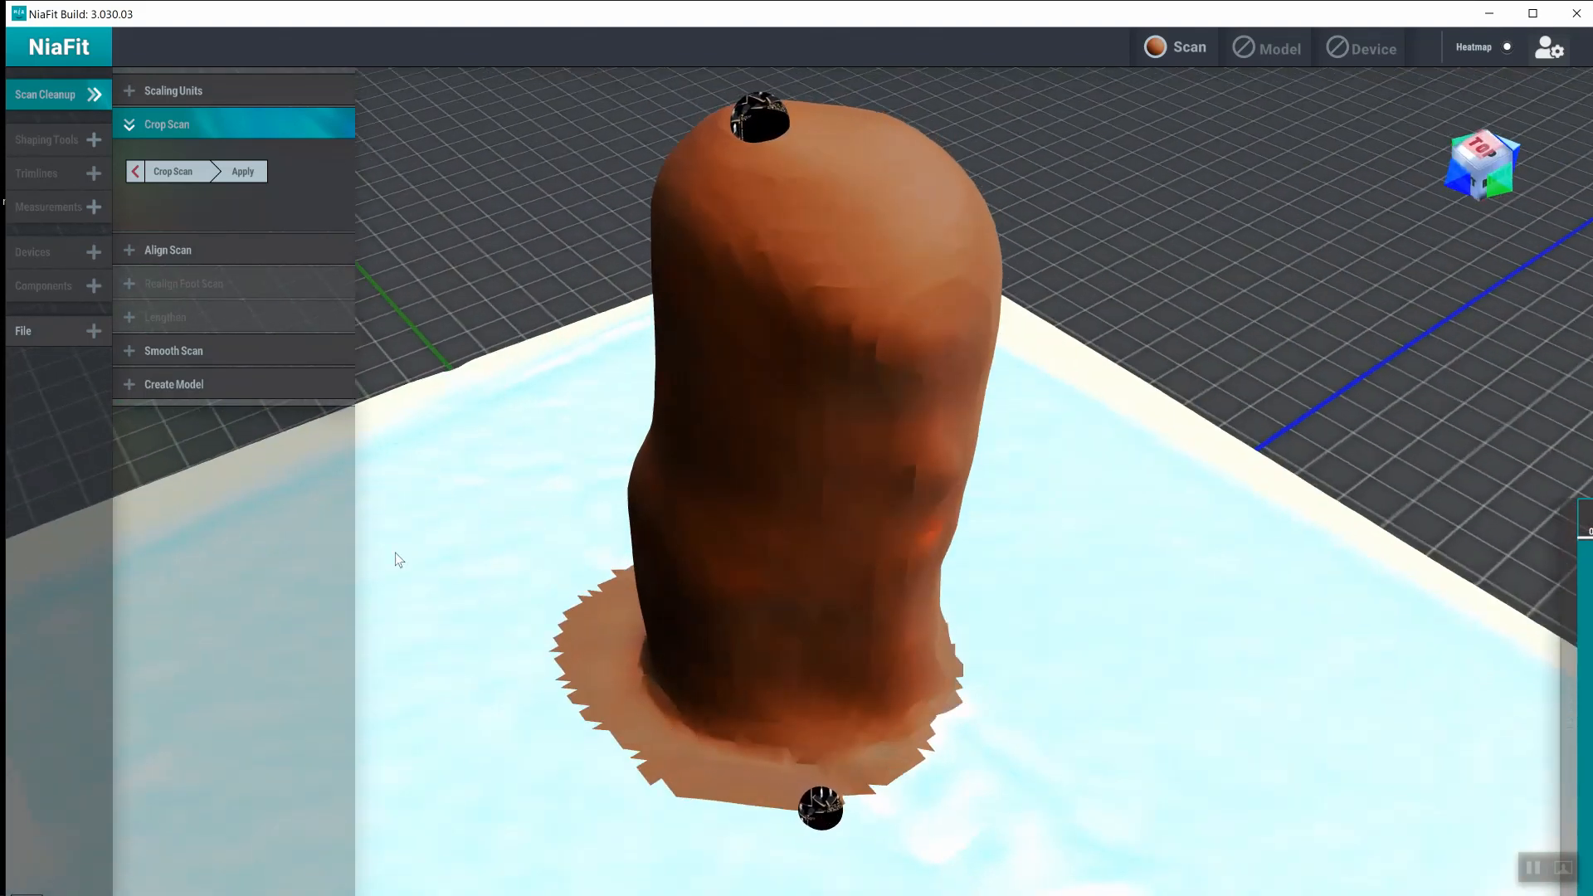
# - Apply the crop so only the residual limb remains, removing the platform surface
pyautogui.click(242, 171)
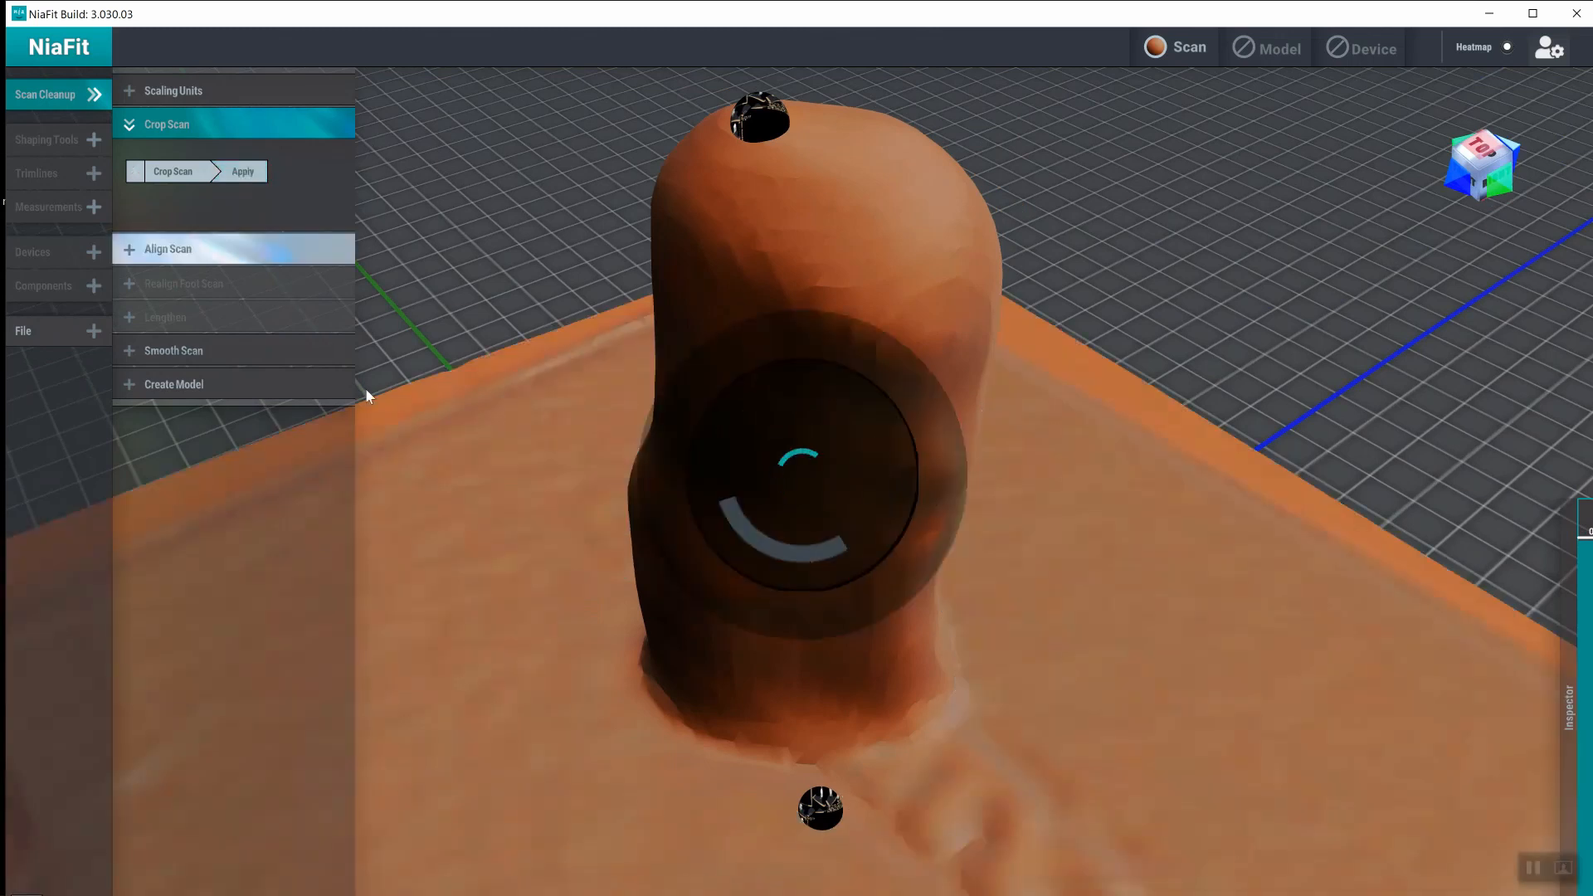
pyautogui.moveTo(512, 479)
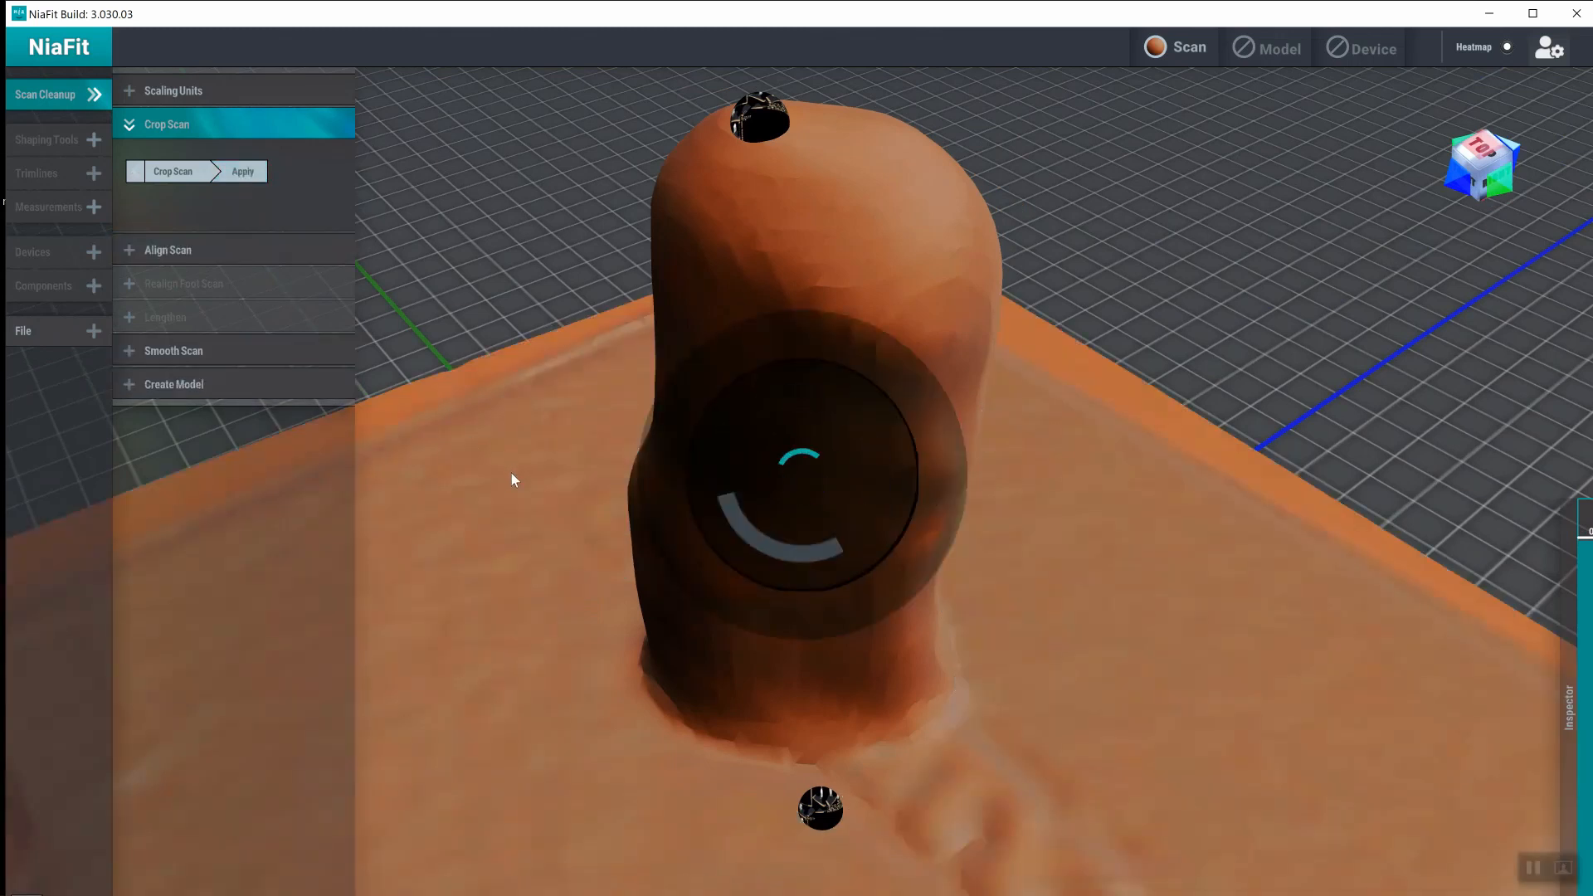
pyautogui.click(242, 170)
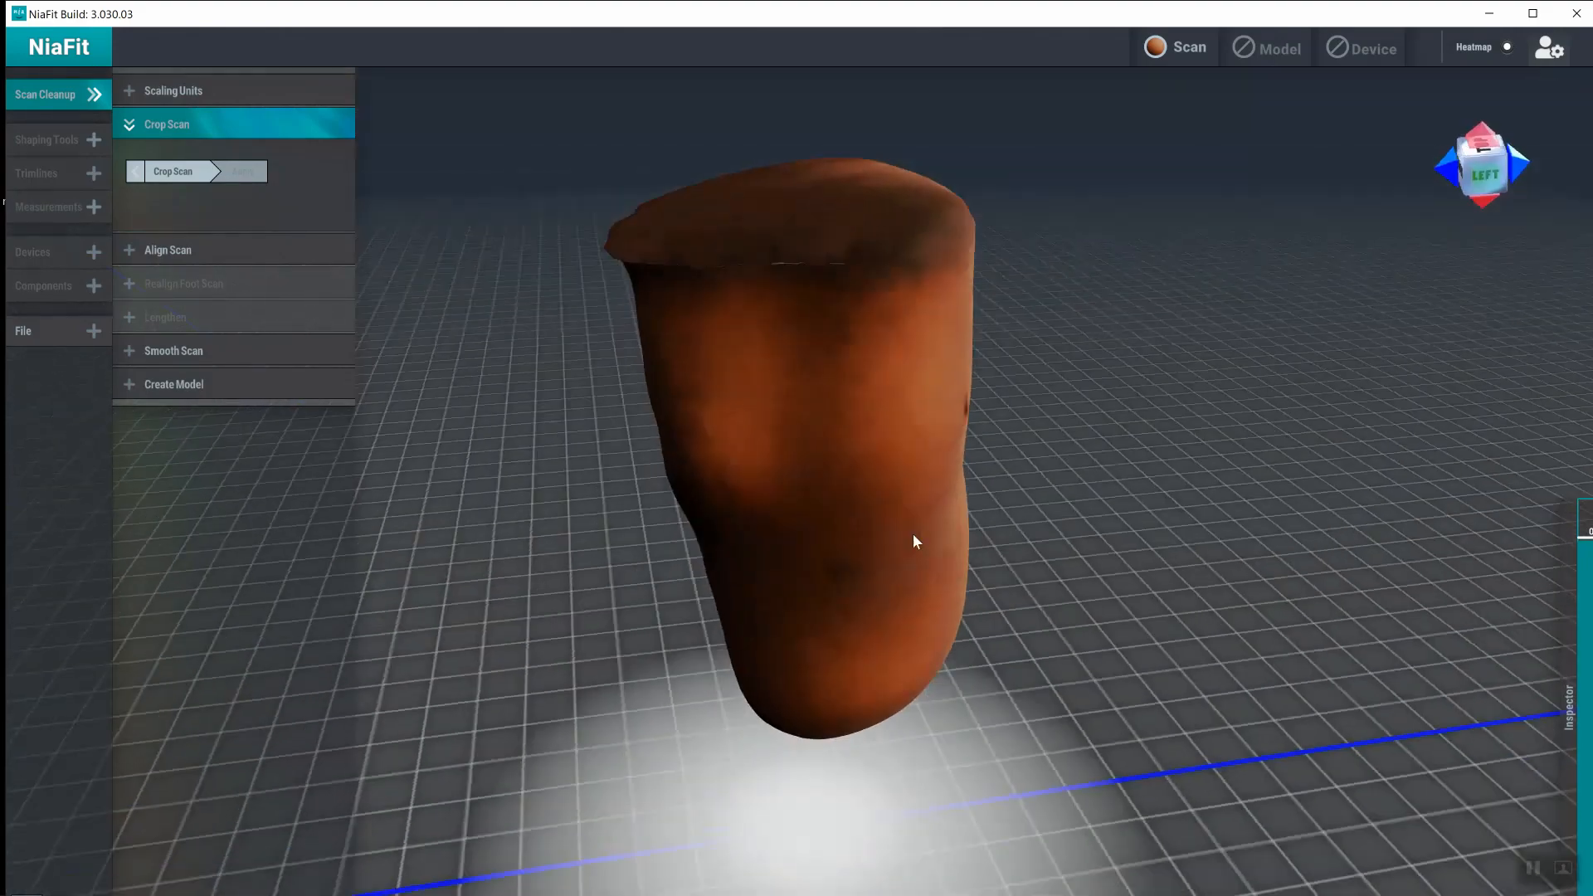
pyautogui.moveTo(914, 541); pyautogui.dragTo(1262, 404)
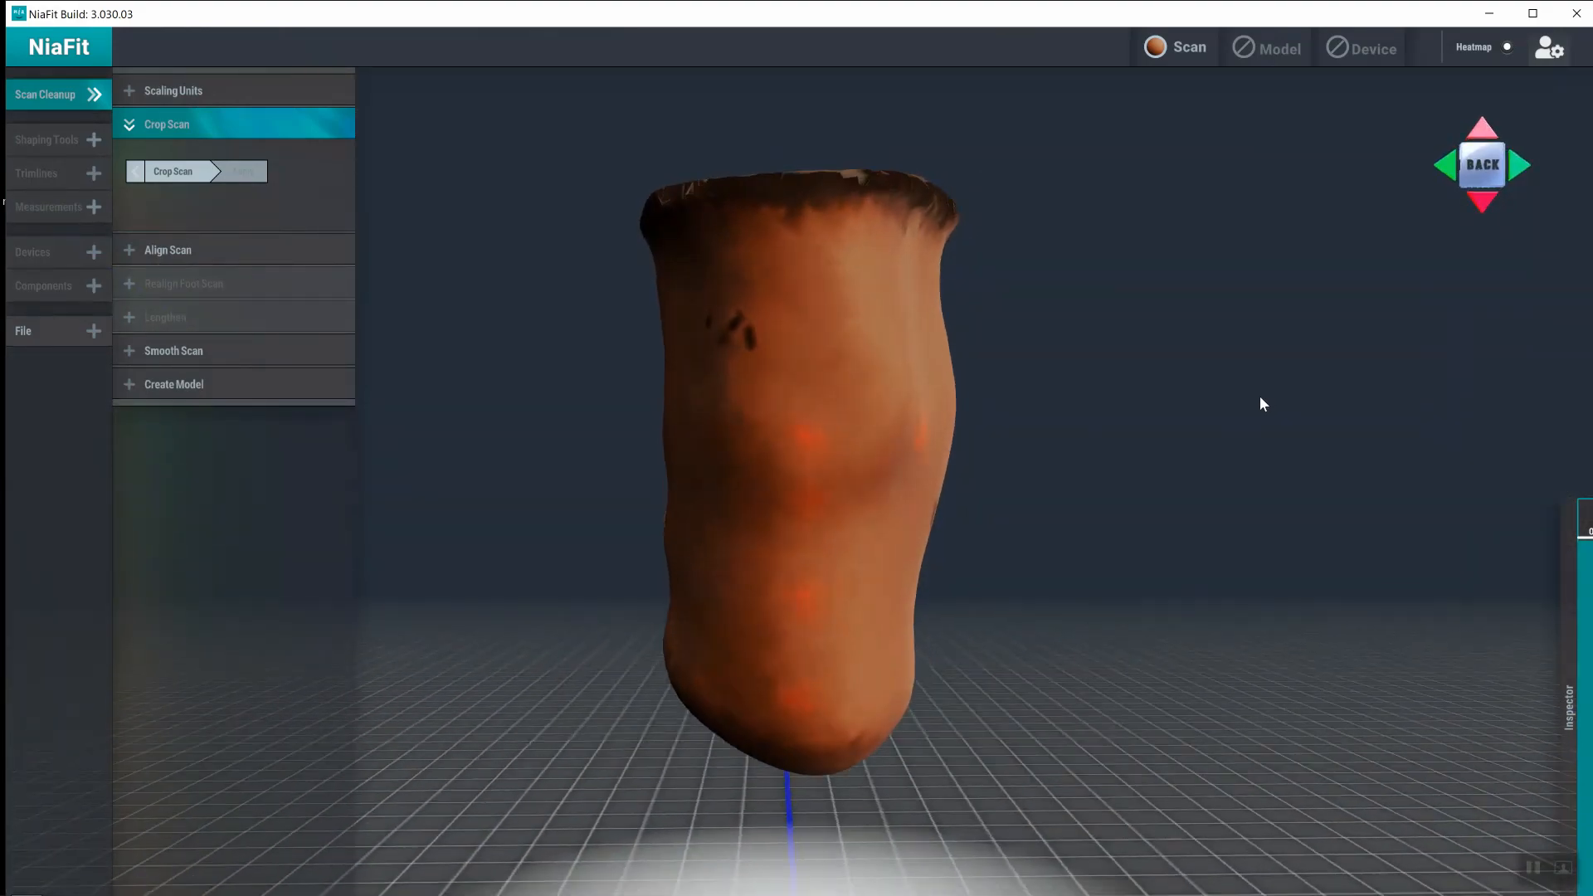
pyautogui.moveTo(1262, 403); pyautogui.dragTo(934, 823)
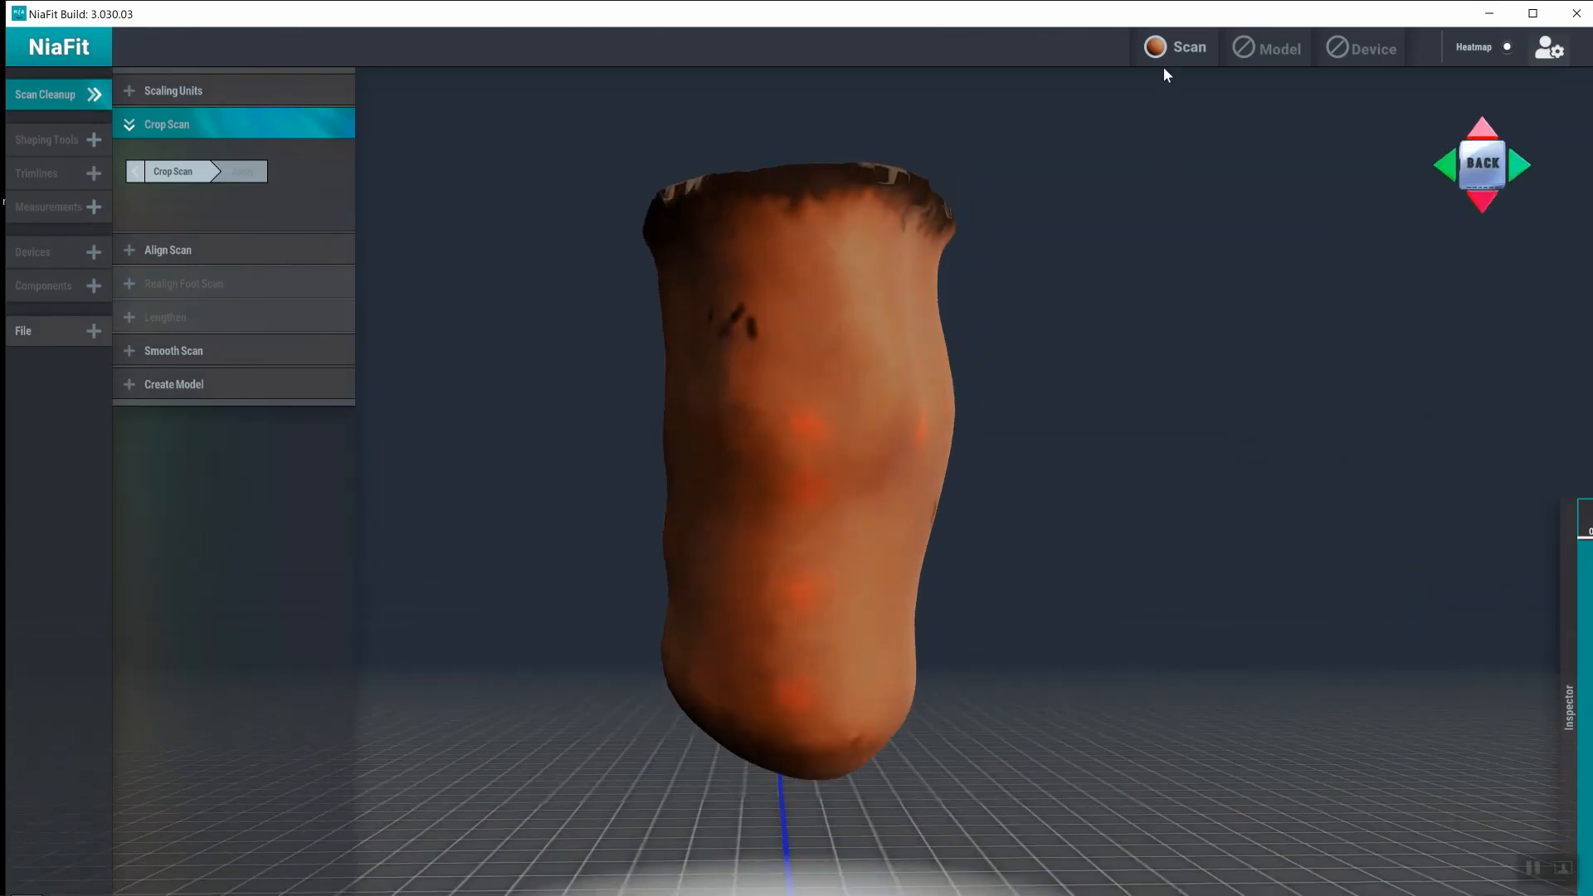
pyautogui.click(1110, 107)
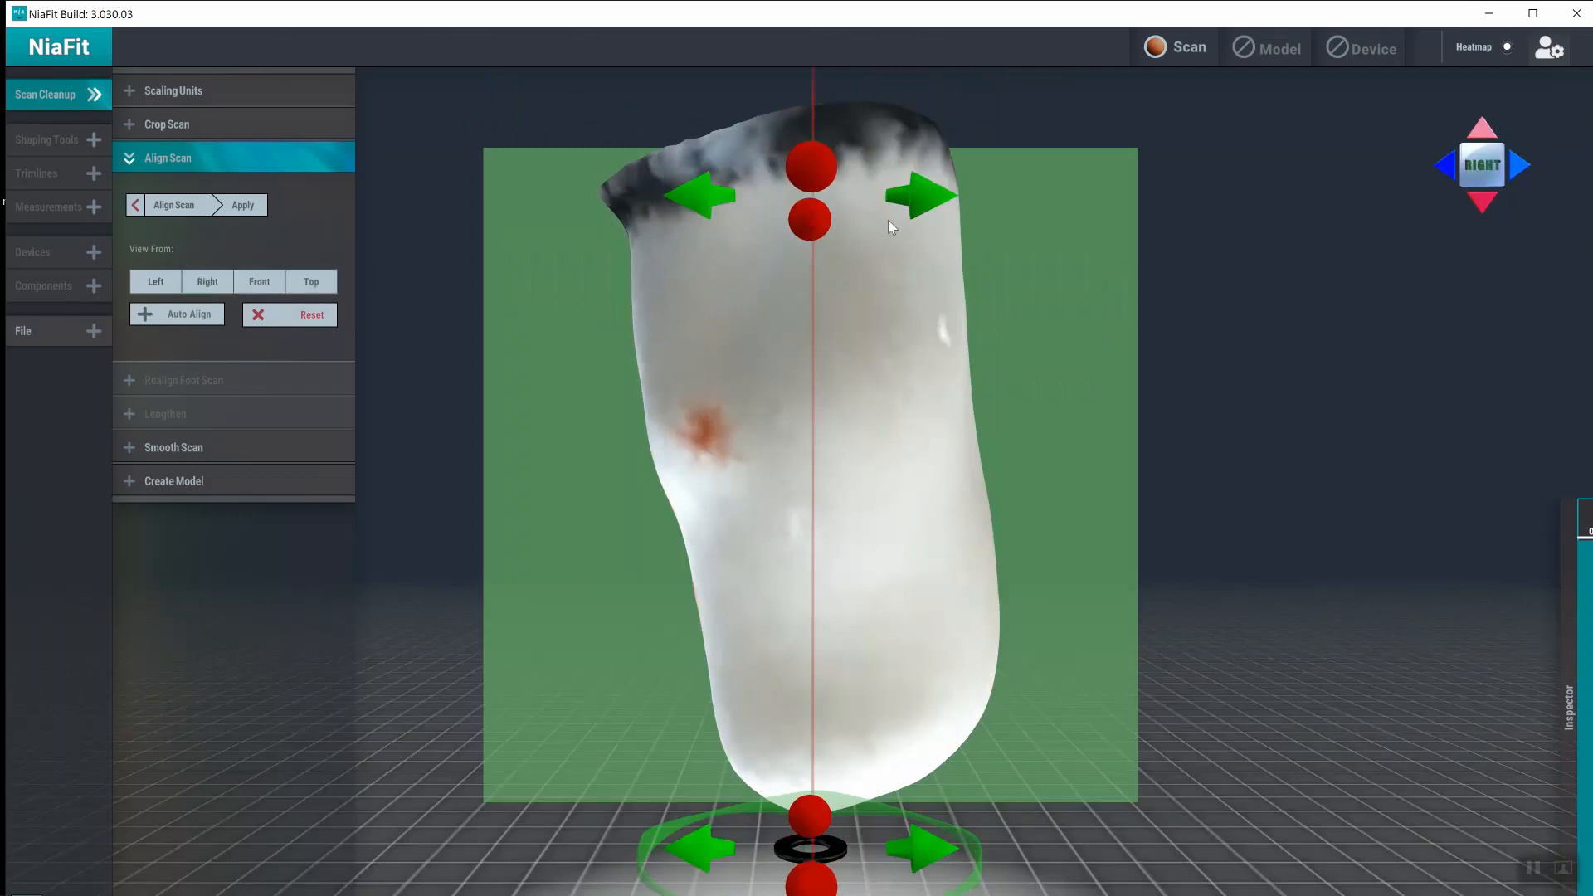
# - Rotate the scan in Align Scan so the limb stands upright along the vertical axis
pyautogui.scroll(-3)
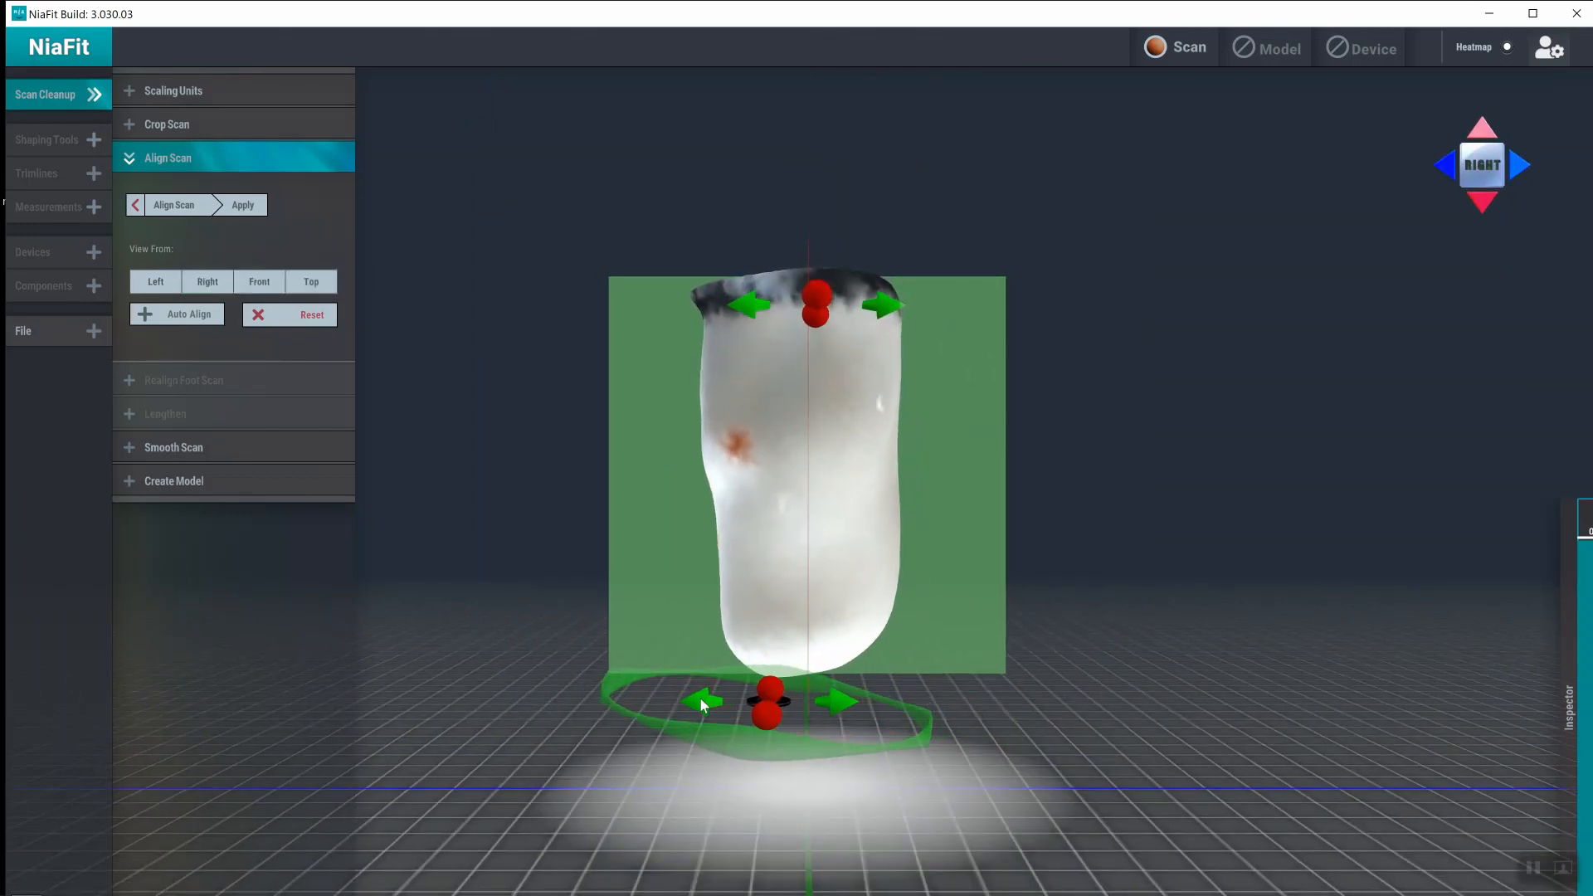
pyautogui.click(243, 204)
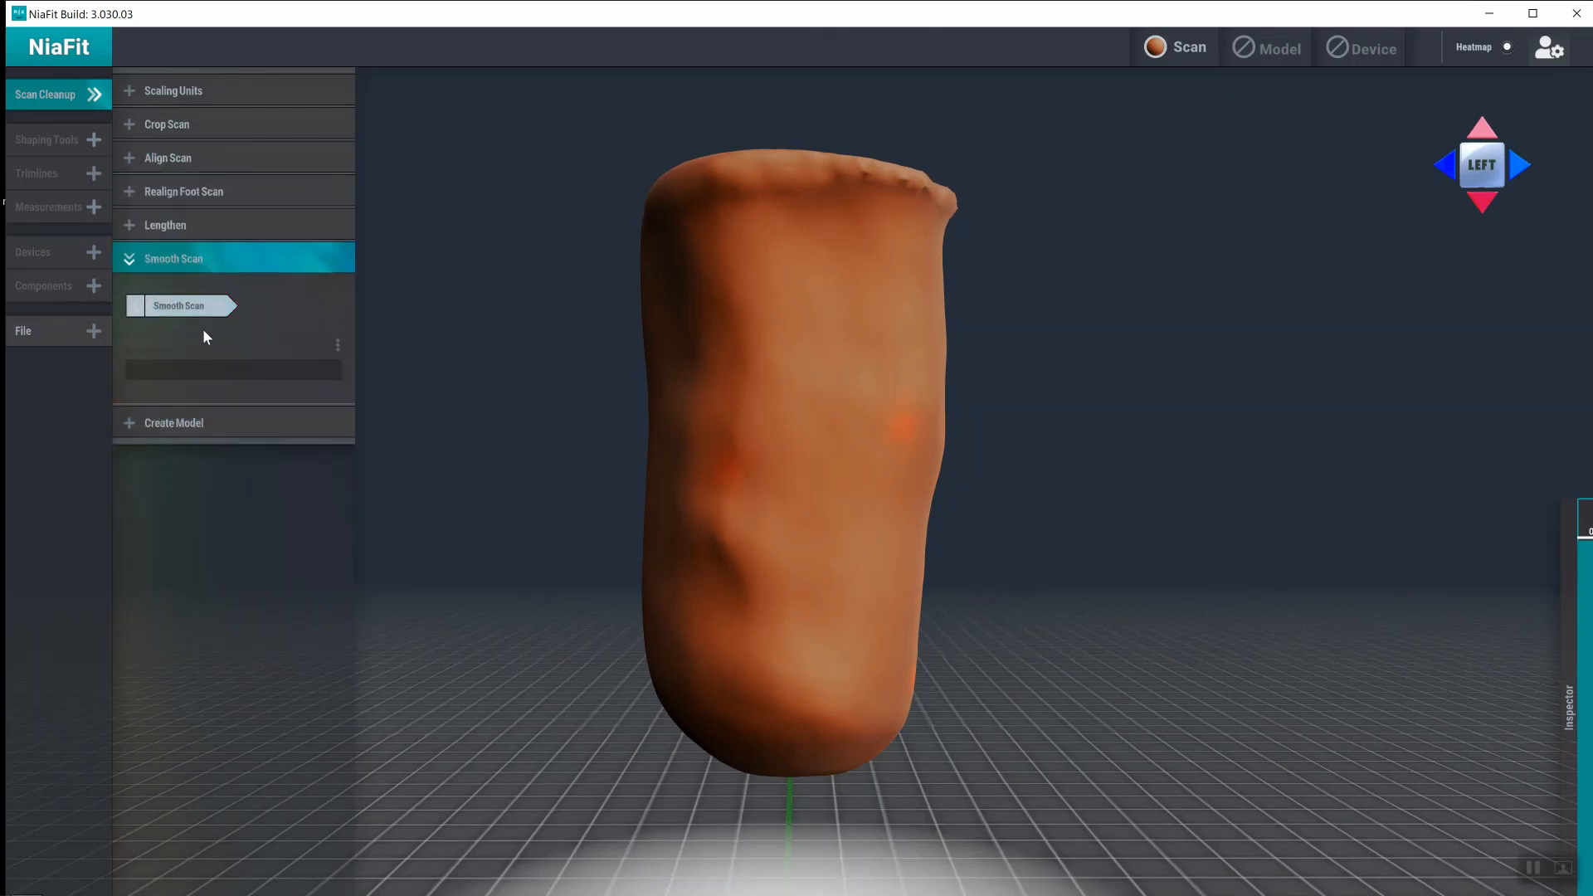
# - Smooth the limb surface with the brush over its lower end, bottom and upper part
pyautogui.click(178, 306)
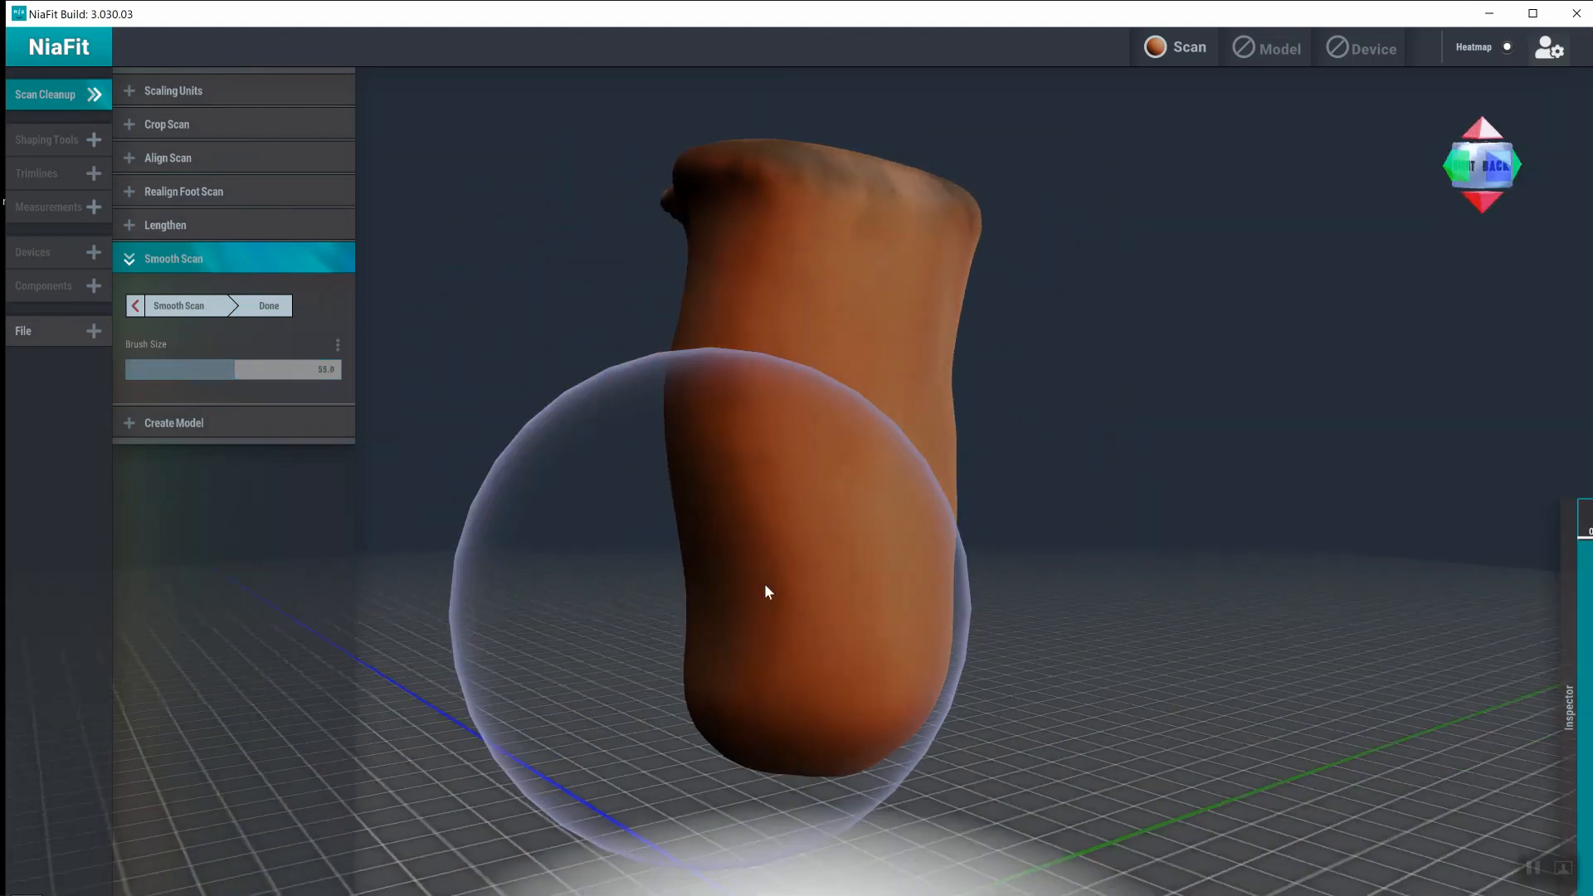
pyautogui.moveTo(767, 592); pyautogui.dragTo(813, 585)
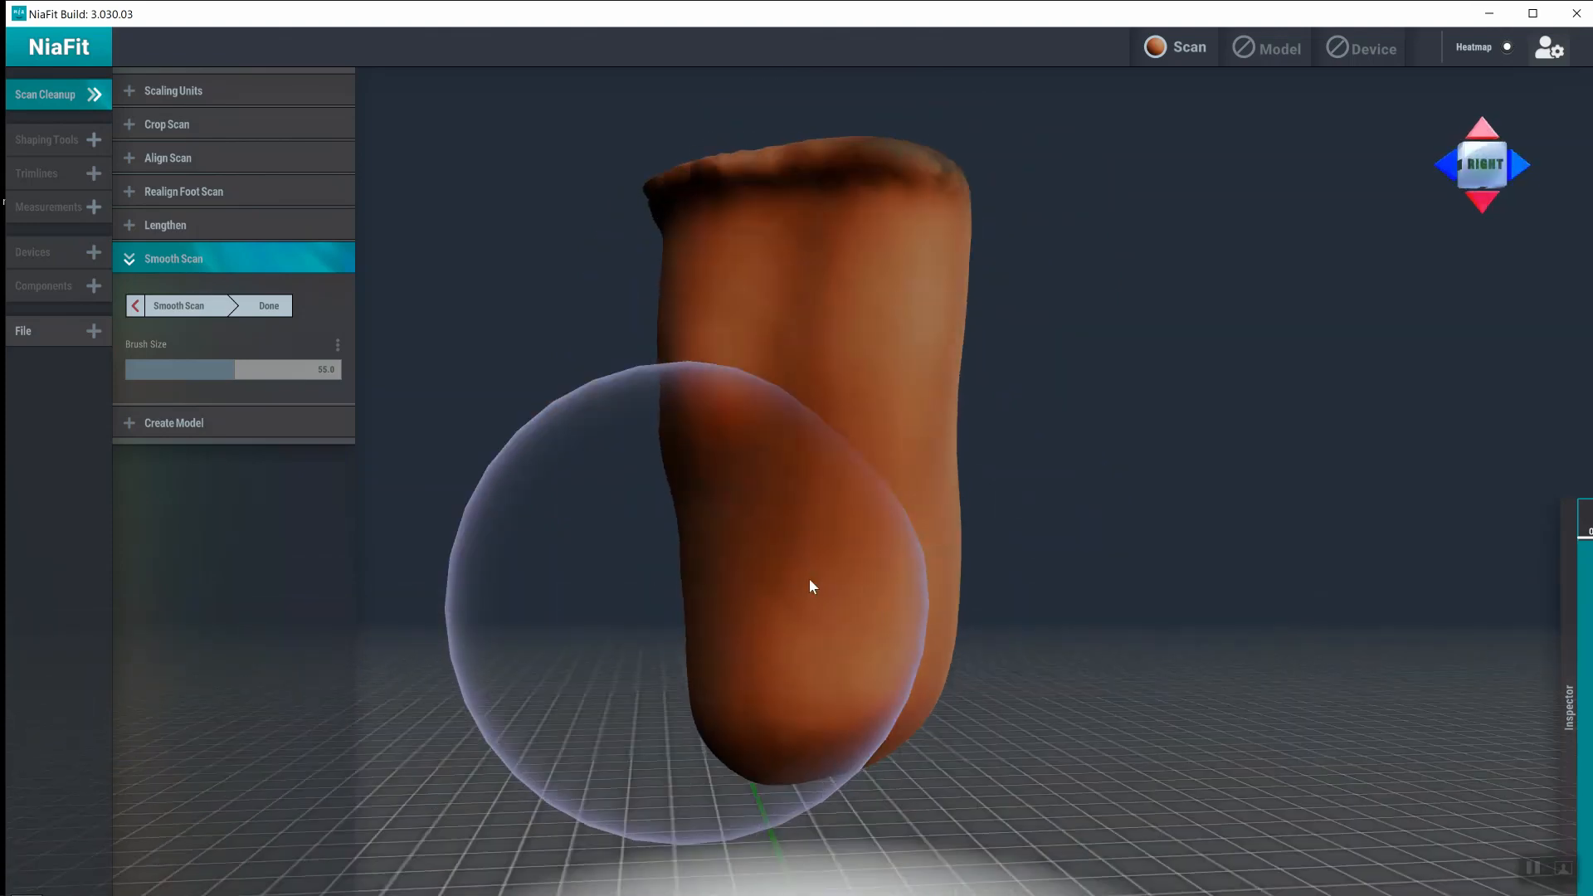
pyautogui.moveTo(813, 586); pyautogui.dragTo(833, 562)
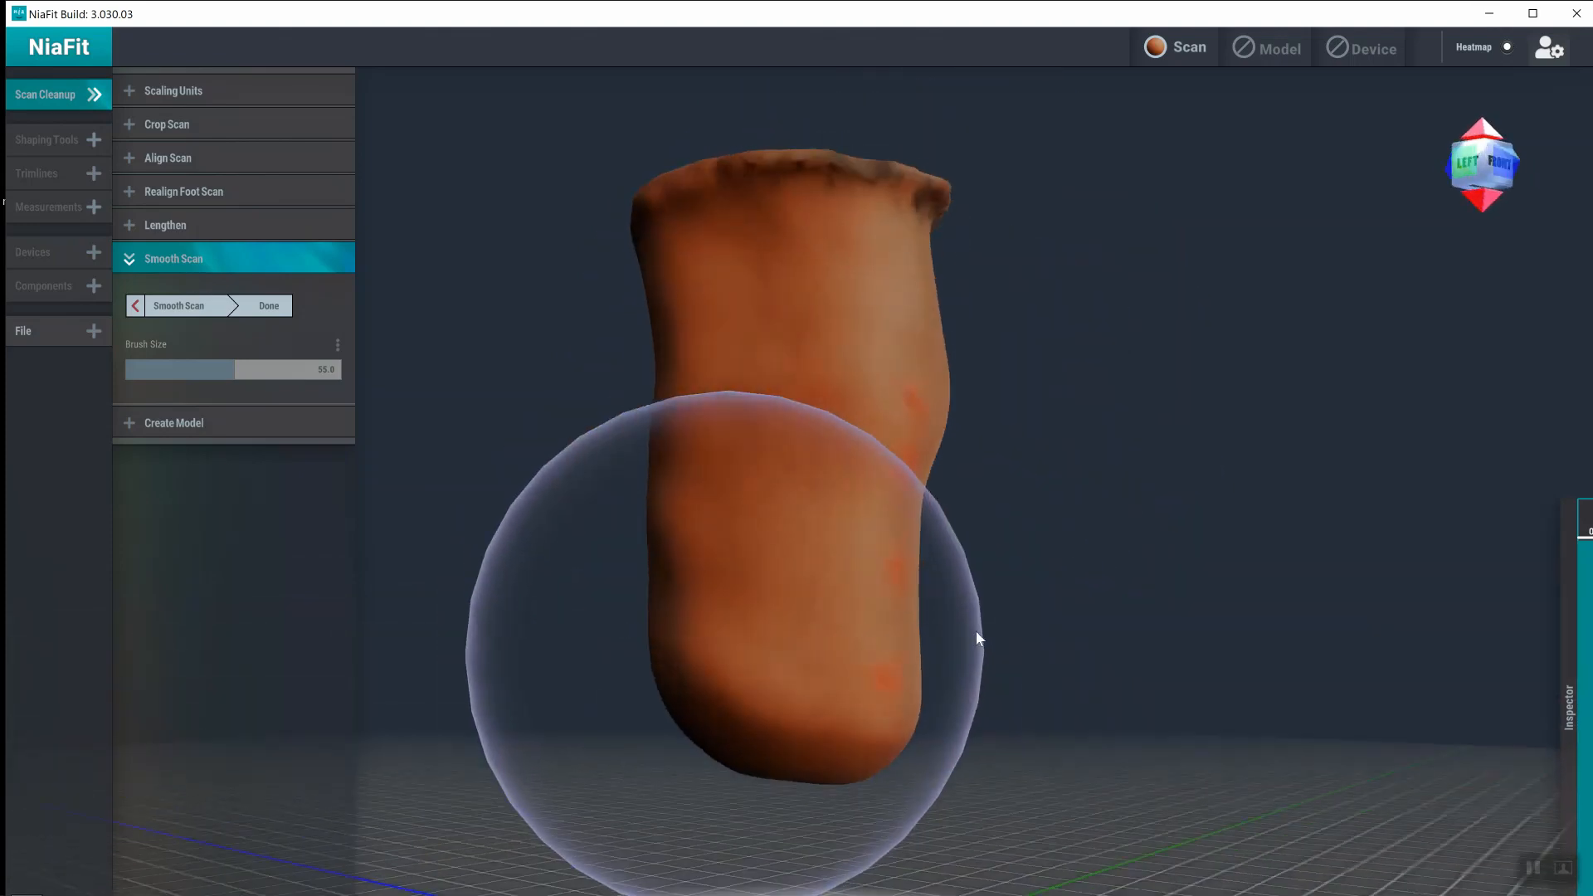
pyautogui.moveTo(975, 641); pyautogui.dragTo(579, 470)
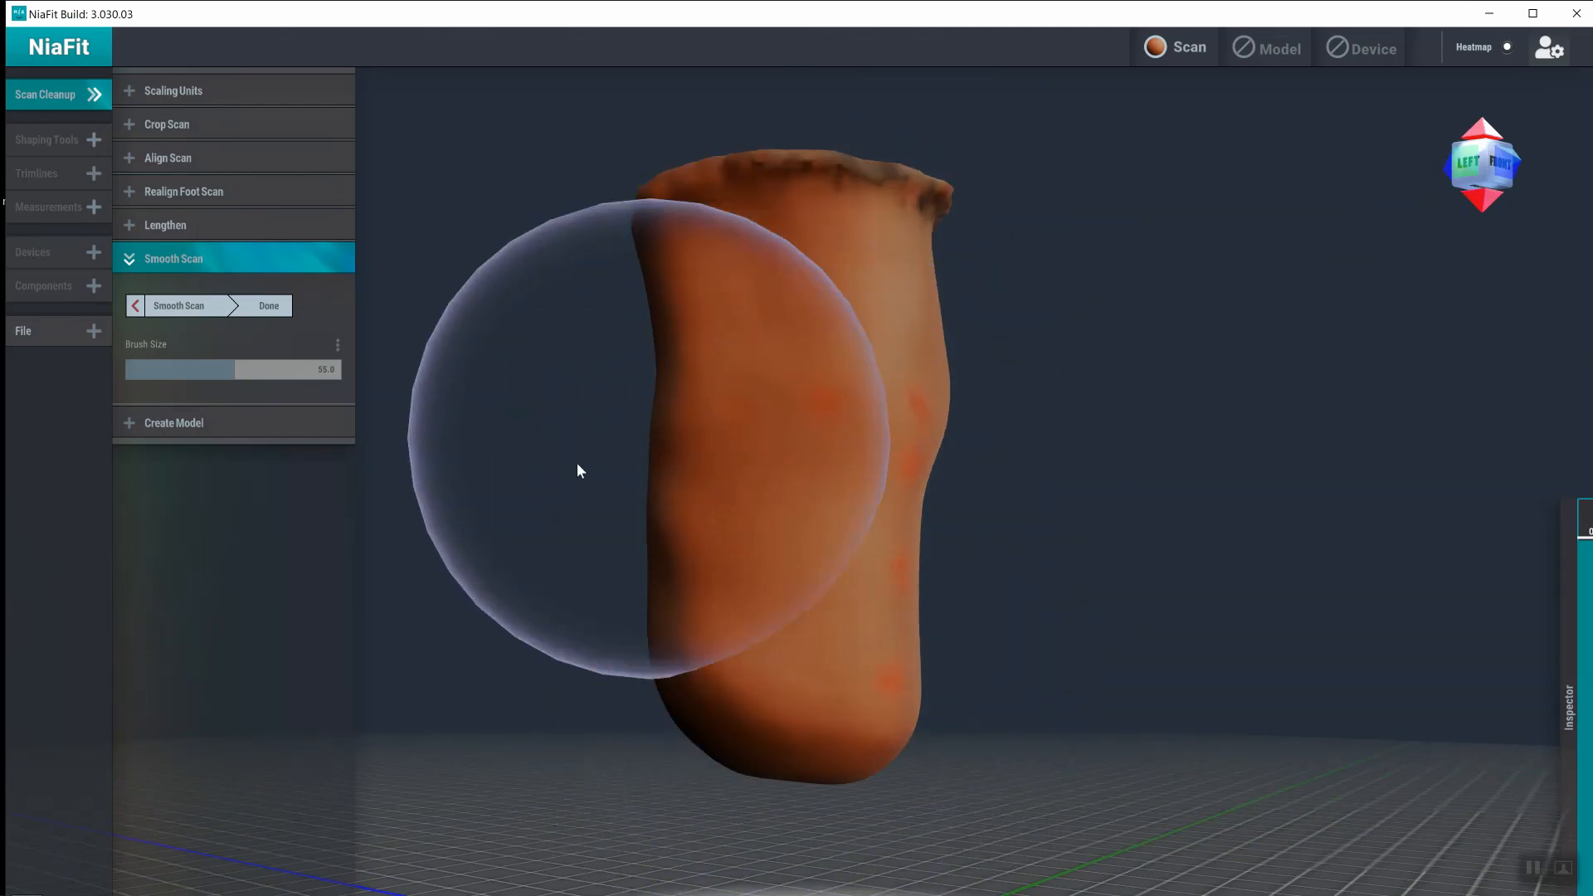
pyautogui.moveTo(579, 469); pyautogui.dragTo(690, 415)
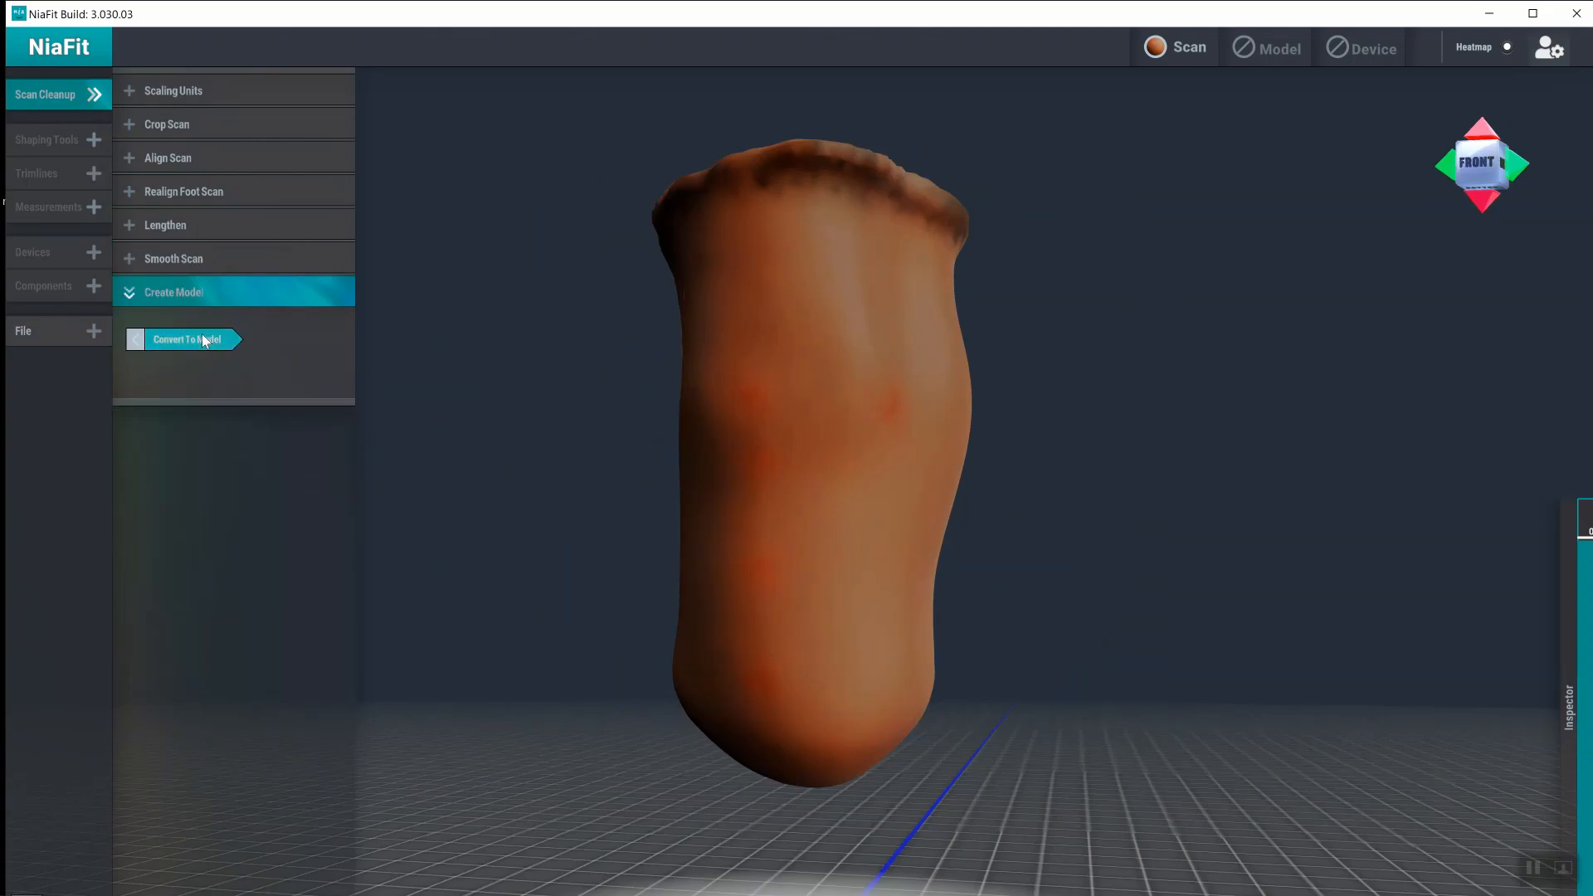
# - Convert the smoothed scan into a model and give the scan a white material
pyautogui.click(188, 339)
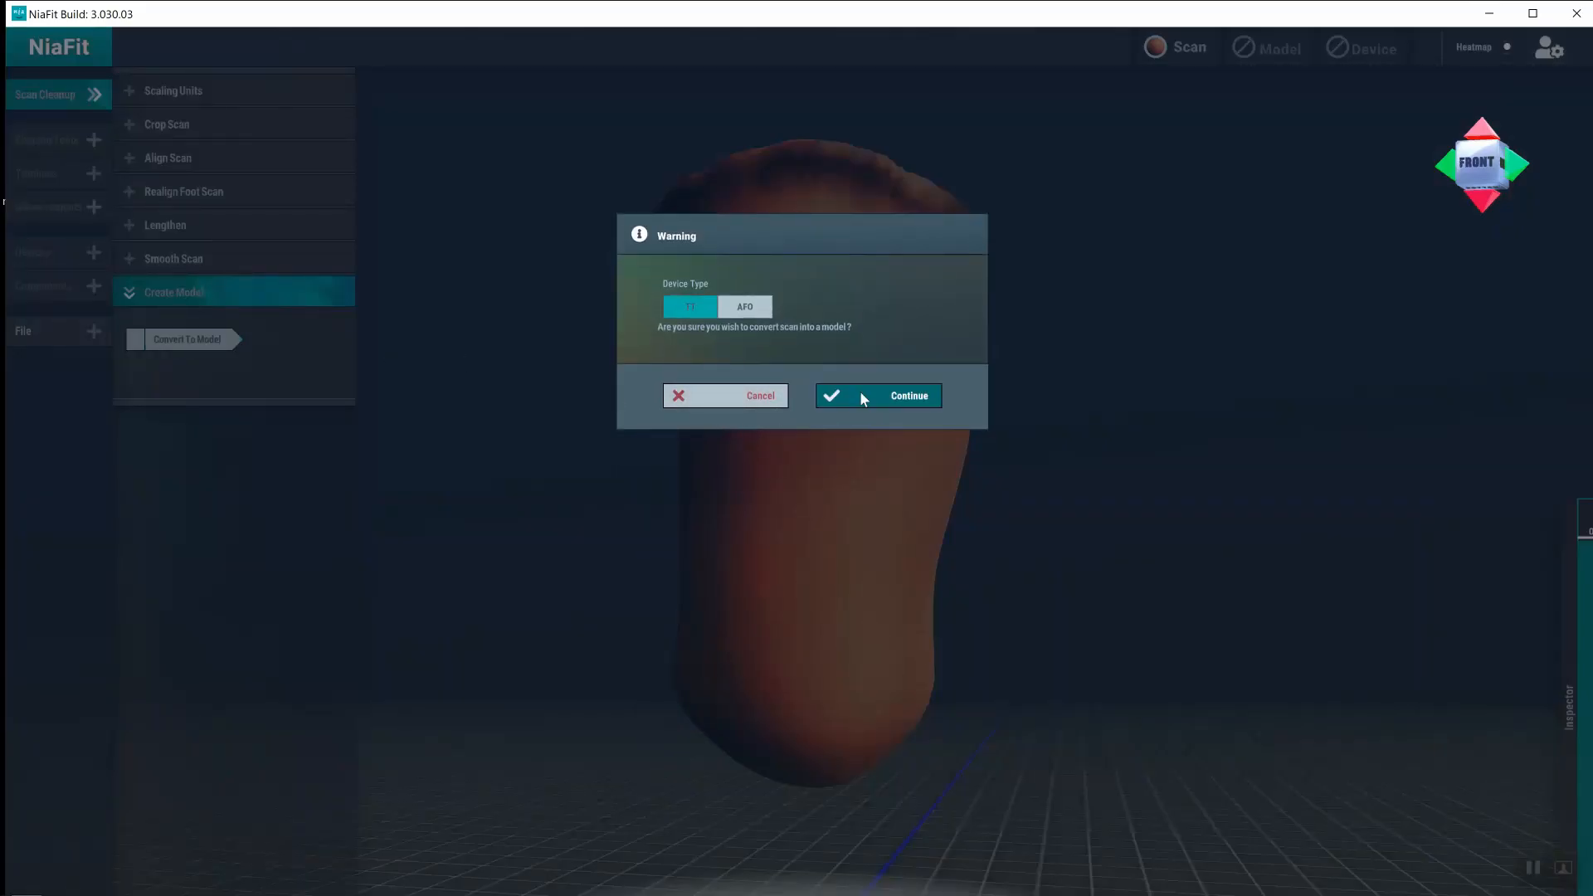
pyautogui.click(904, 395)
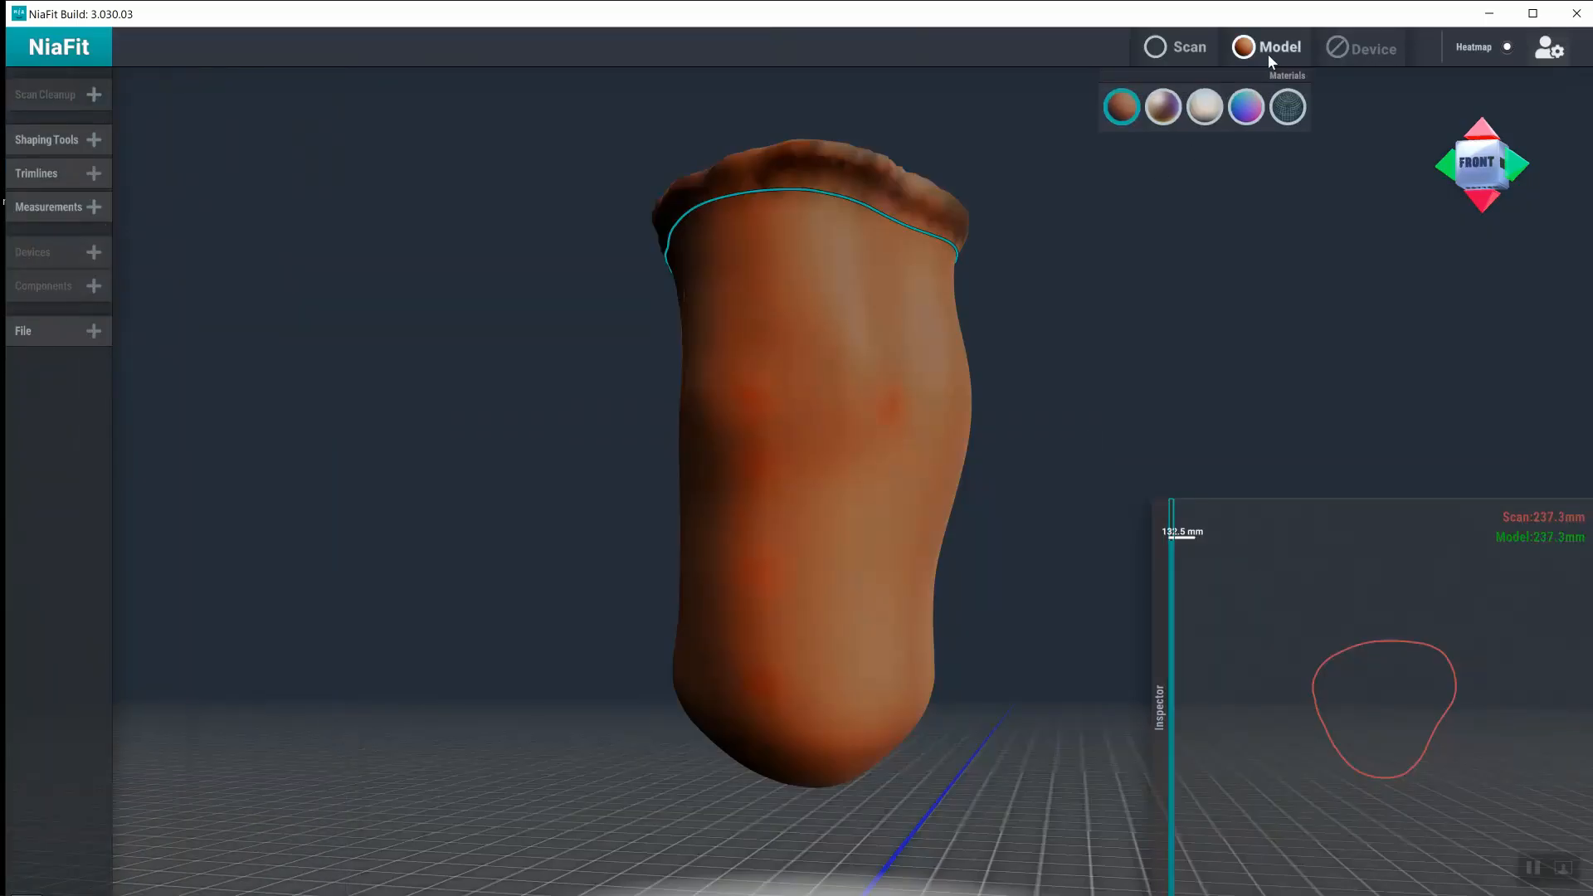
pyautogui.click(1188, 46)
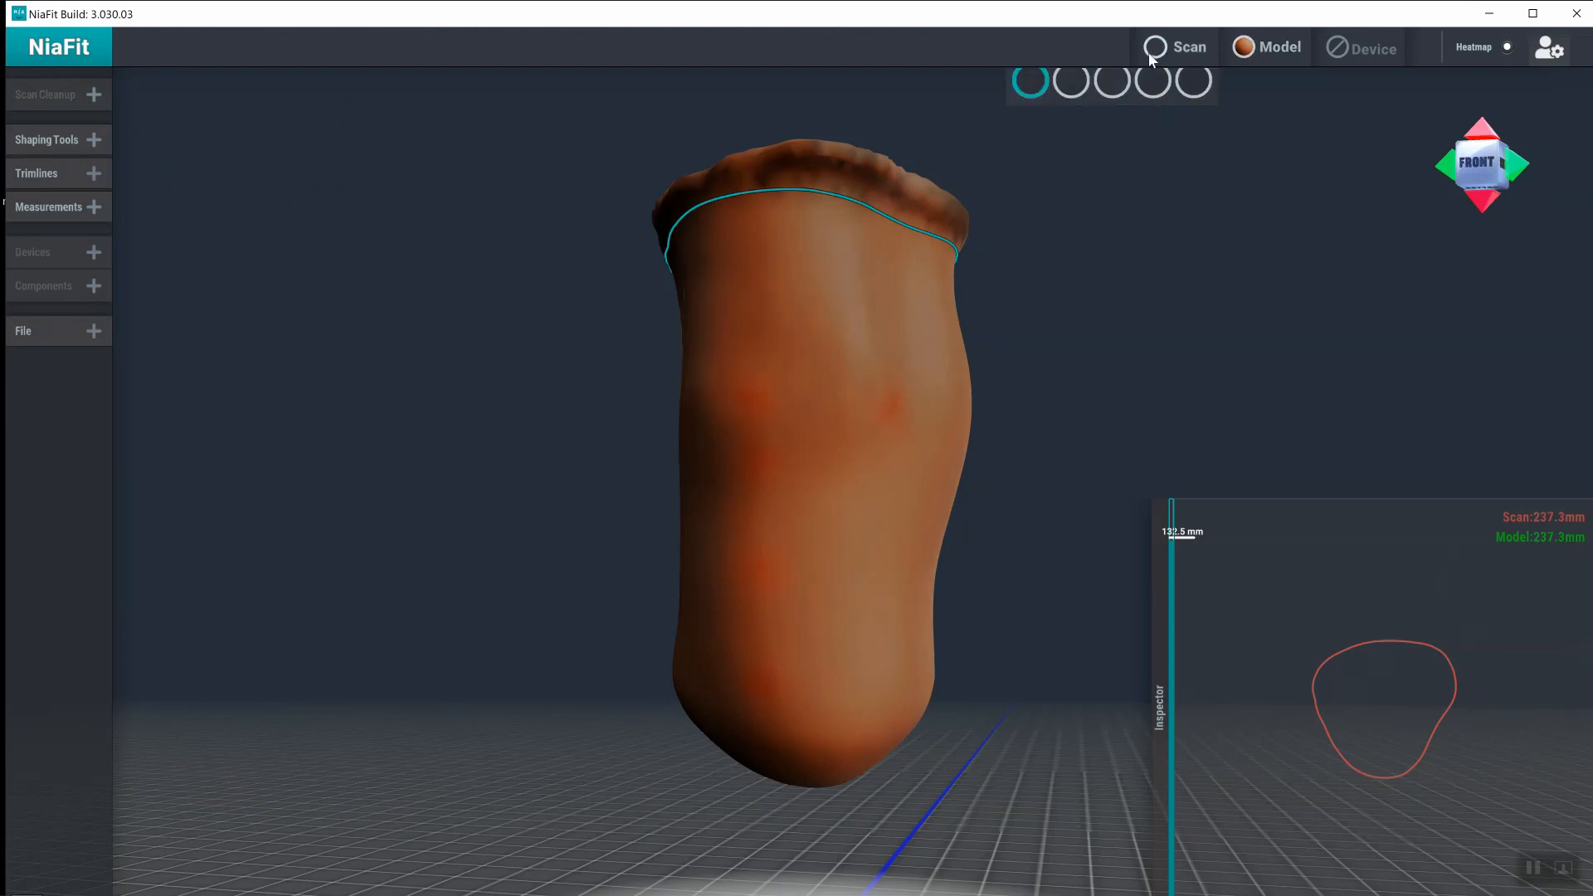
pyautogui.click(1173, 47)
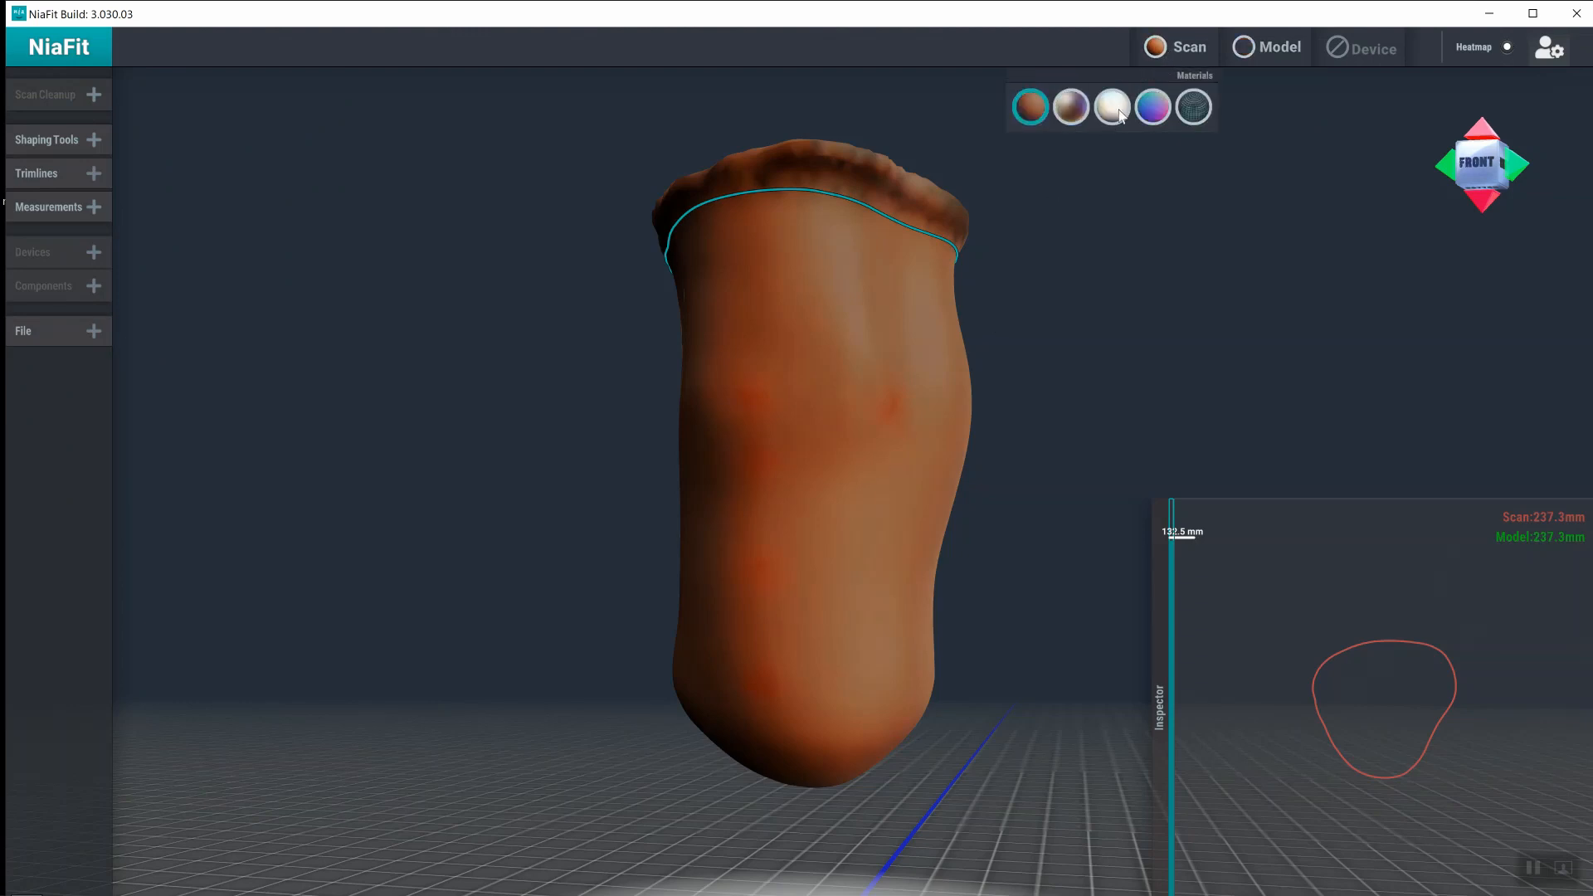
pyautogui.click(1110, 106)
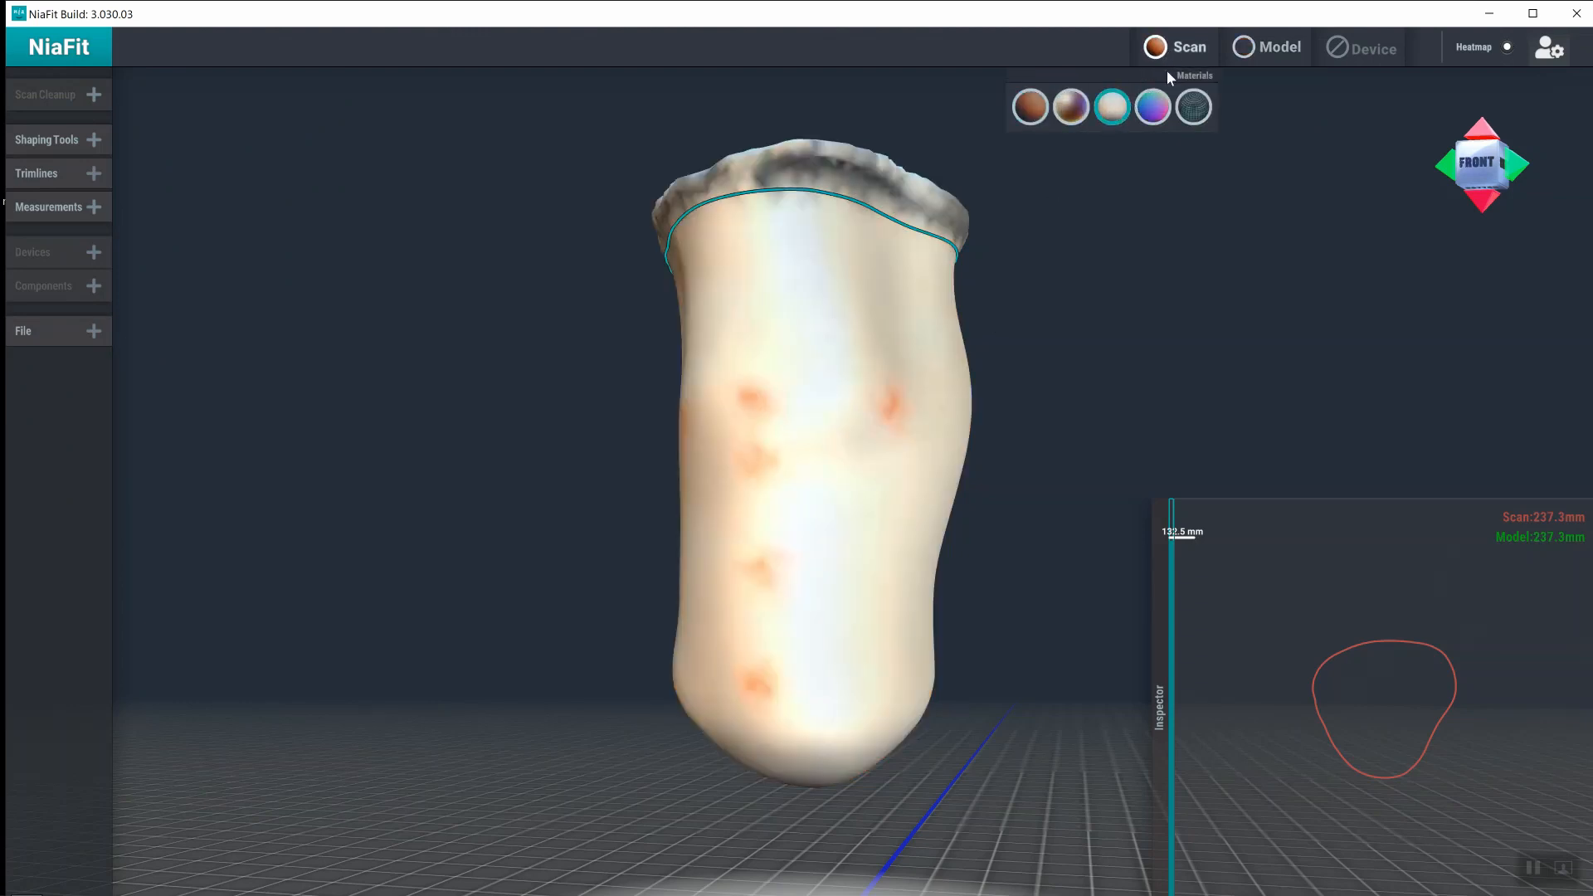
pyautogui.click(1110, 106)
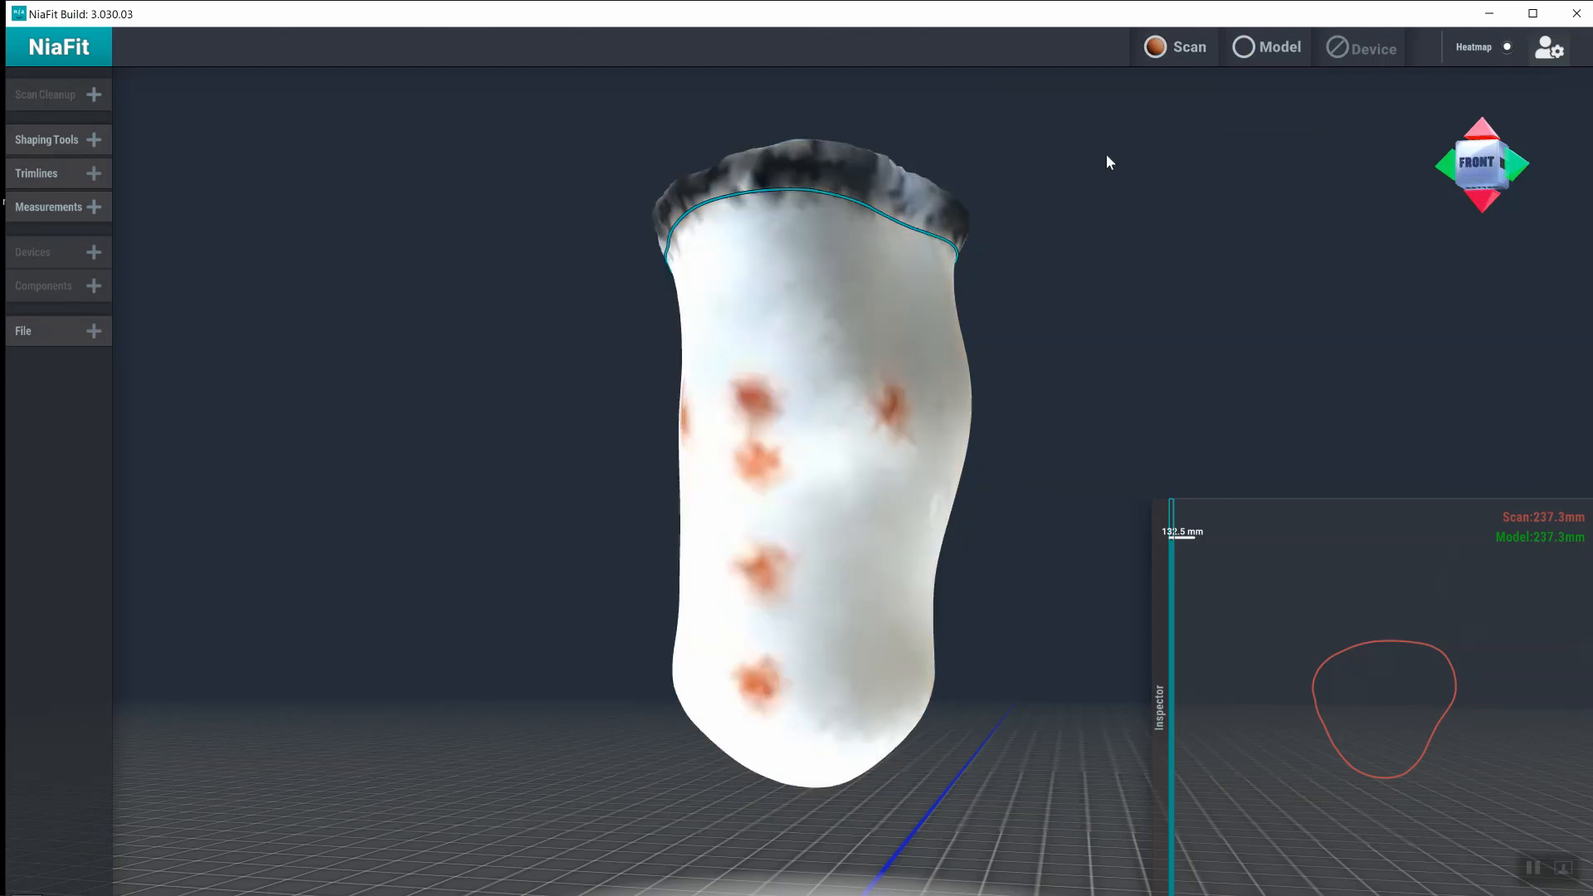
# - Compare the model in white, then return it to its skin-toned material
pyautogui.click(1266, 47)
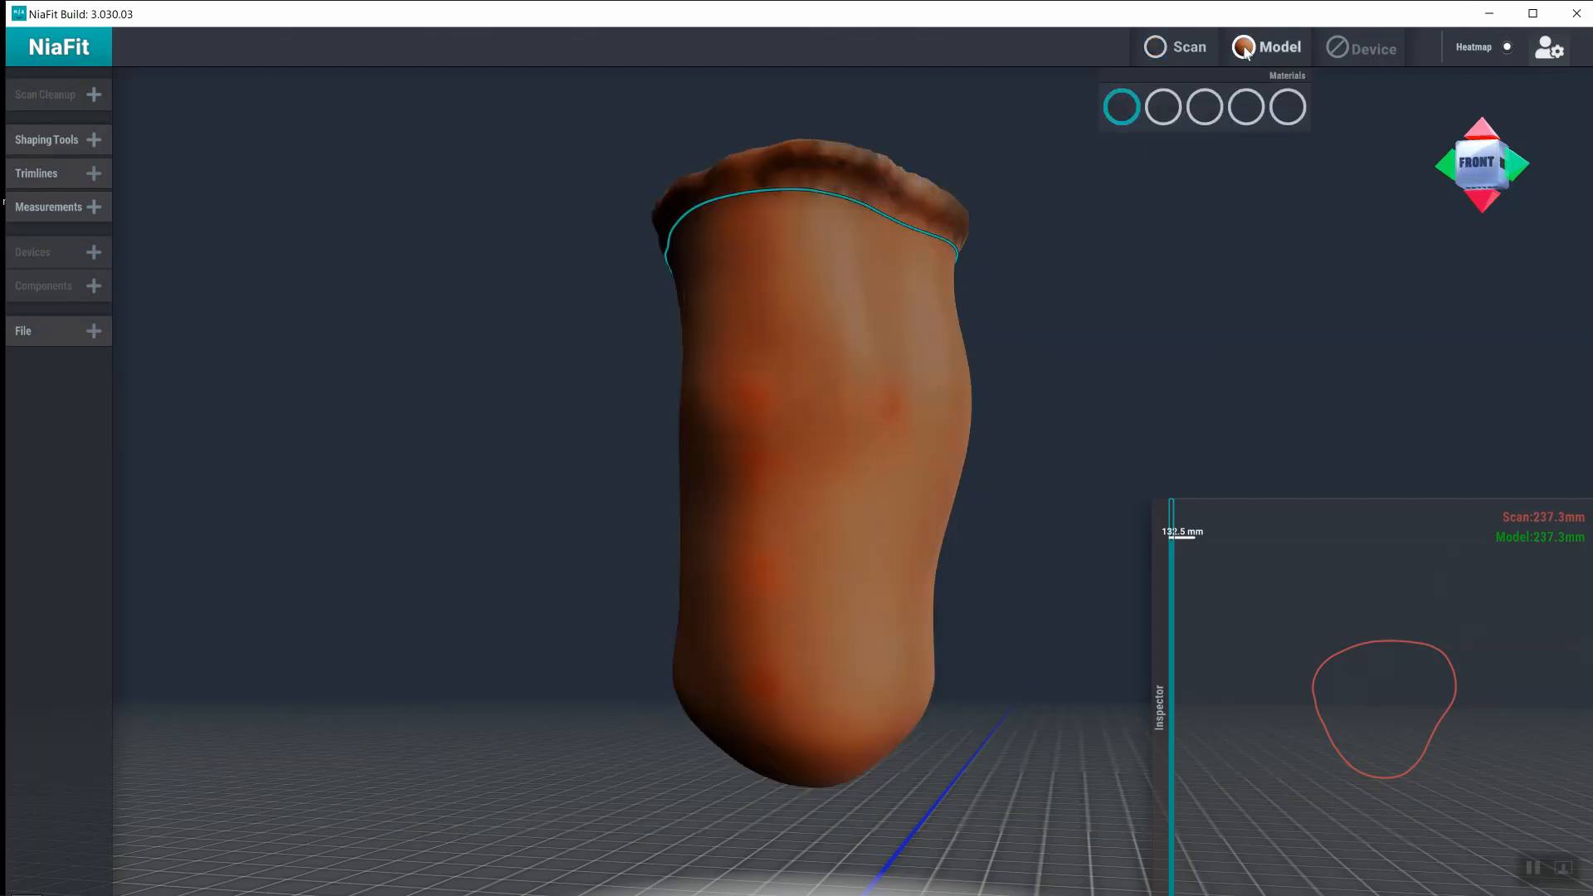
pyautogui.click(1155, 47)
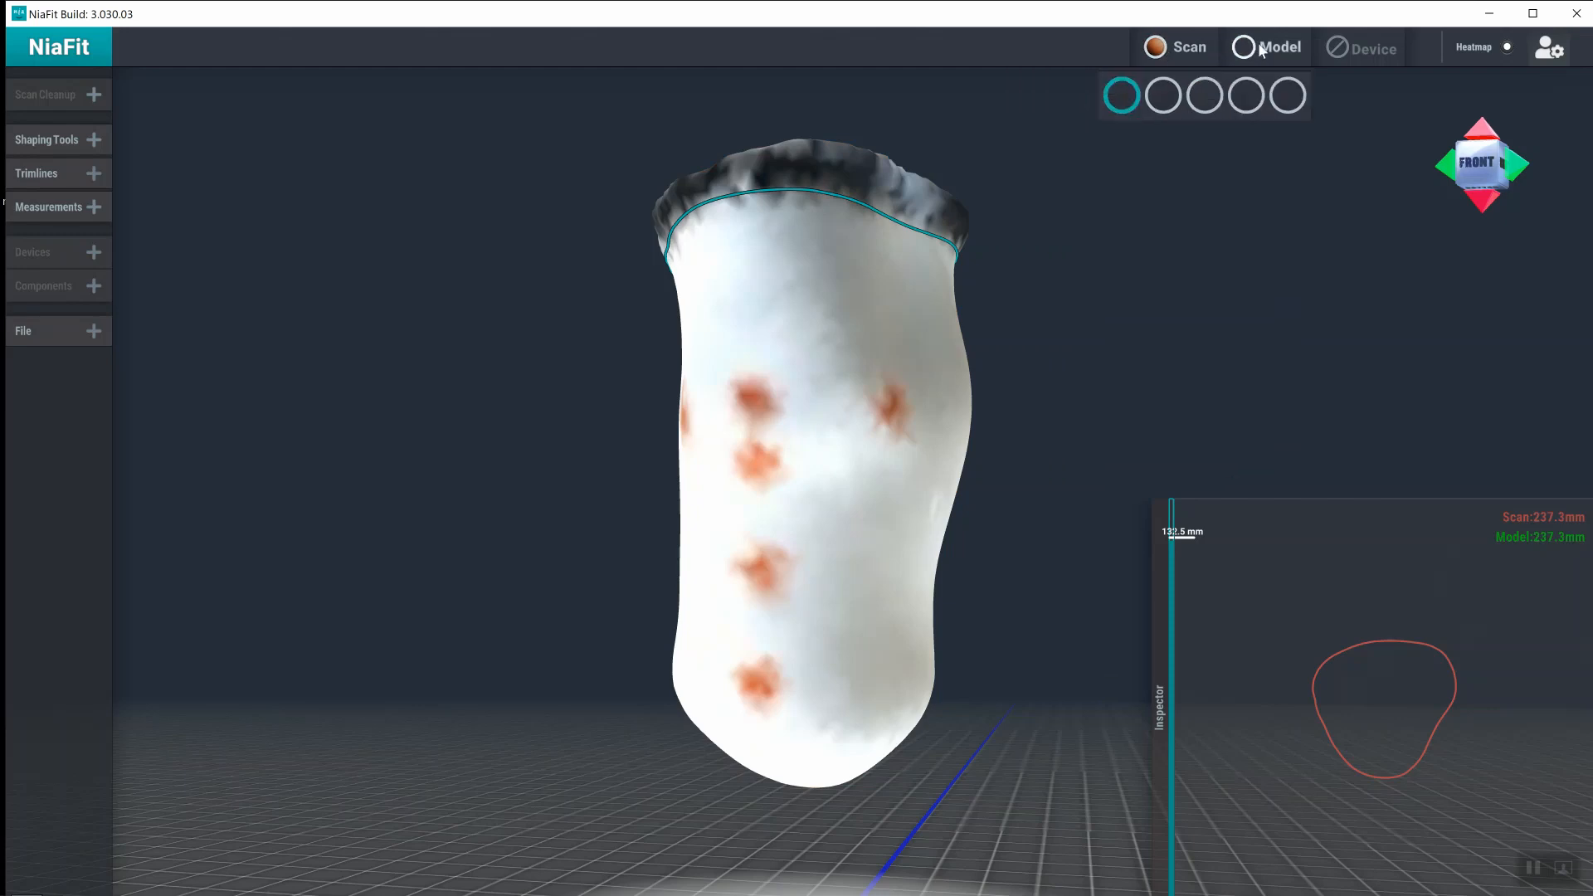
pyautogui.click(1265, 46)
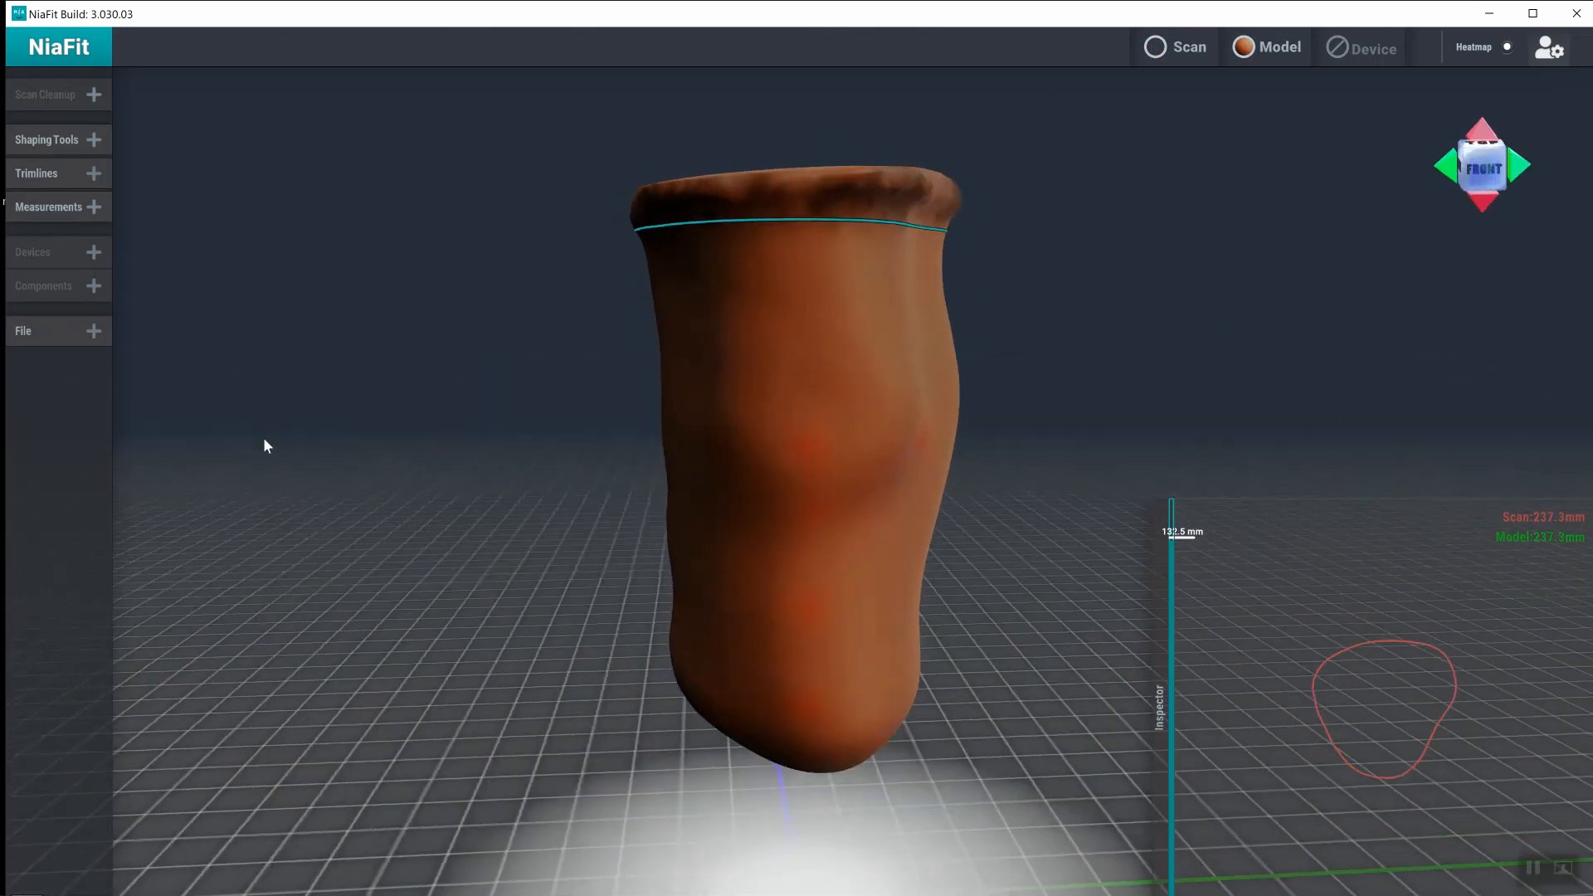
# - Apply a plane trimline circling the limb below its top
pyautogui.click(47, 173)
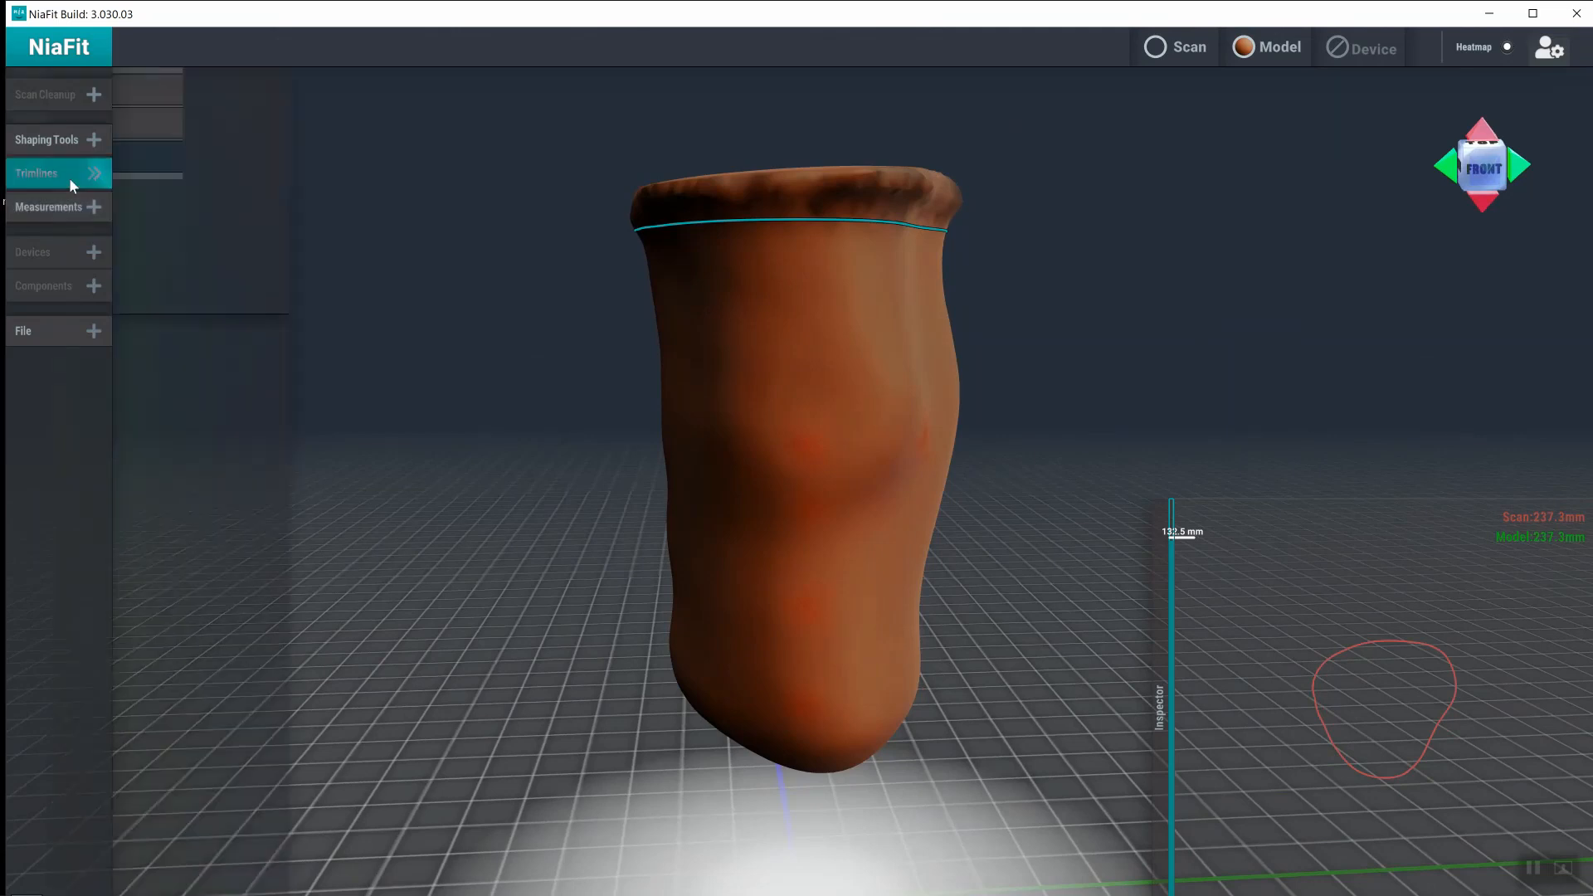
pyautogui.click(36, 173)
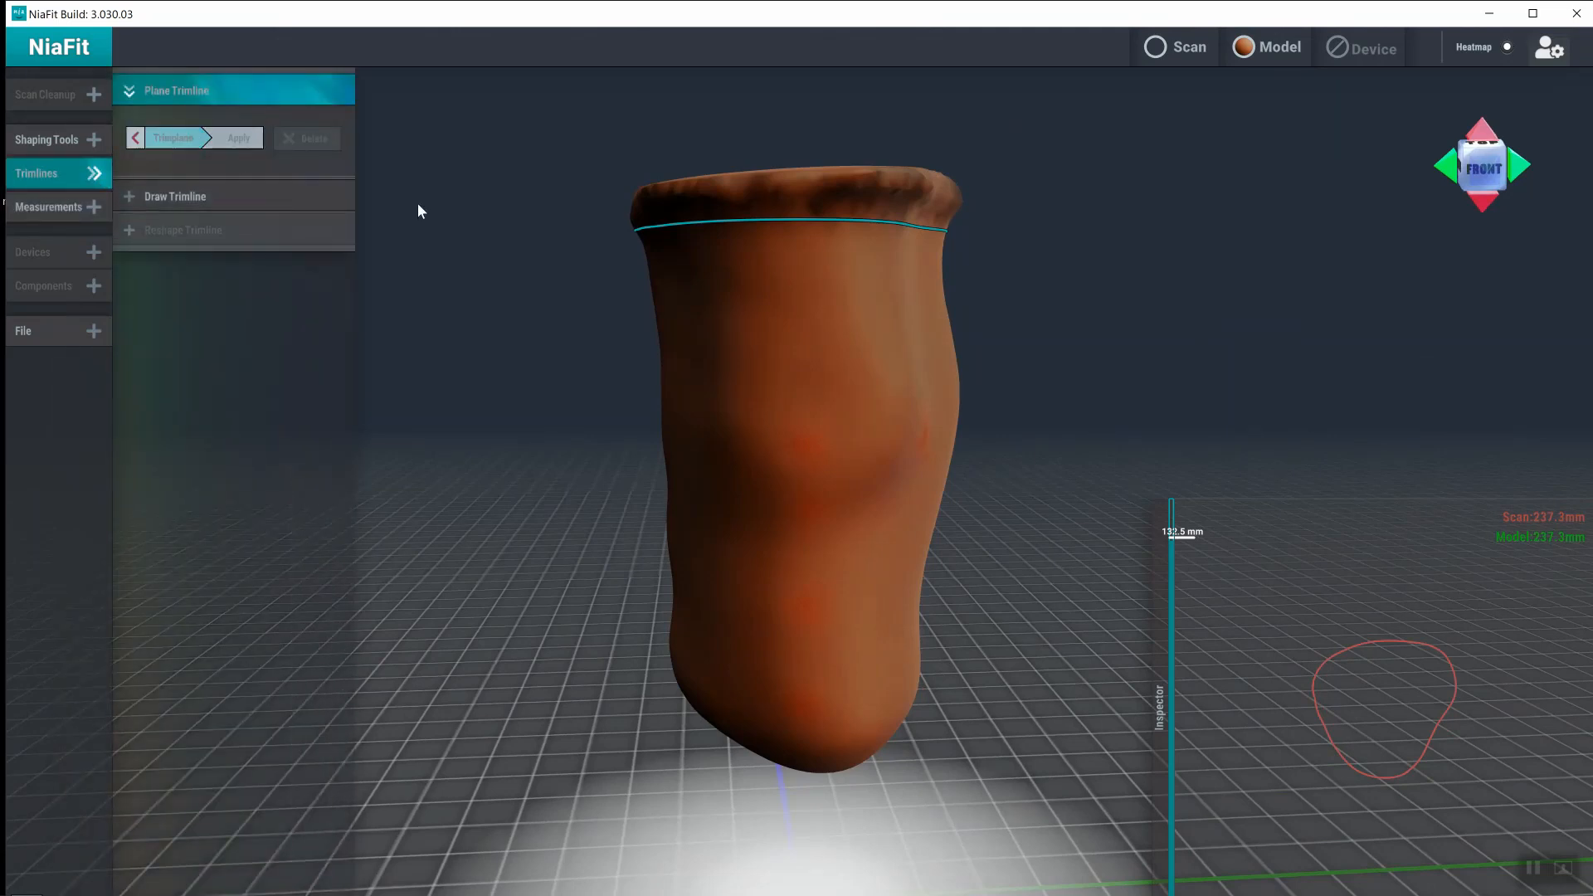
pyautogui.click(171, 138)
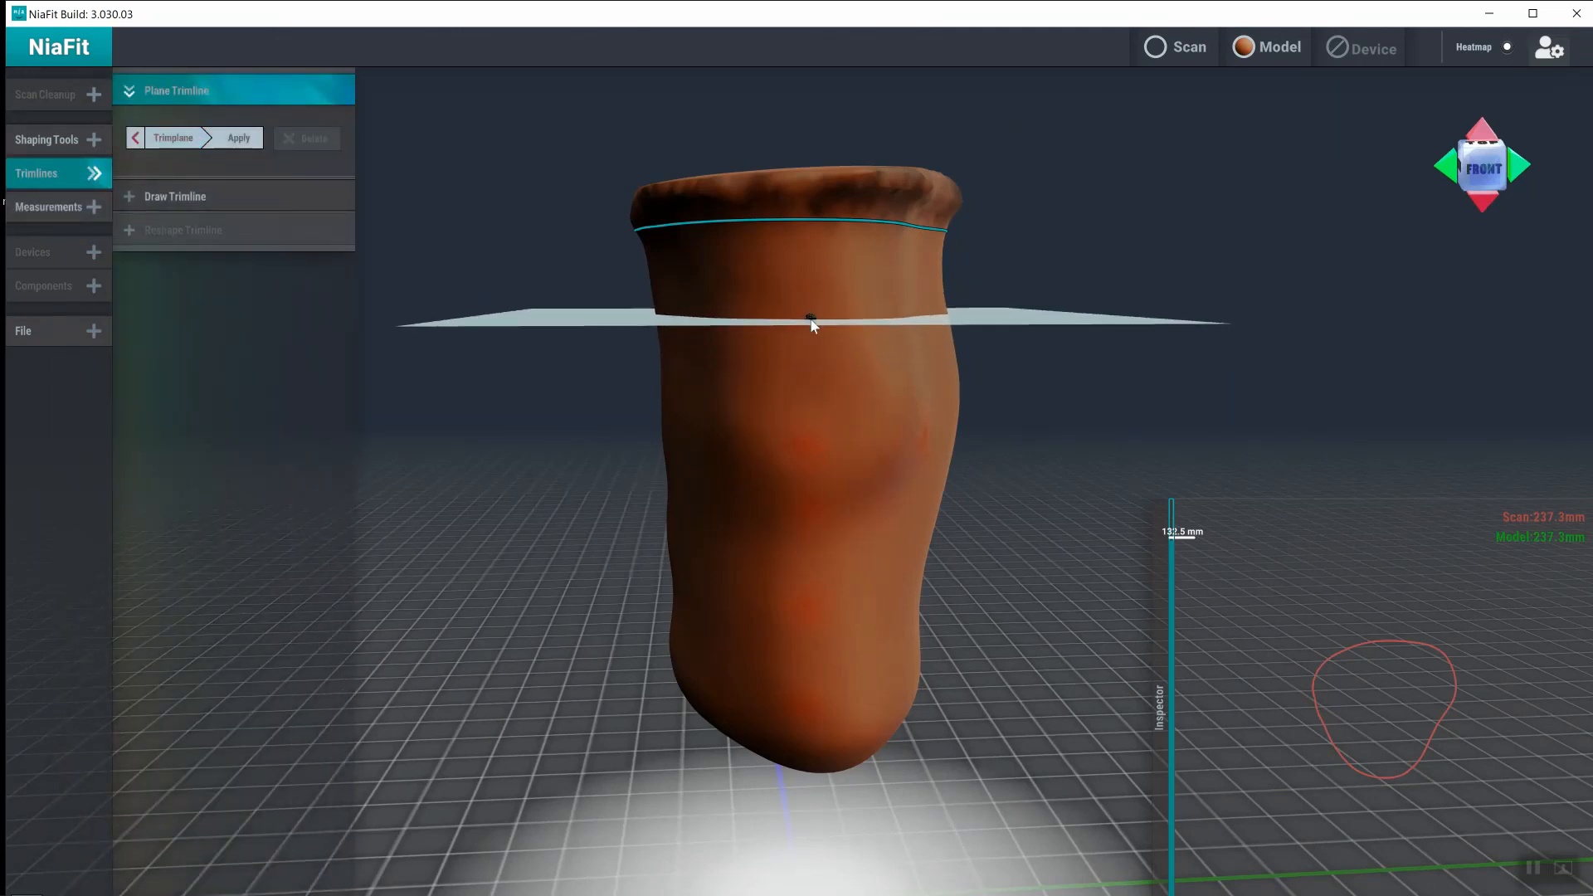
pyautogui.click(238, 138)
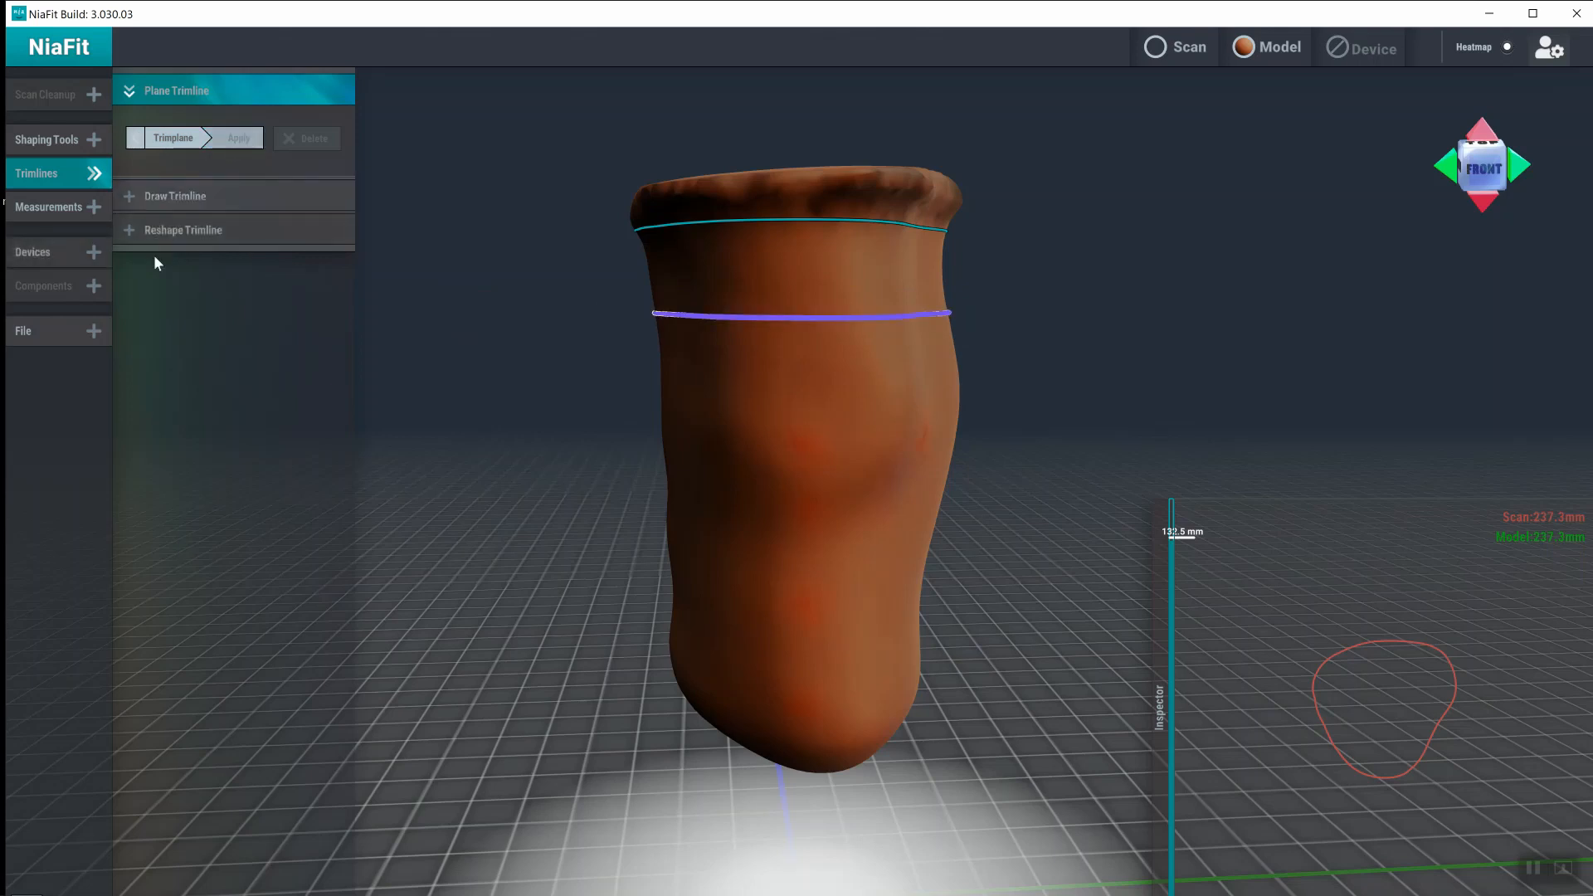
# - Generate a blue socket covering the limb below the trimline
pyautogui.click(46, 251)
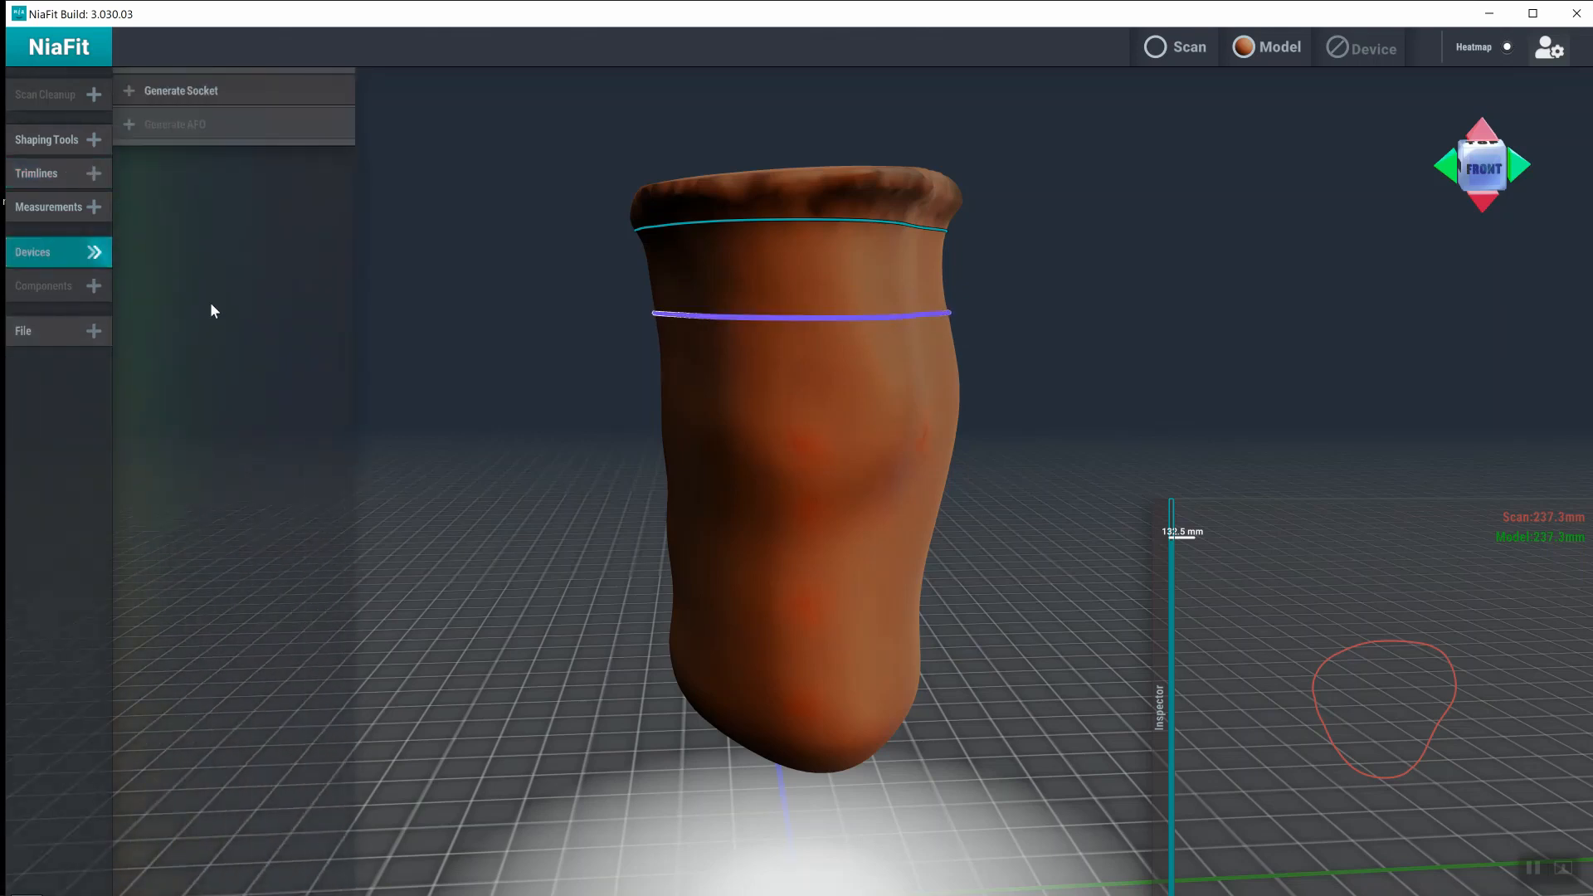
pyautogui.click(181, 90)
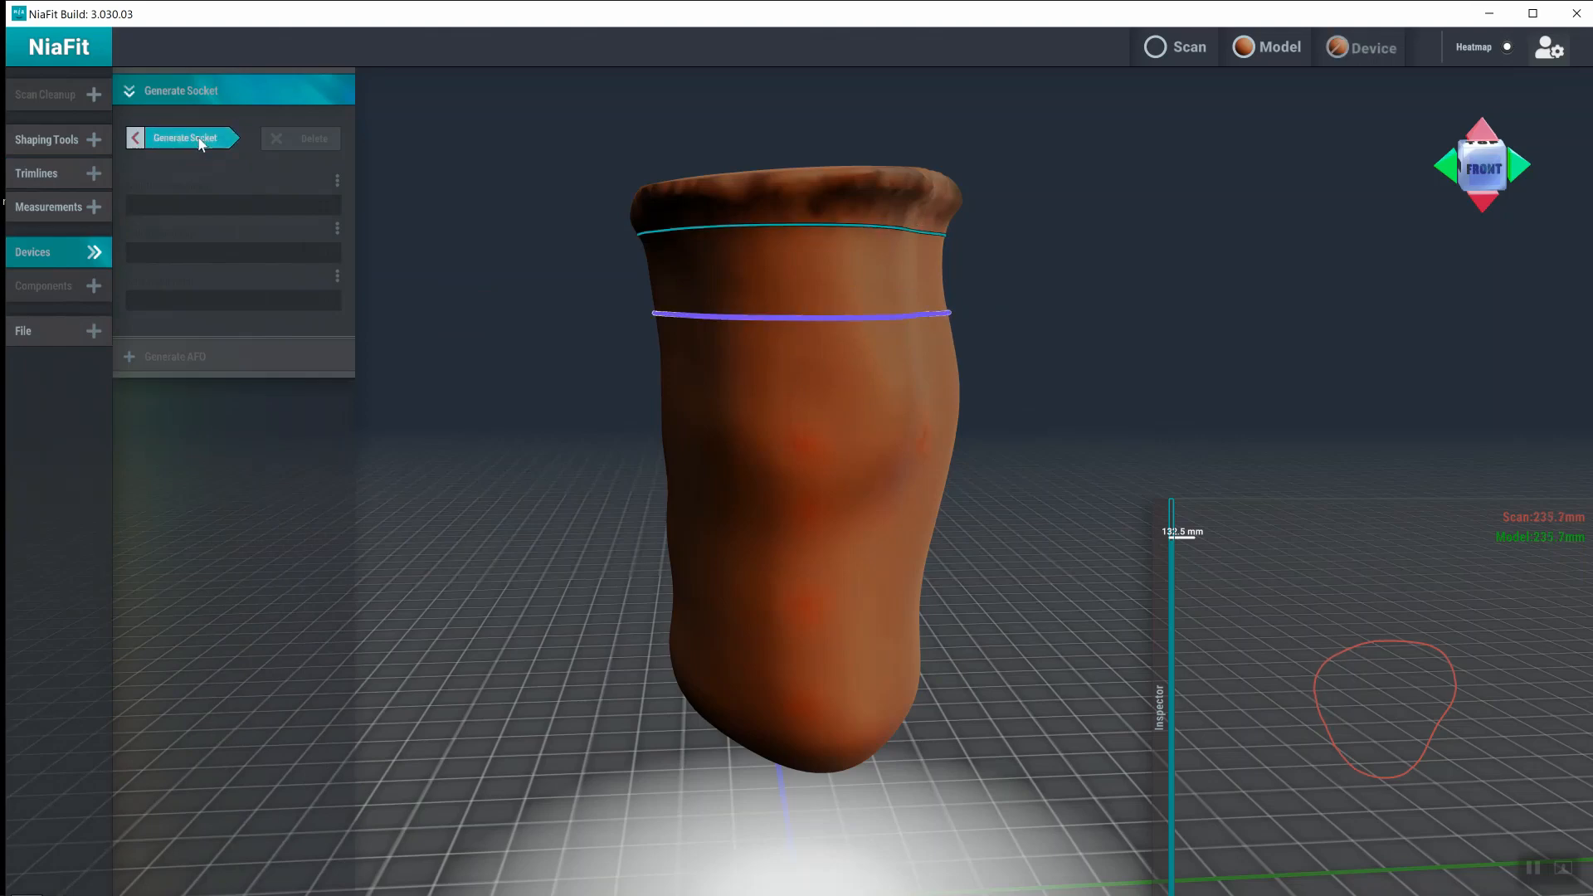
pyautogui.click(184, 138)
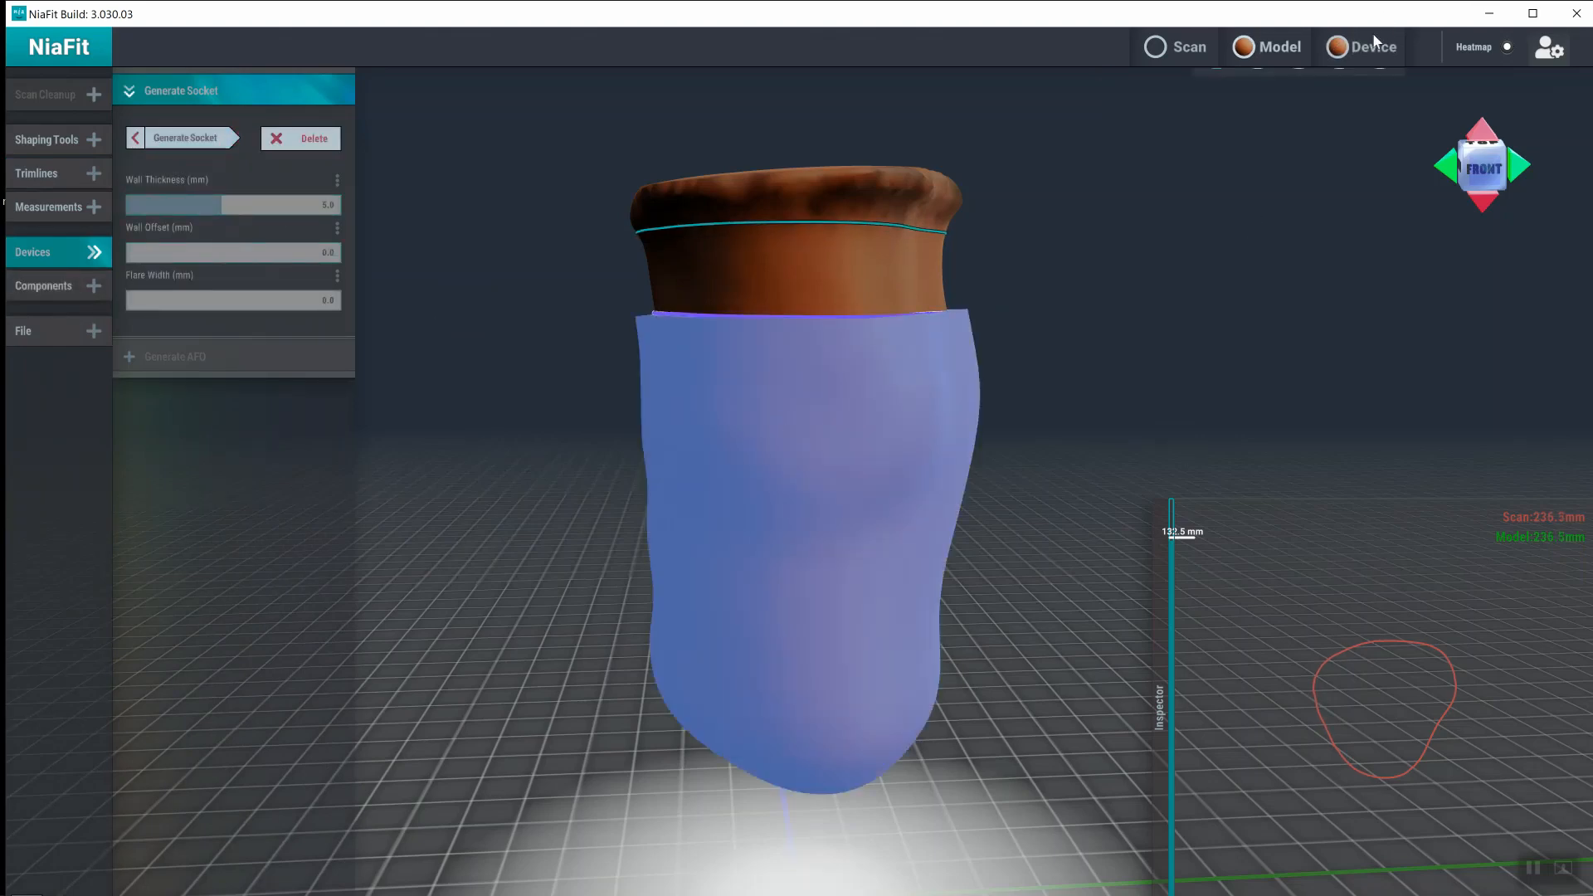